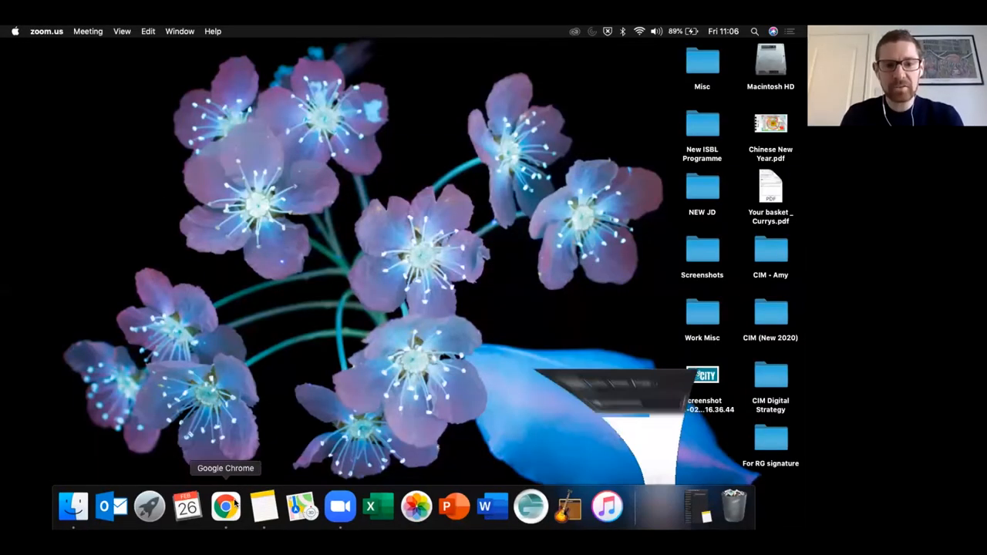
- Bring the VET-TEDD Genially presentation forward and advance to the PollEv invitation slide
left_click(127, 30)
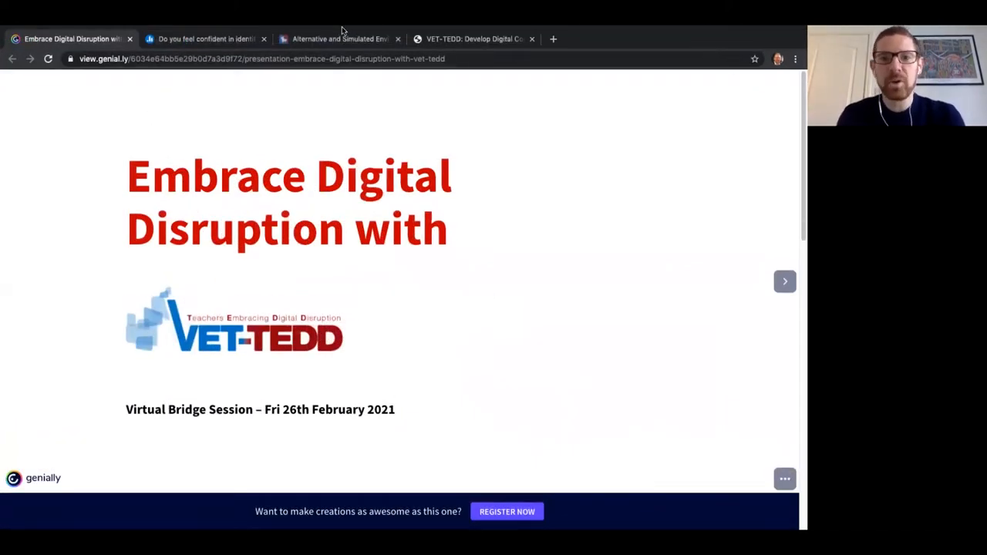
mouse_move(711, 259)
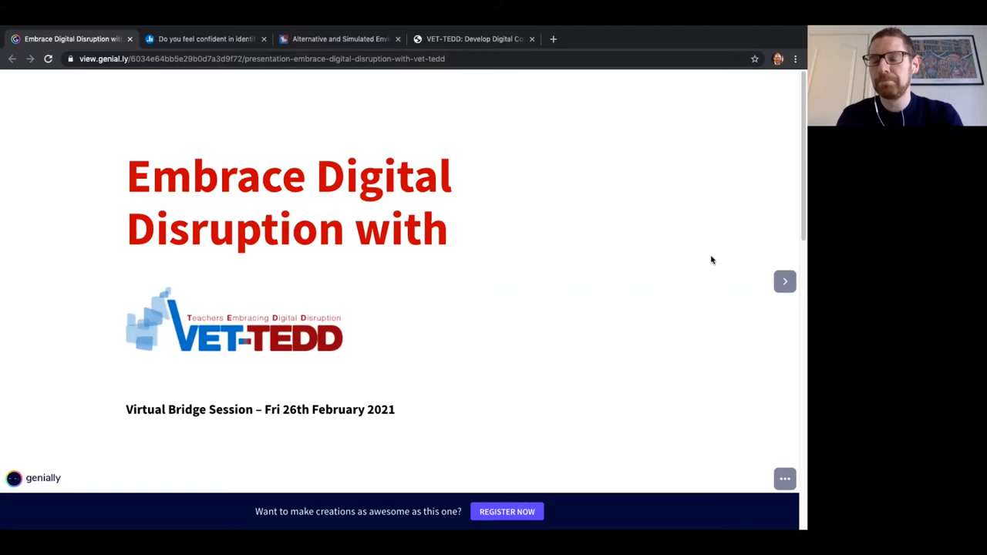
mouse_move(723, 293)
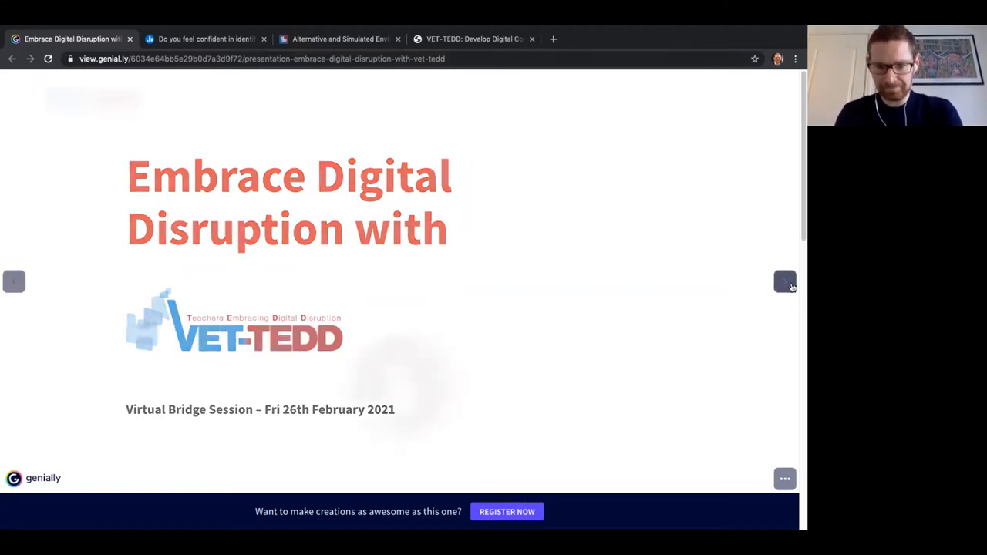
left_click(783, 281)
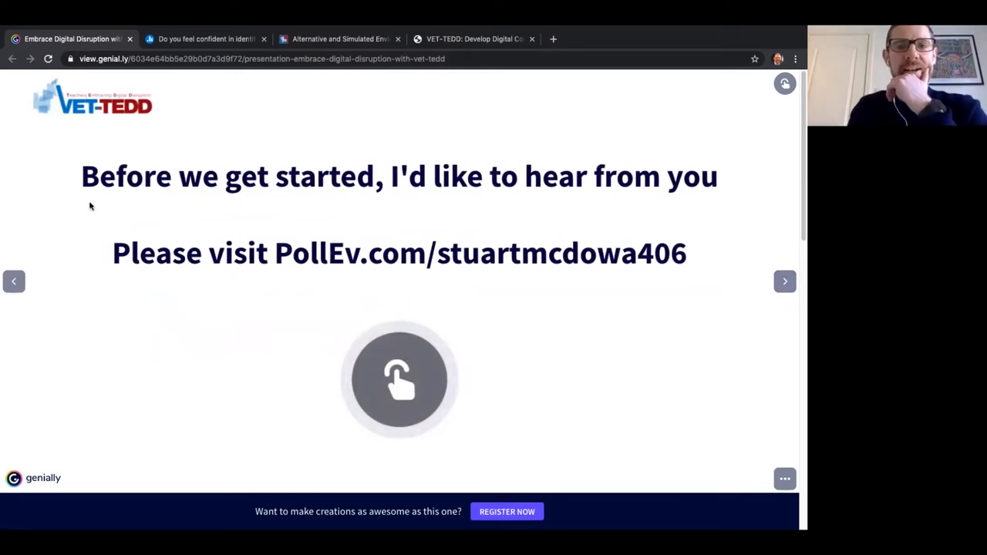
- Show the teaching-technology confidence poll full screen while responses reach 80% Yes, 20% No
left_click(204, 38)
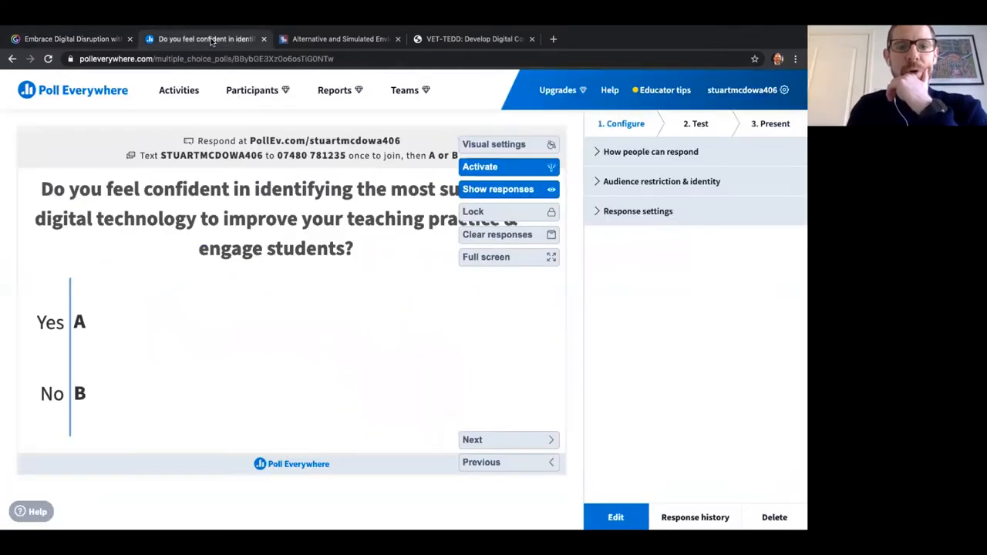
left_click(486, 256)
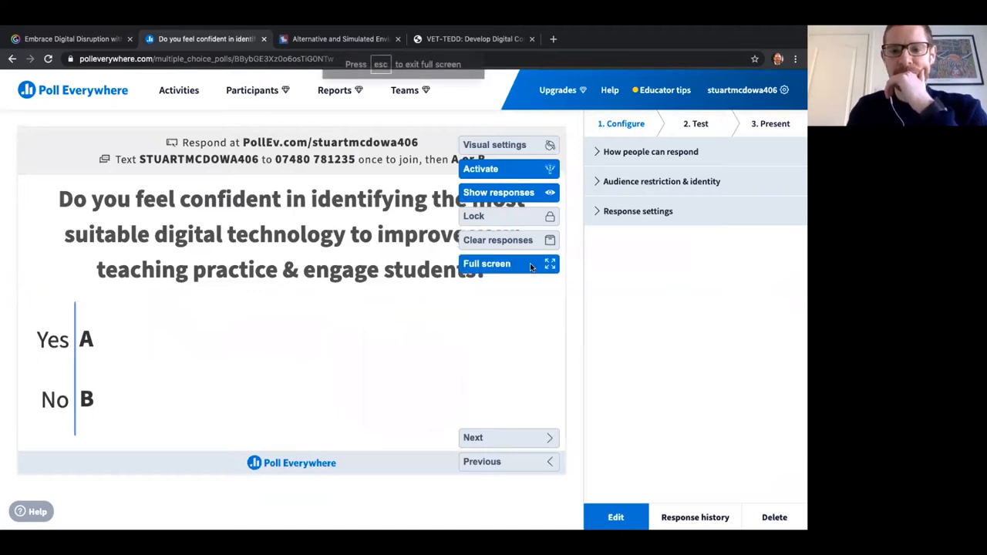
left_click(487, 264)
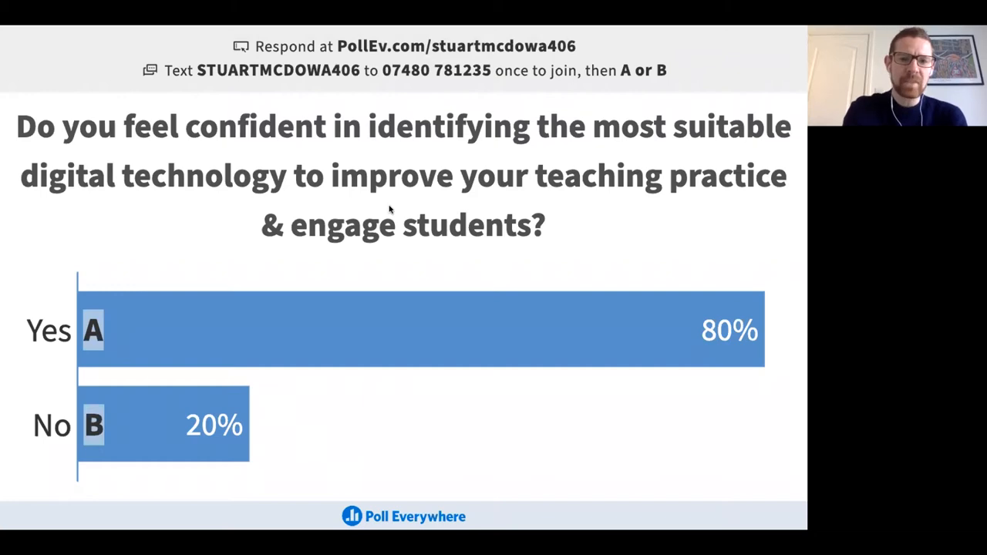
mouse_move(105, 114)
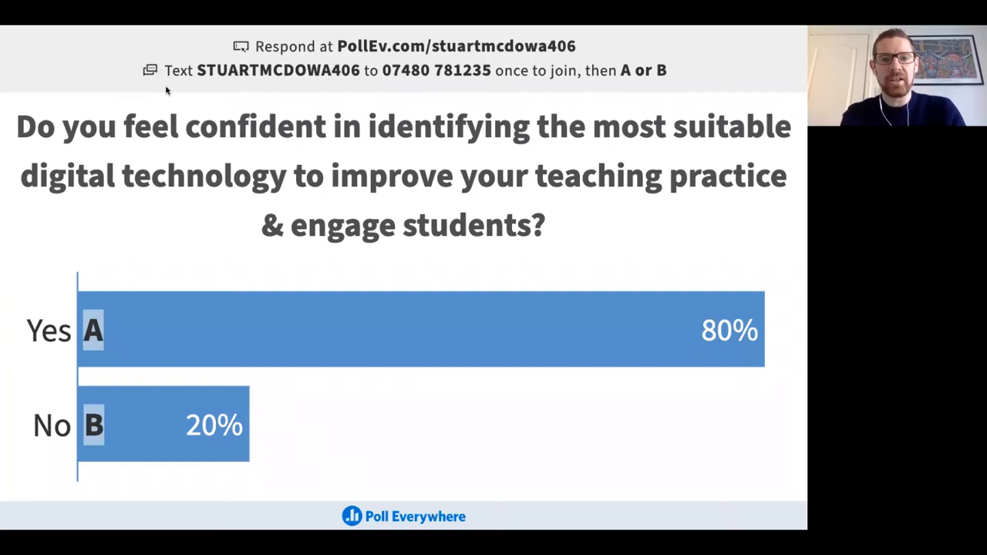
- Leave the full-screen poll results and return to the Genially poll invitation slide
key("escape")
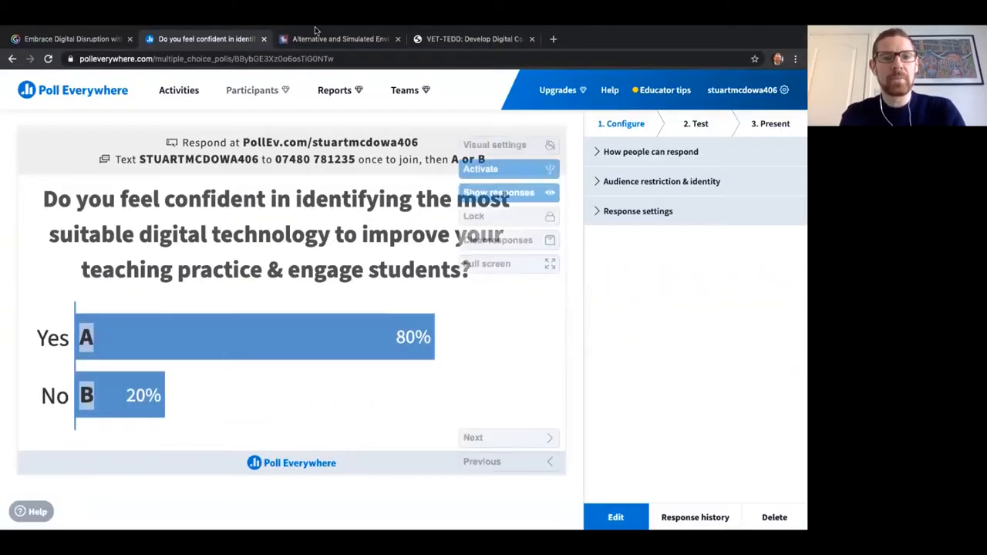
left_click(70, 38)
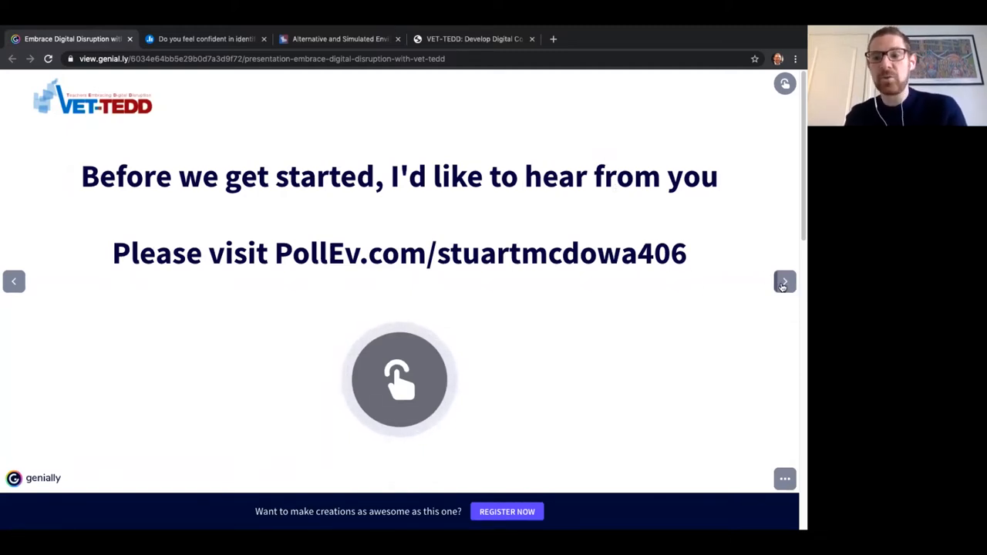
- Advance the presentation to the VET-TEDD project aims slide
left_click(784, 281)
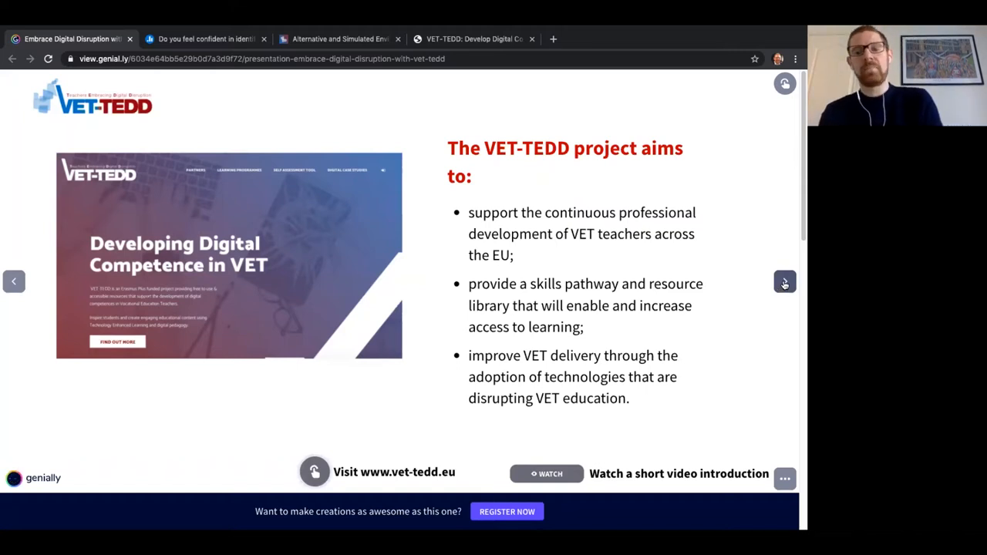
- Advance to the 7 Partners slide with the map of European partner locations
left_click(783, 281)
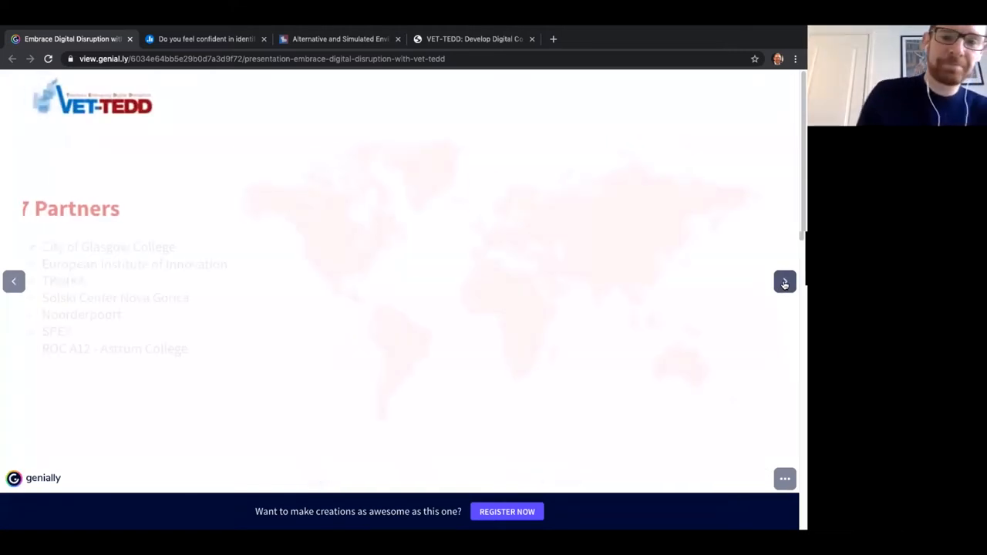
left_click(784, 281)
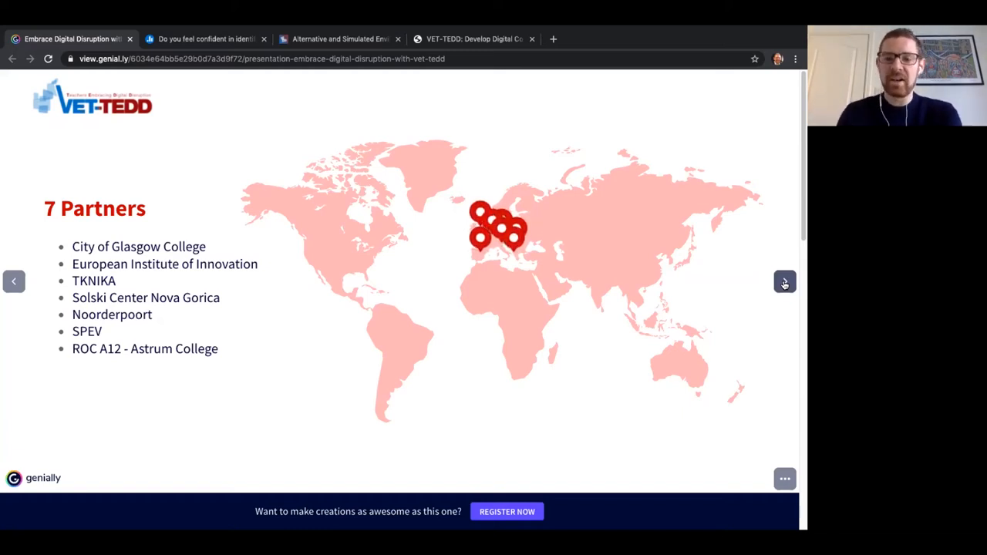
- Advance through to the Intellectual Outputs slide with its four-output timeline
left_click(784, 281)
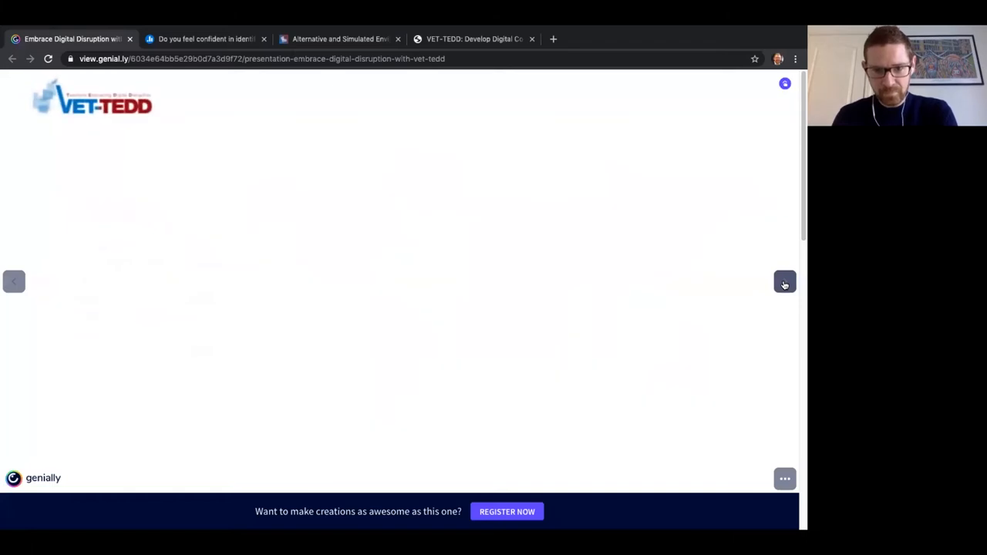
left_click(783, 281)
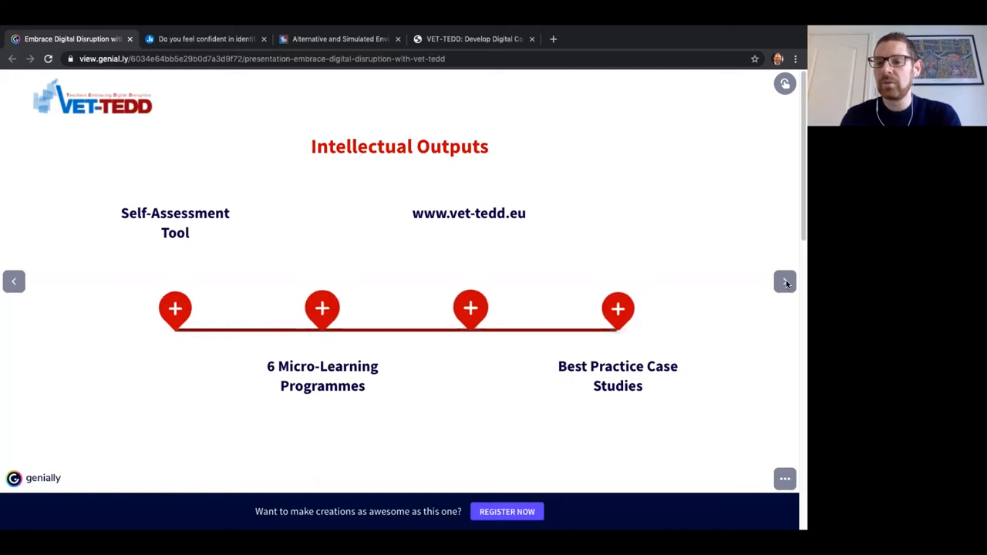
left_click(783, 280)
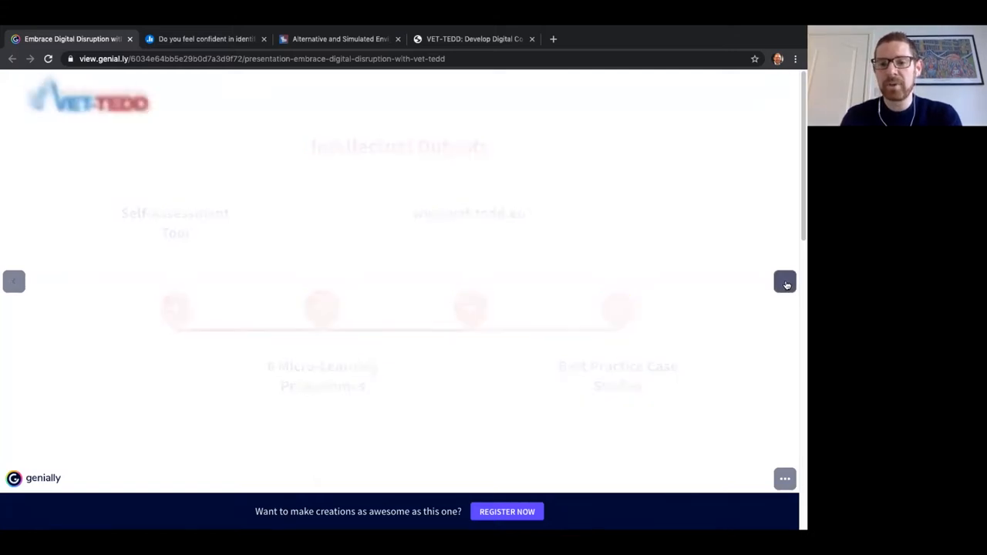
left_click(783, 281)
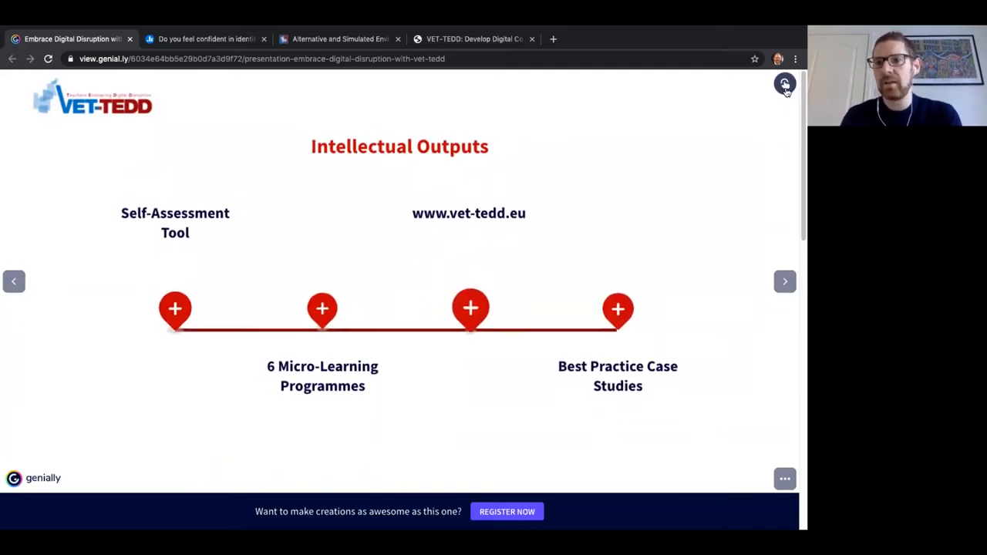
mouse_move(176, 307)
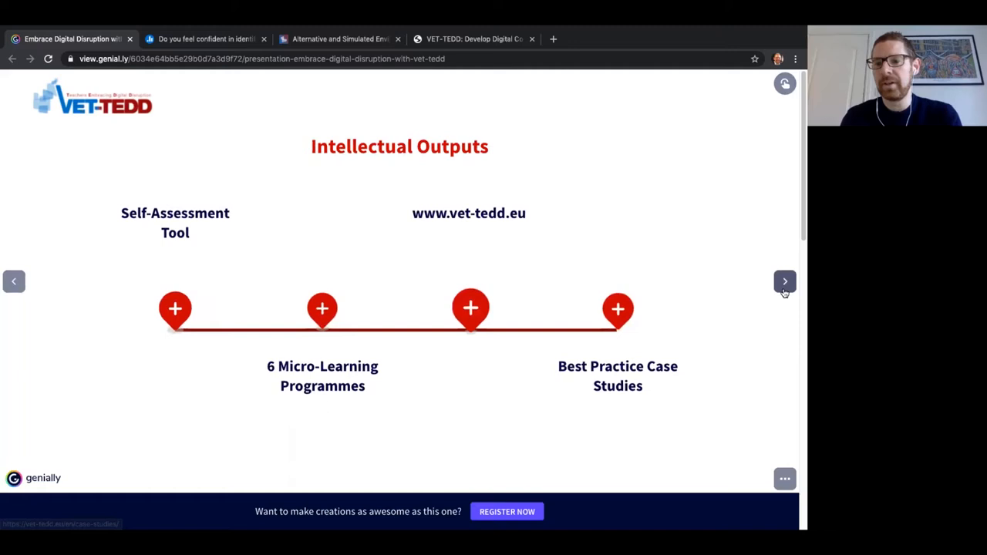
- Show the six-assessments competence slide, then advance to the Self Assessment Tool slide
left_click(470, 308)
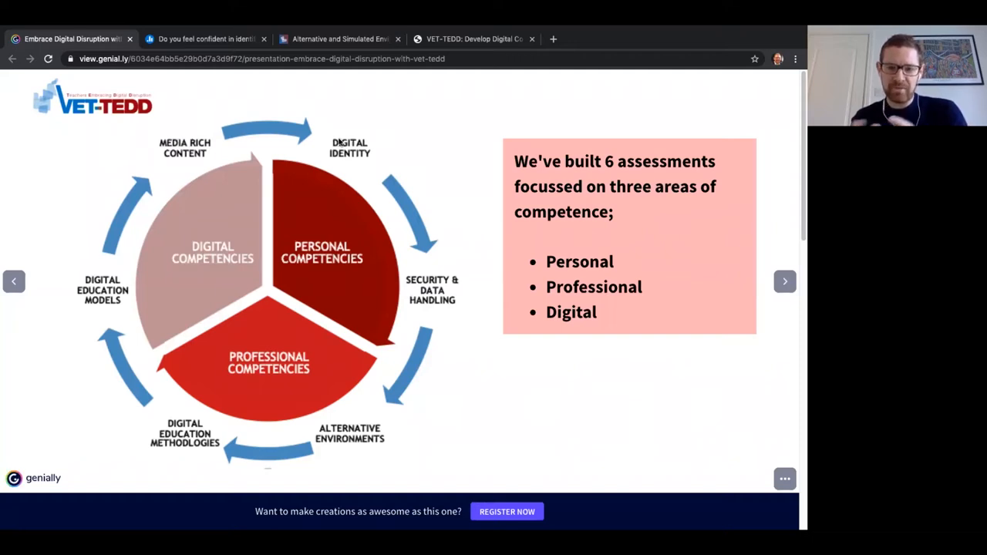
mouse_move(623, 225)
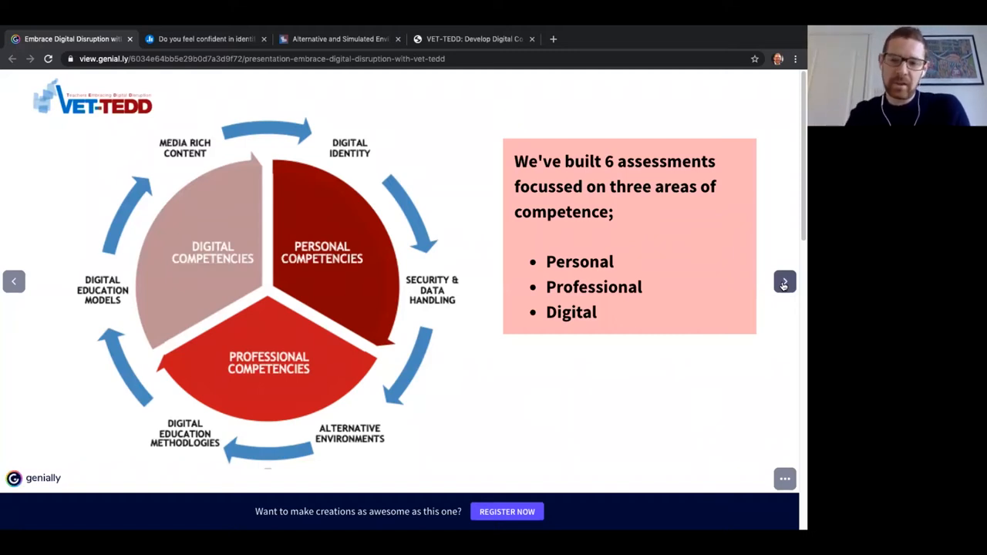
left_click(784, 280)
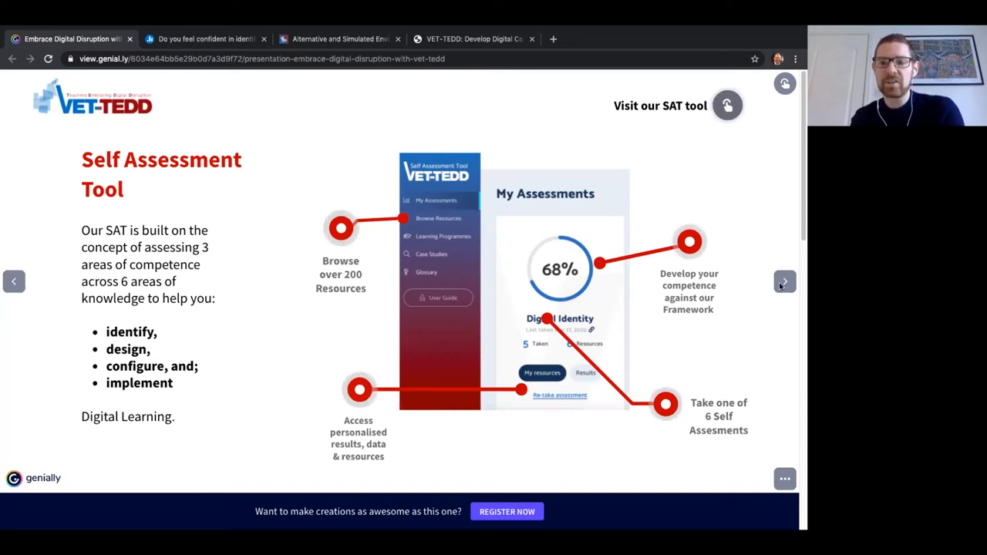
- Move the presentation on past the Self Assessment Tool slide
left_click(784, 280)
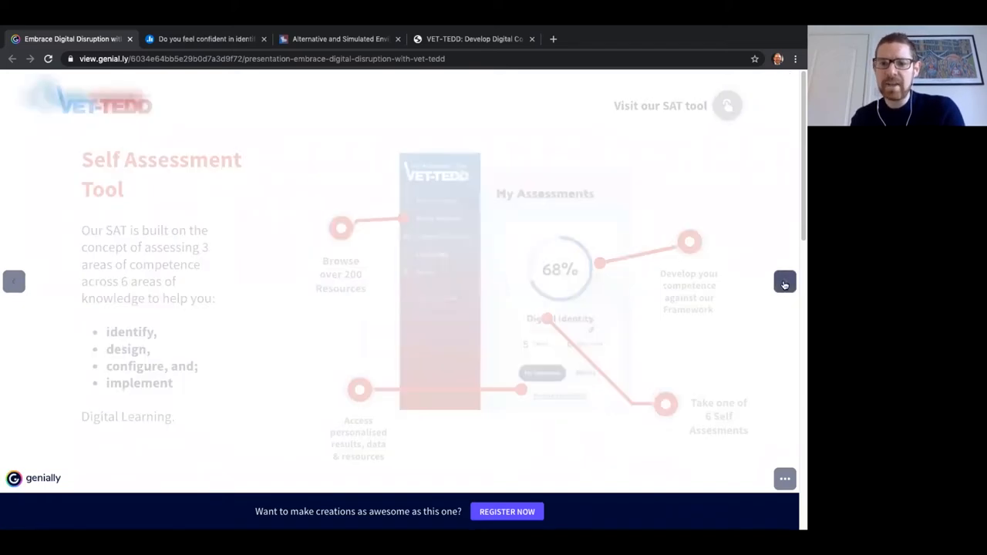
- Switch to the Self Assessment Tool site and scroll through the glossary definitions
left_click(784, 281)
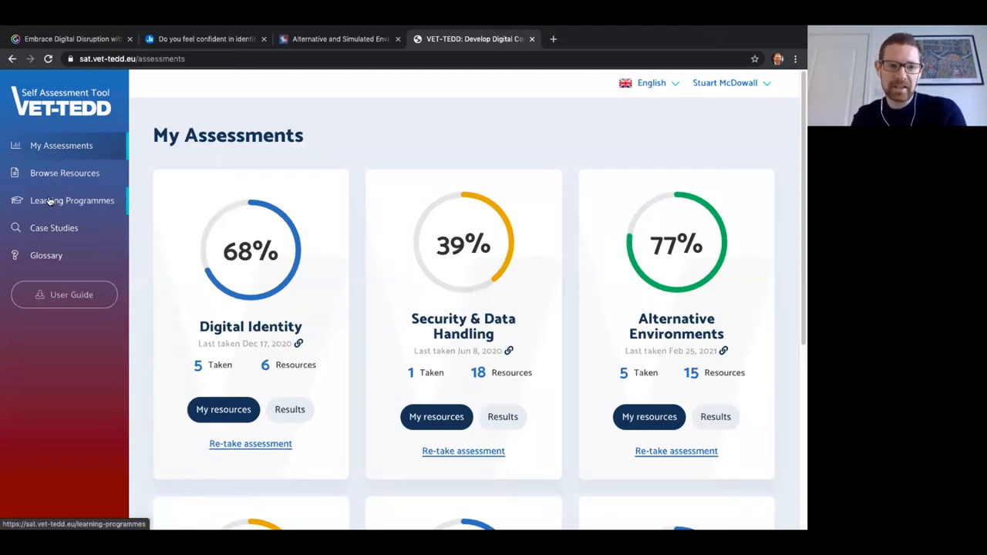
mouse_move(54, 228)
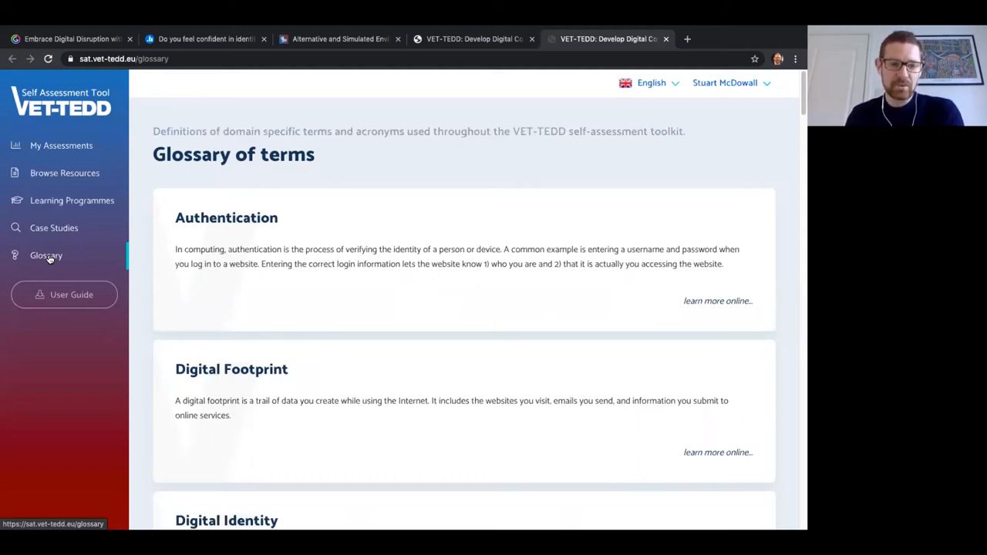
scroll("down", 3)
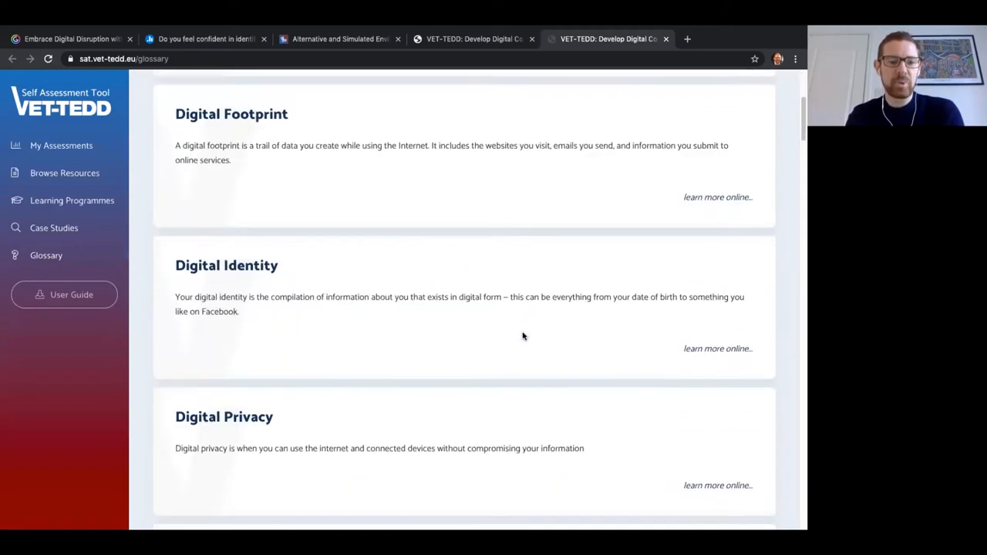
scroll("down", 3)
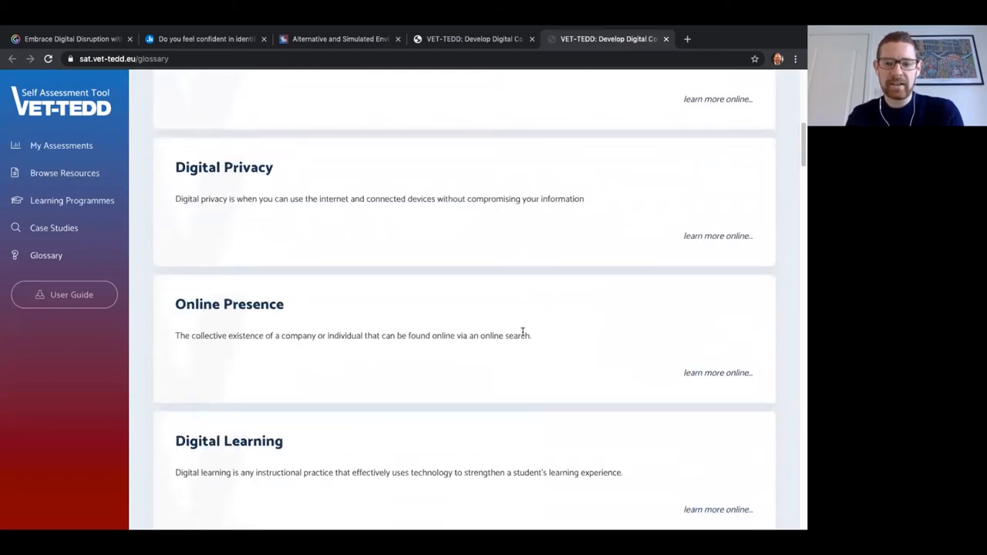
scroll("down", 3)
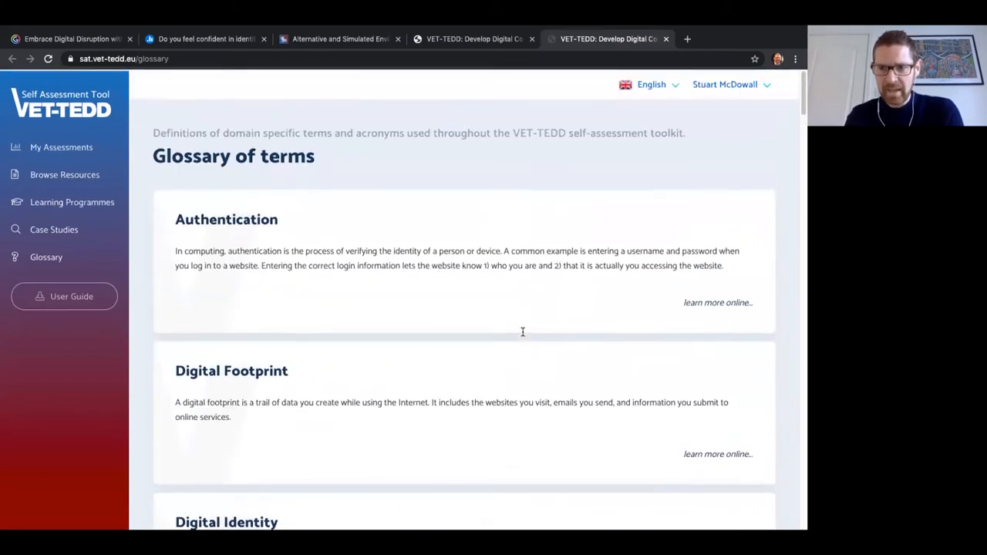
- Page through the SAT User Guide PDF from the contents to How to Access the Tool
left_click(65, 296)
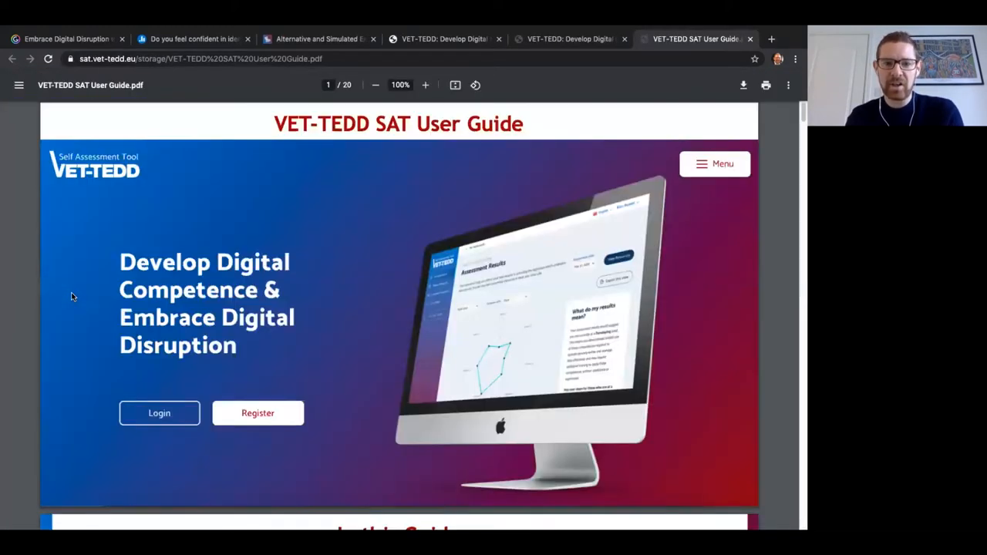
scroll("down", 3)
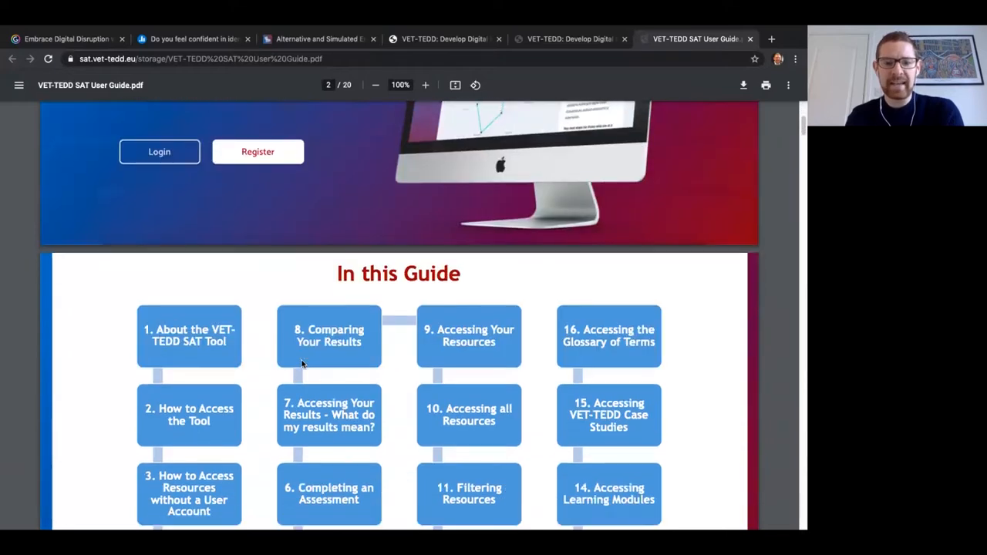
scroll("down", 3)
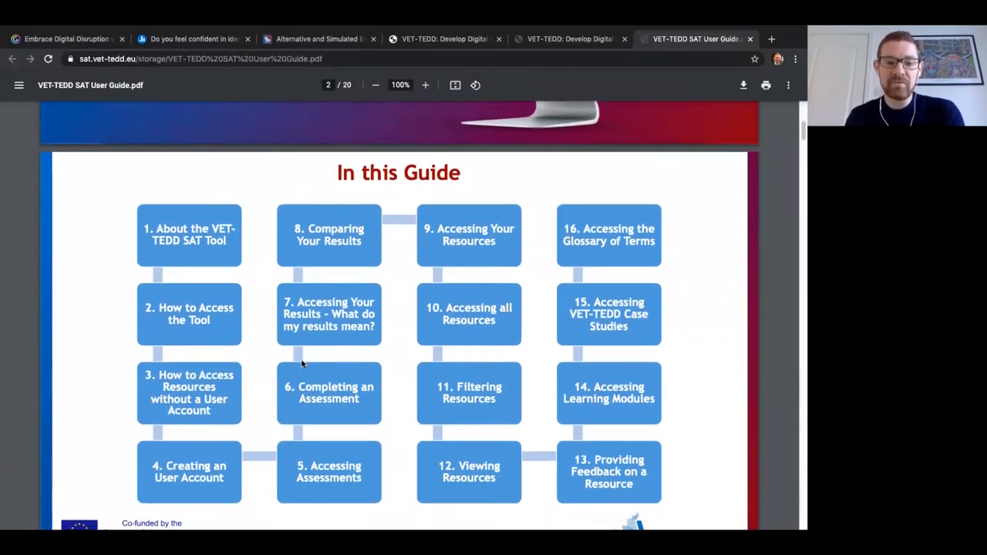
scroll("down", 3)
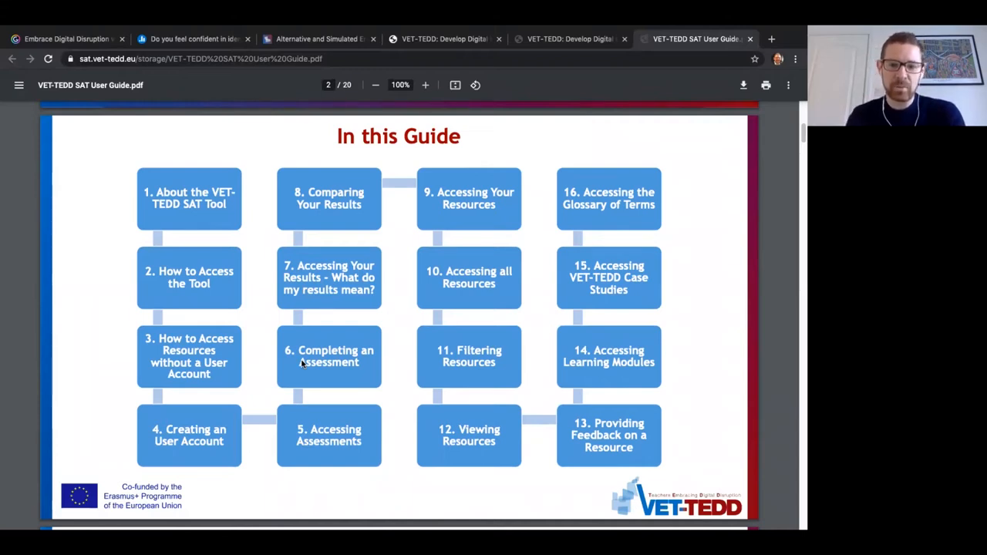
scroll("down", 3)
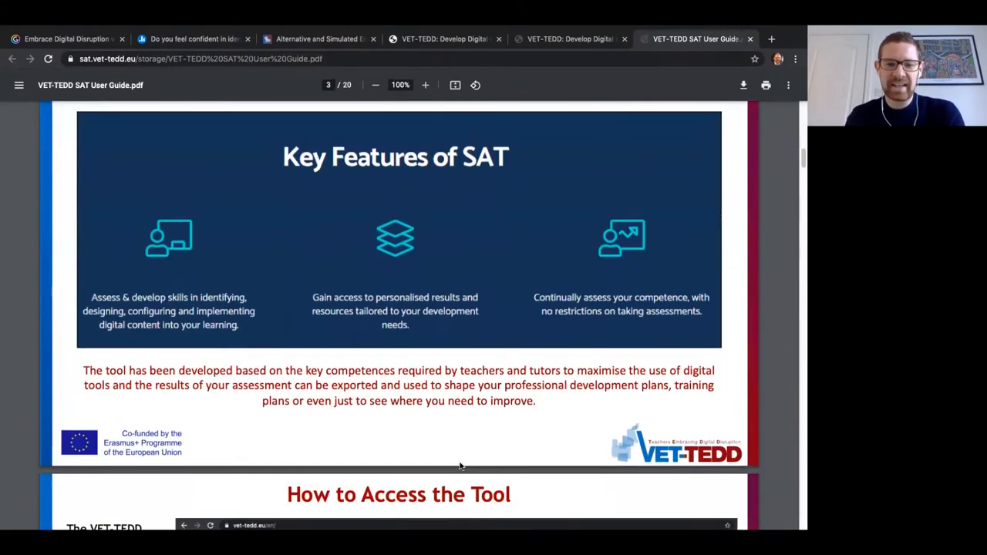
scroll("down", 3)
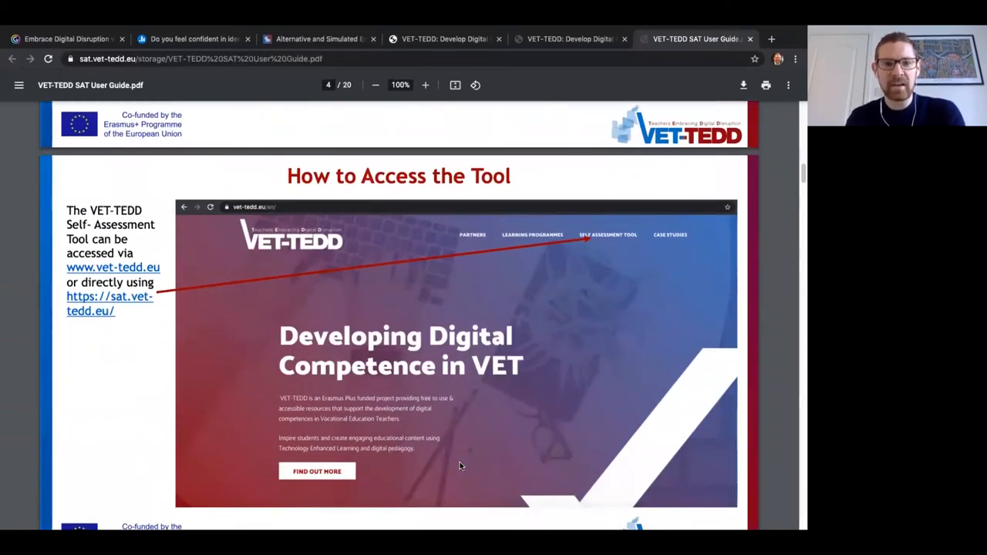
- Return to the self-assessment site and show the My Assessments list
left_click(569, 39)
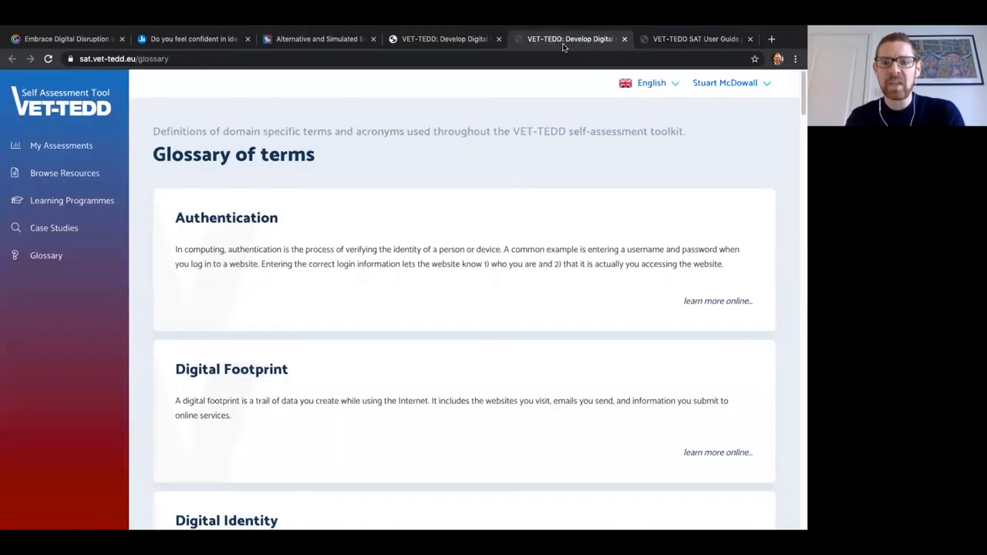
left_click(62, 144)
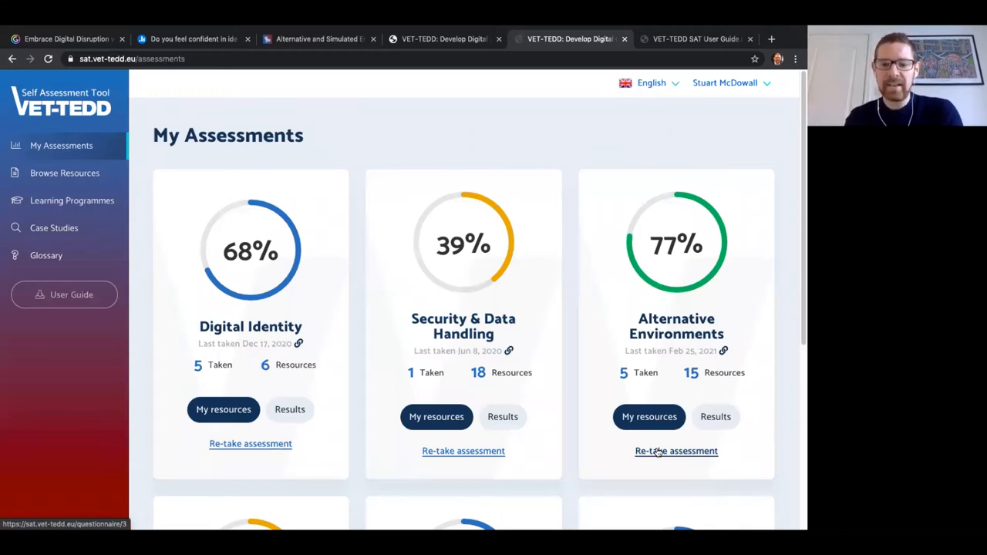
- Retake the Alternative Environments assessment and start it at question 1 of 12
left_click(675, 451)
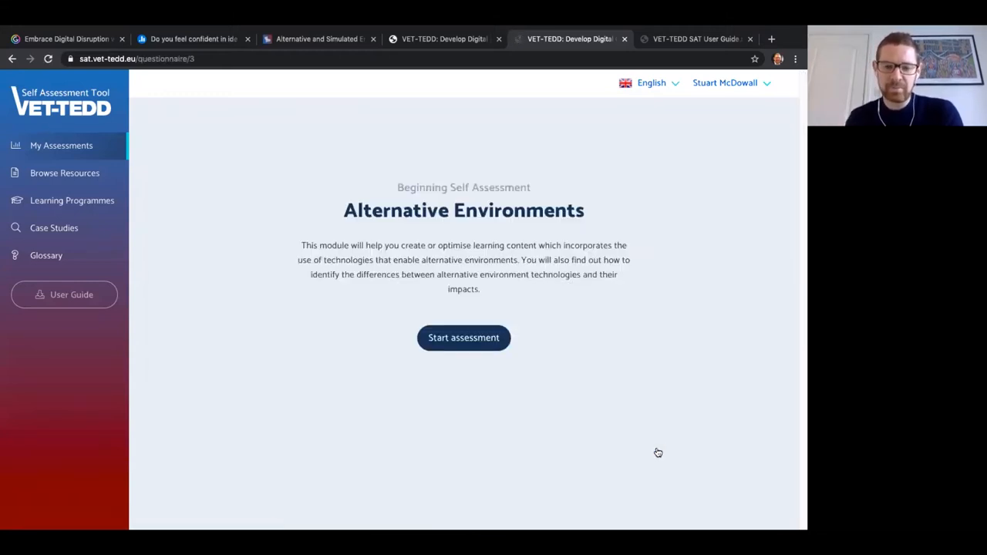
mouse_move(645, 441)
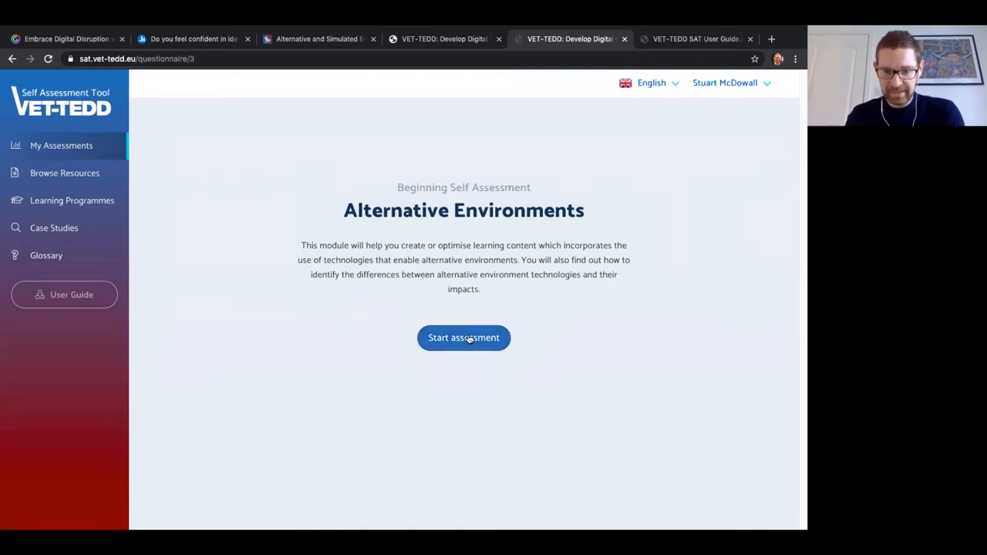
left_click(463, 338)
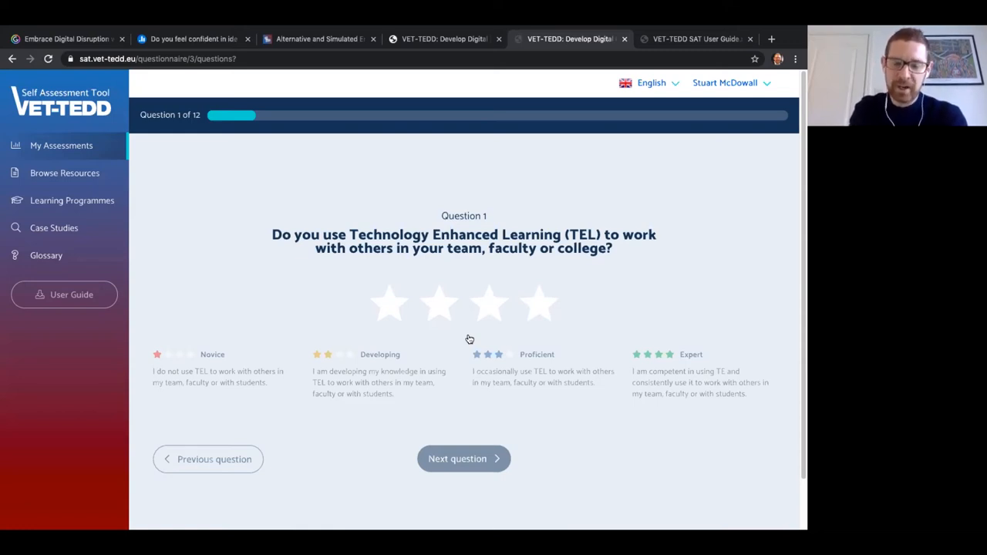
- Rate question 1 Proficient and answer questions 2 through 8, advancing after each
left_click(491, 302)
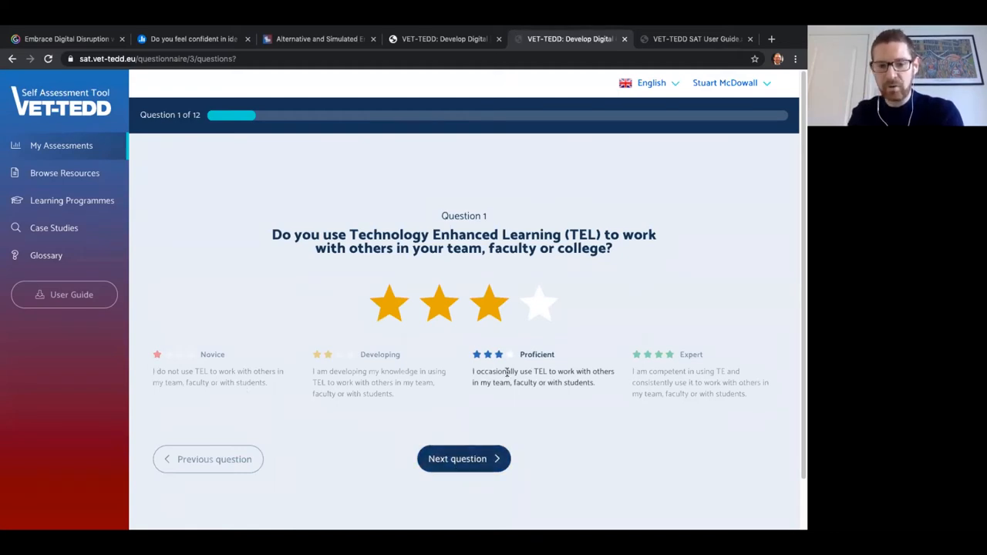
mouse_move(161, 372)
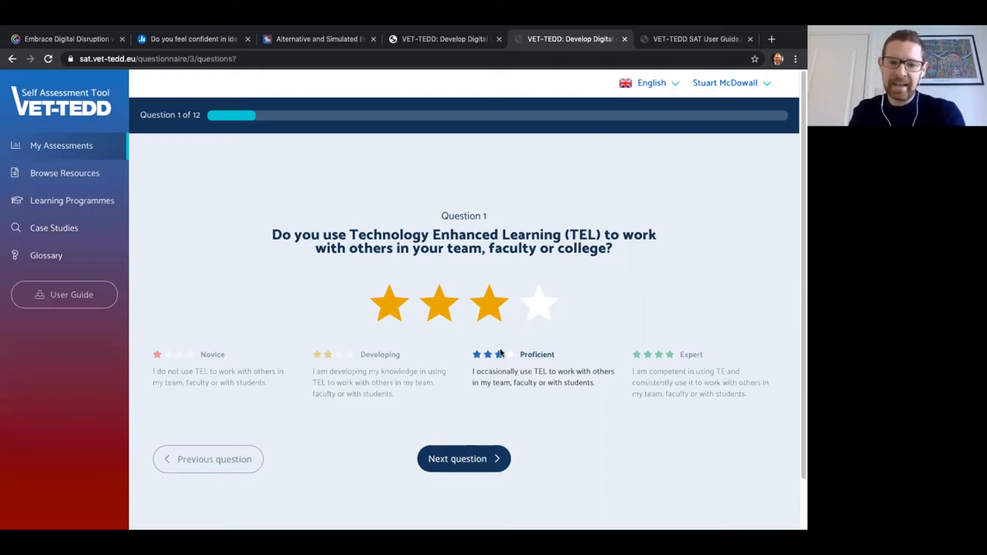
left_click(463, 460)
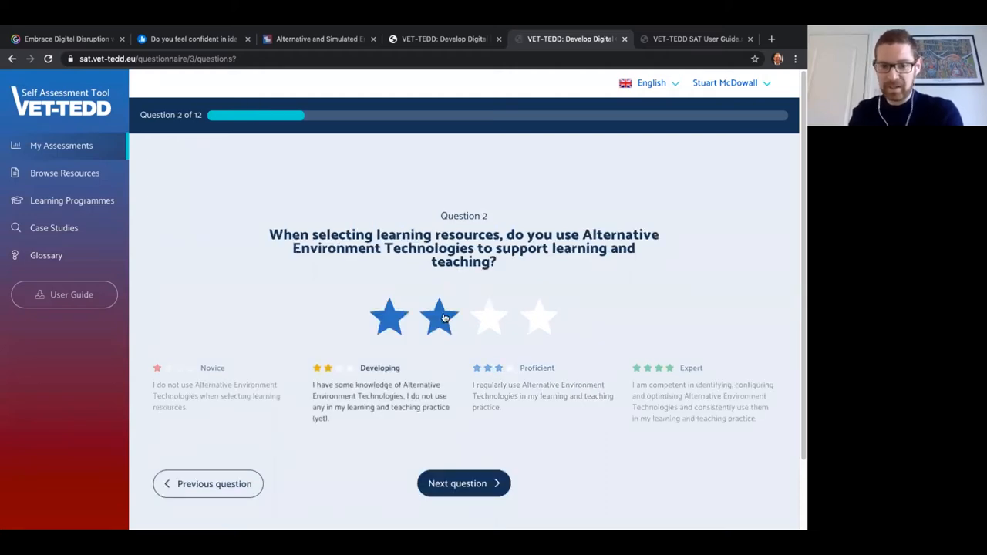
left_click(463, 483)
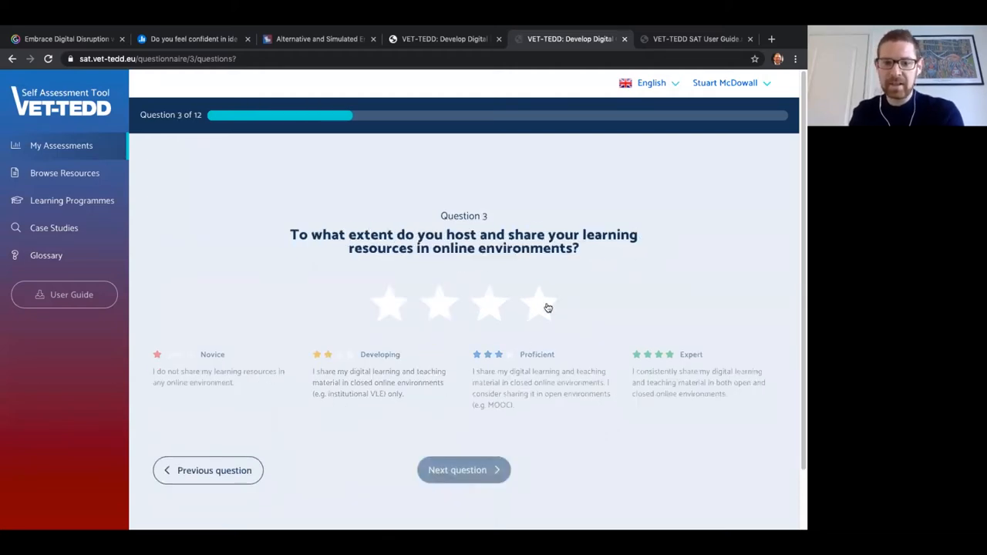
left_click(463, 469)
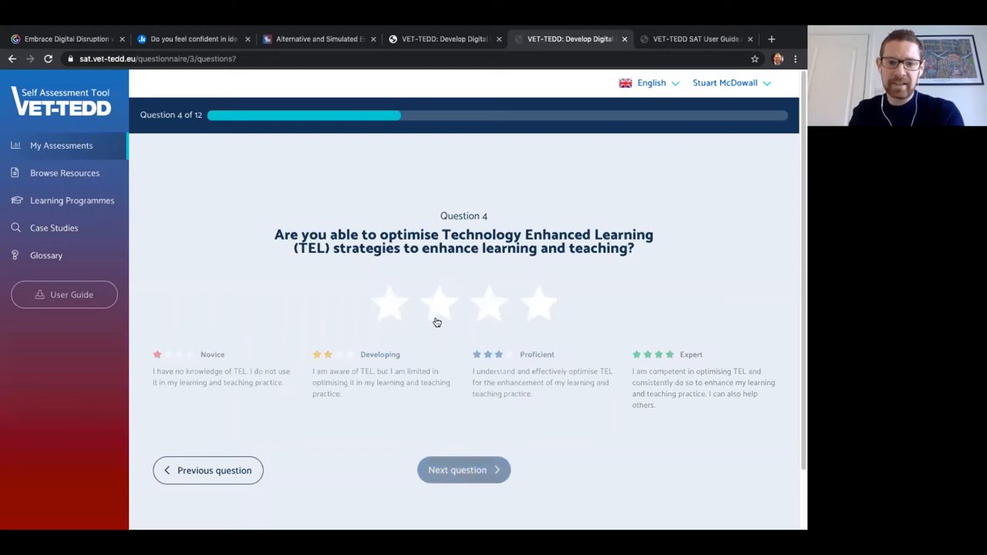
left_click(463, 469)
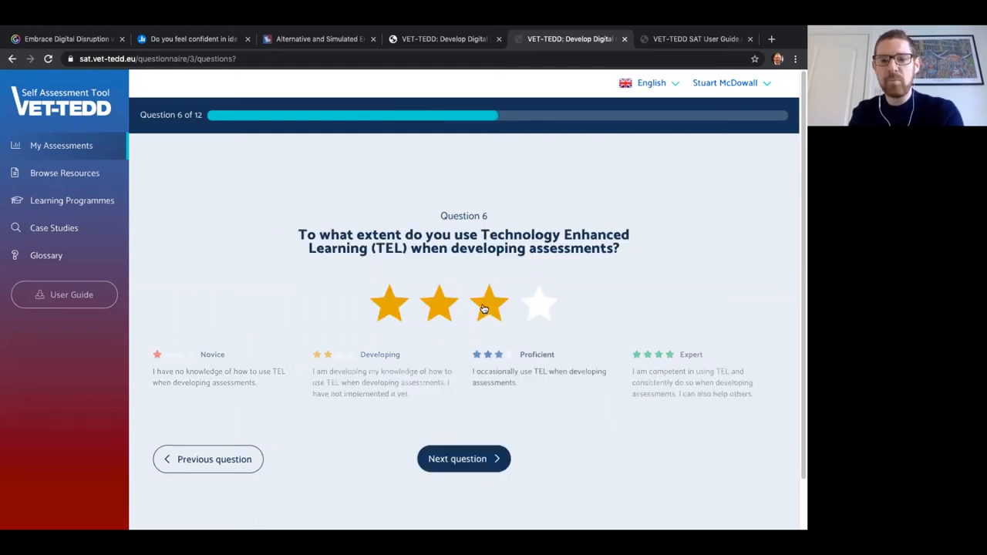
left_click(463, 459)
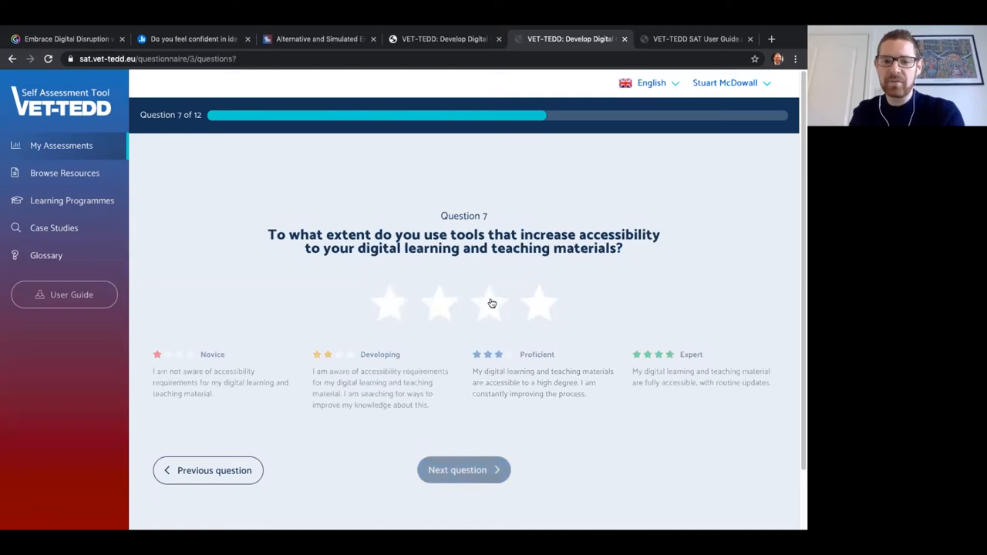
left_click(463, 469)
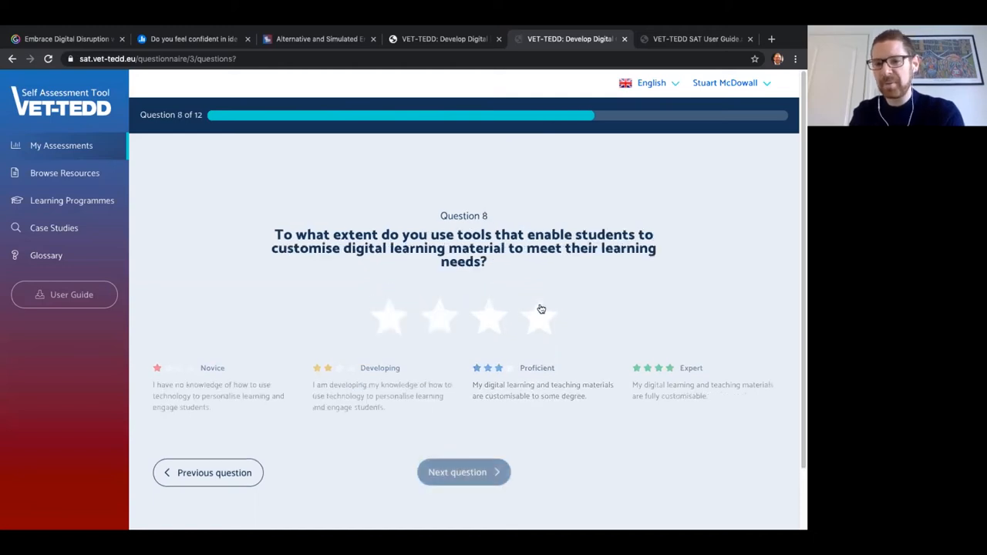
left_click(462, 472)
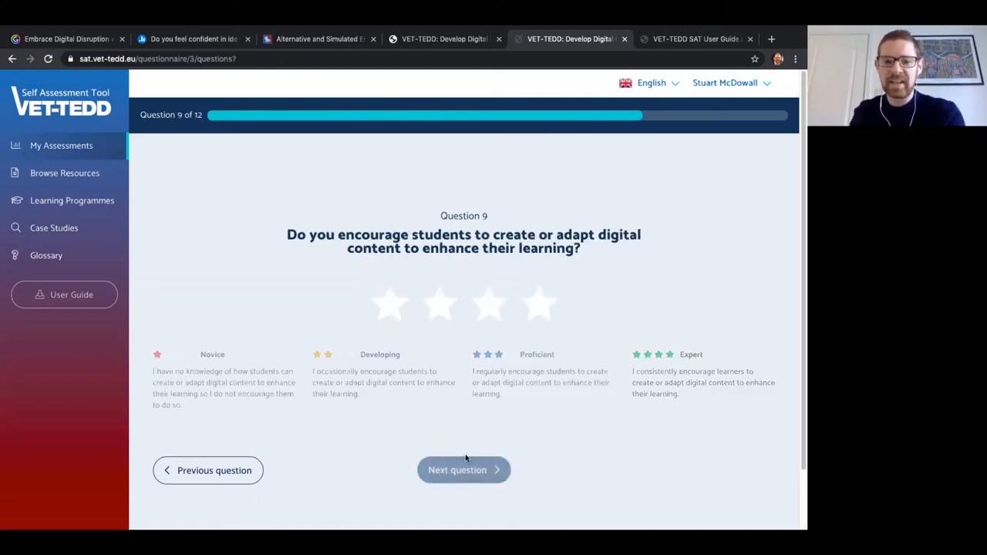
- Rate question 9 Proficient, answer 10–11, rate question 12 Developing and submit the assessment
left_click(488, 302)
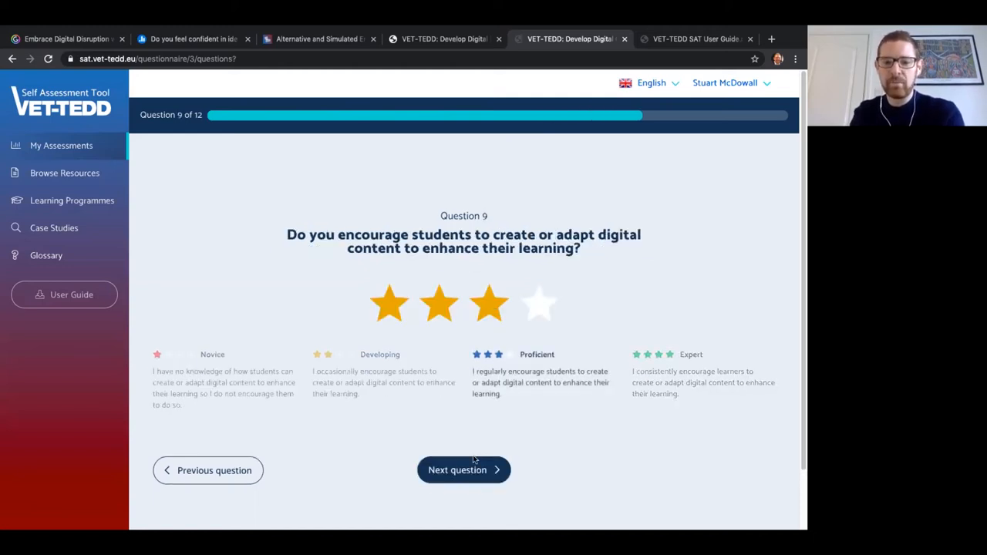
left_click(462, 469)
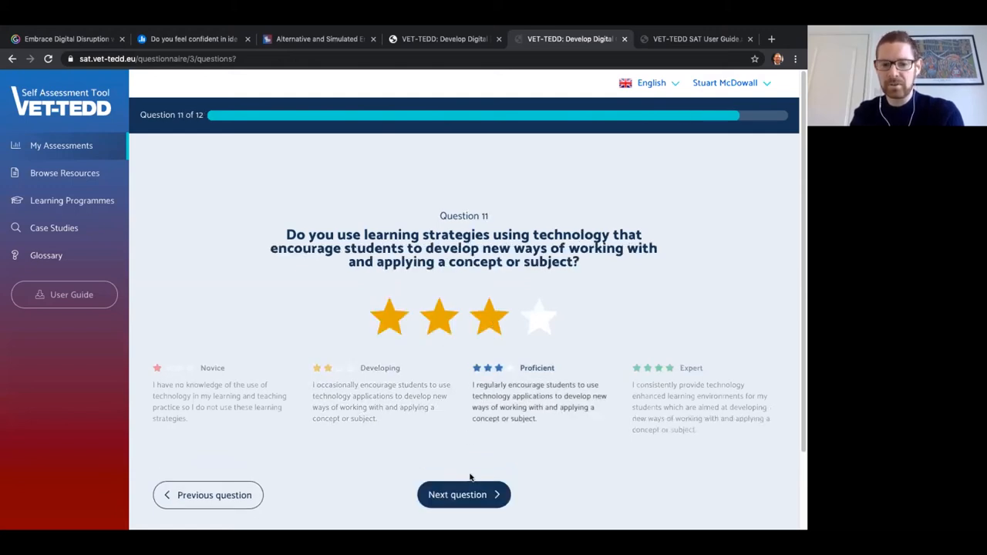
left_click(463, 494)
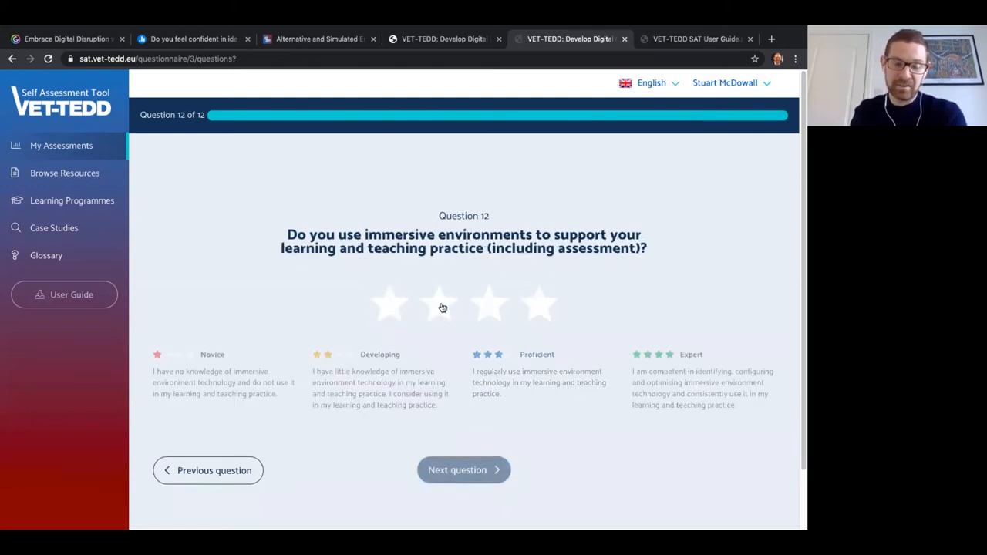
left_click(438, 303)
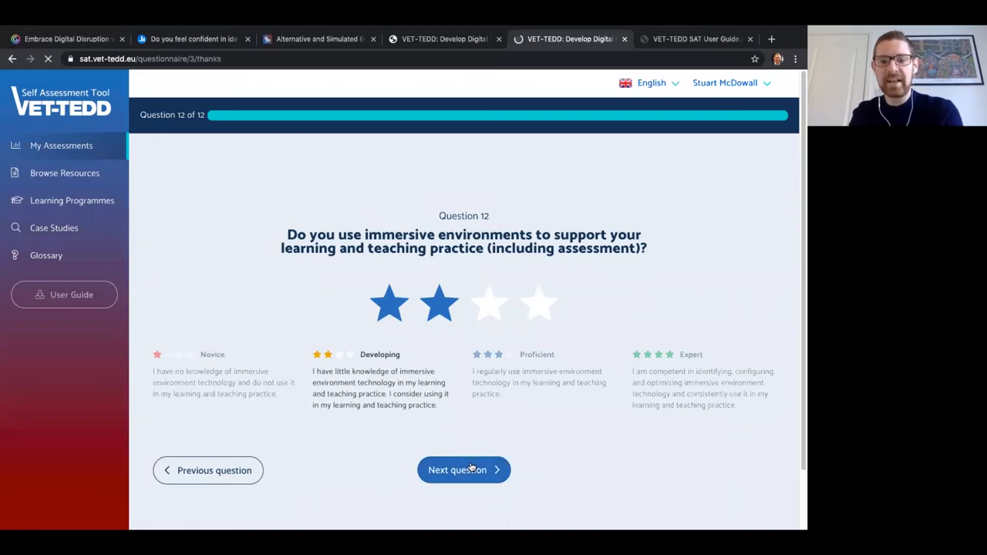
left_click(463, 469)
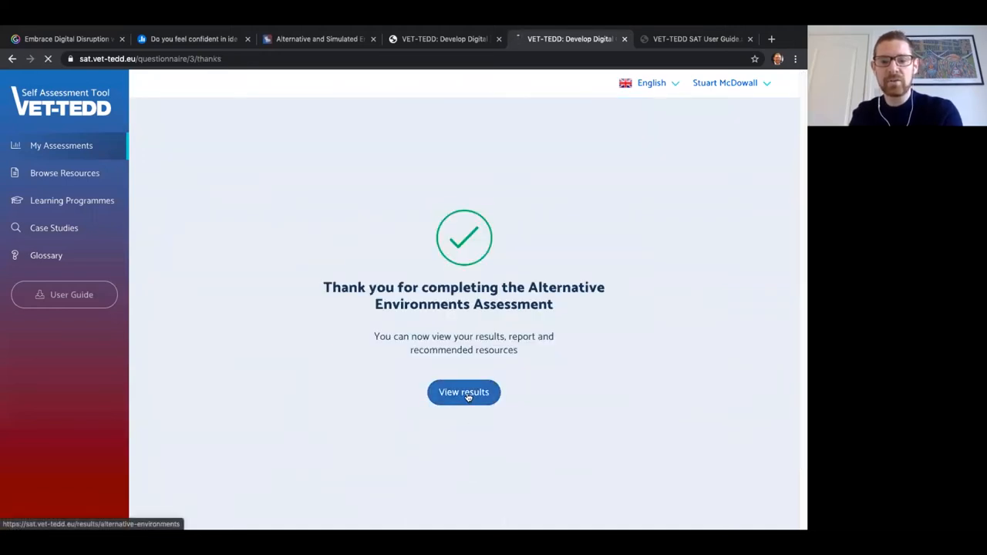
- View the finished assessment's results radar chart with the Proficient level explanation
left_click(463, 392)
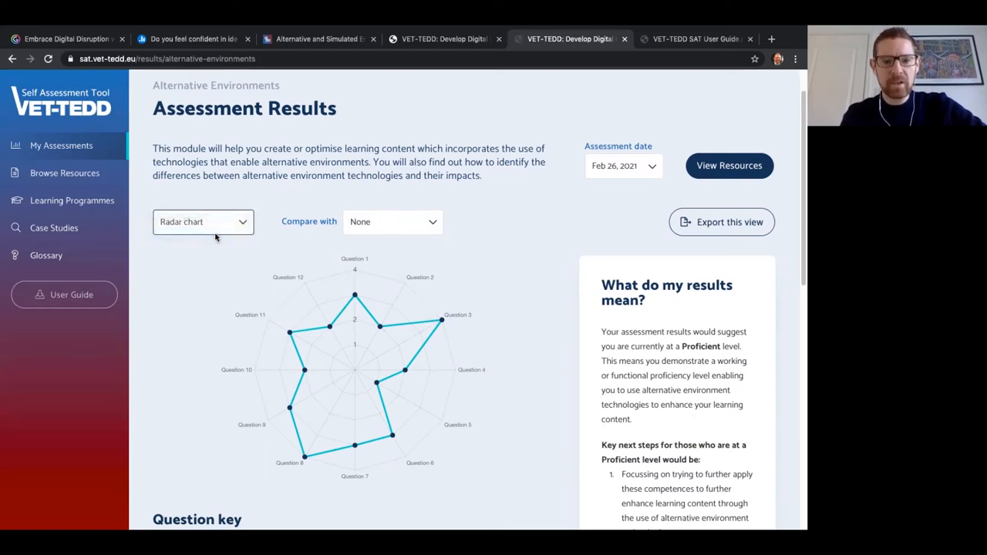
- Toggle between bar and radar chart views and try comparing with the Feb 25, 2021 results
left_click(204, 222)
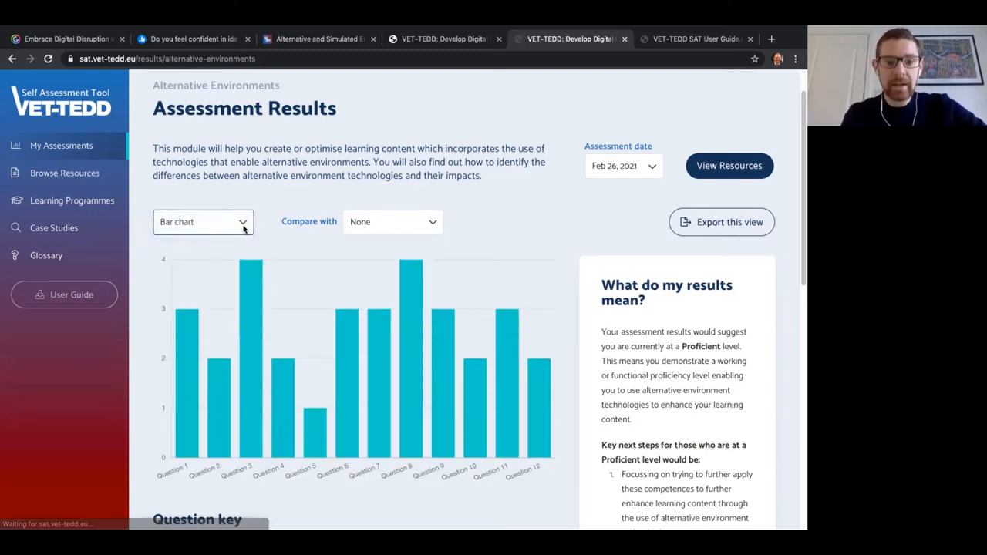
left_click(204, 222)
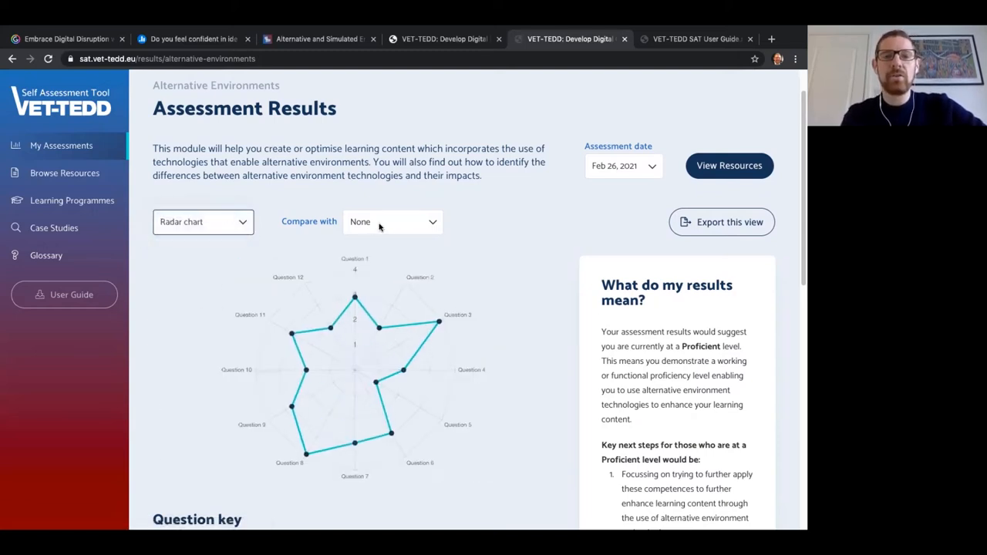
left_click(392, 222)
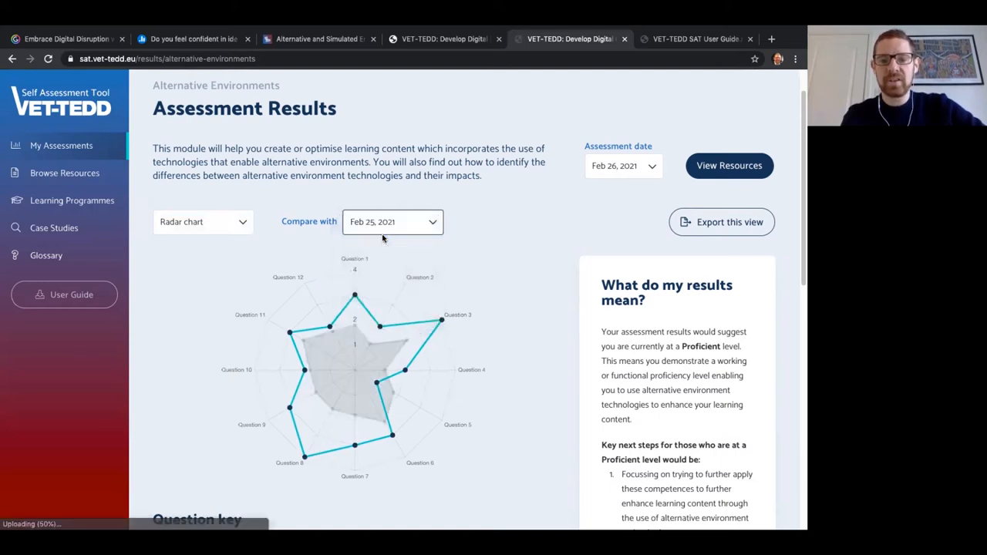
left_click(392, 222)
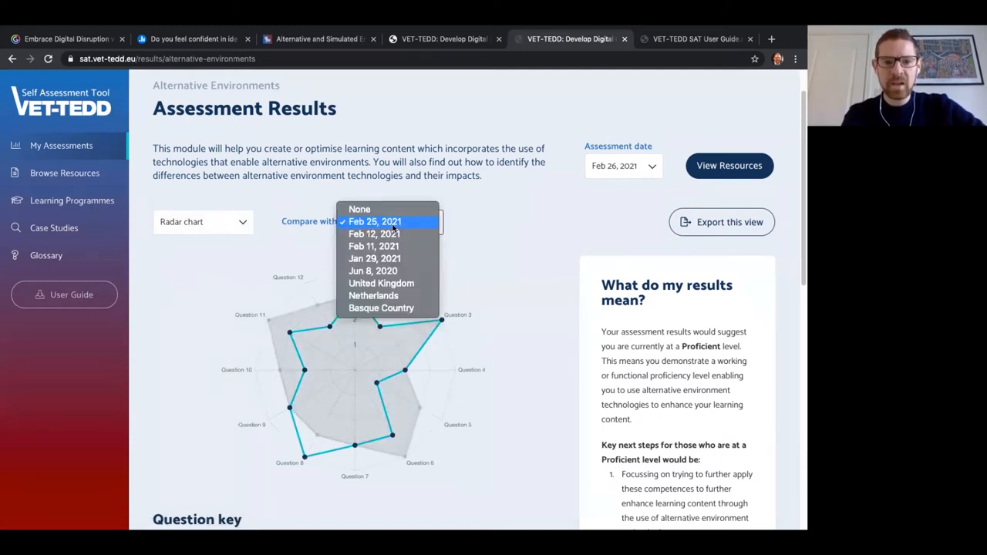
left_click(381, 284)
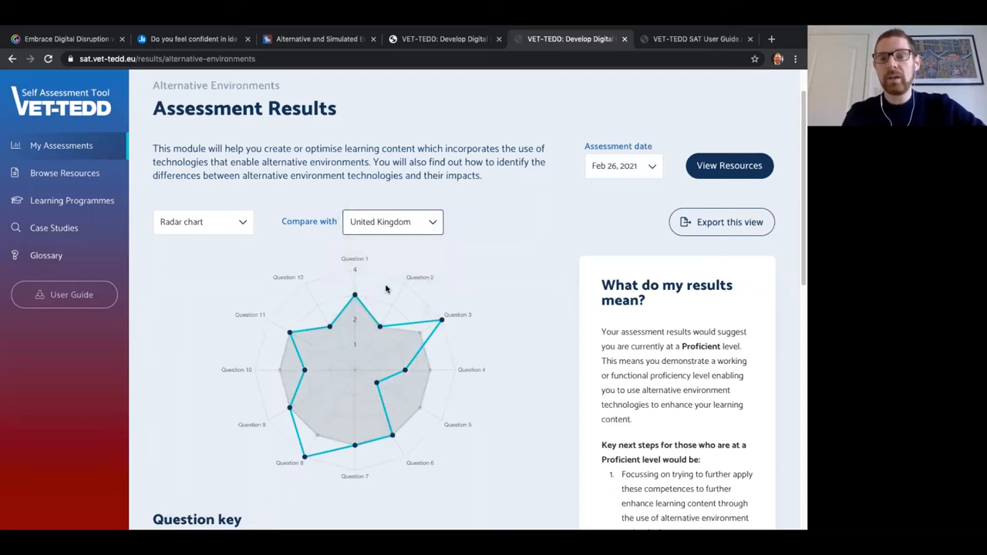
- Compare the radar chart results against the Netherlands instead of the United Kingdom
left_click(392, 222)
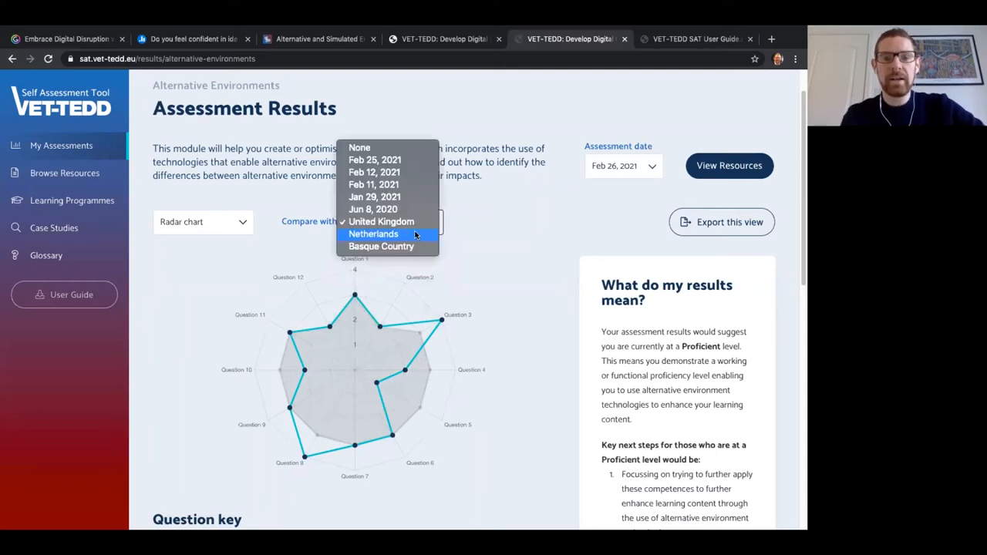
left_click(374, 234)
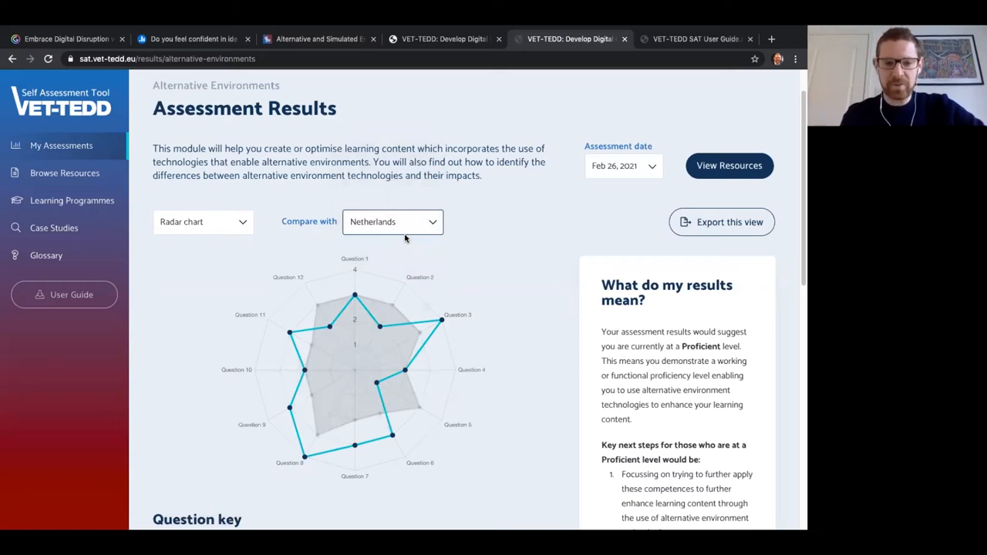
mouse_move(401, 419)
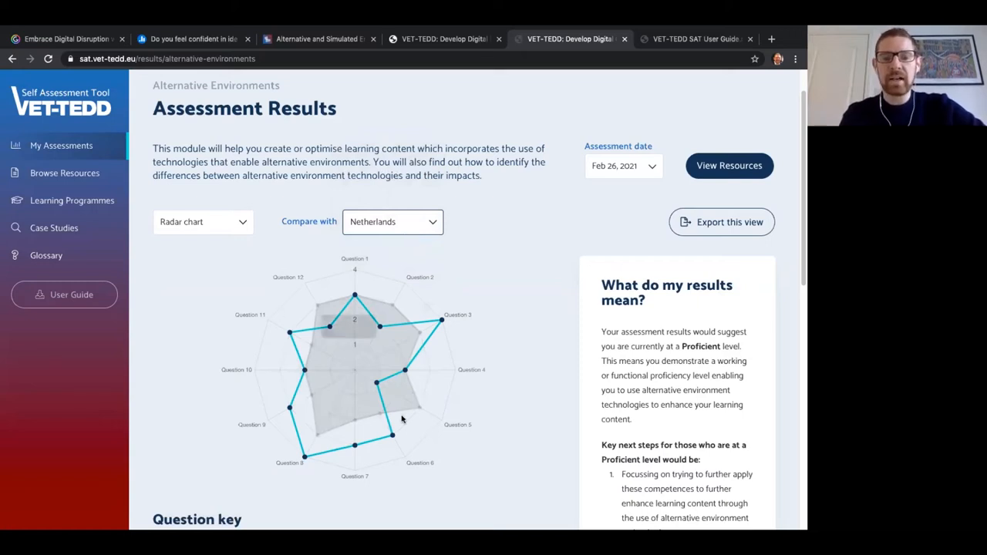
mouse_move(453, 417)
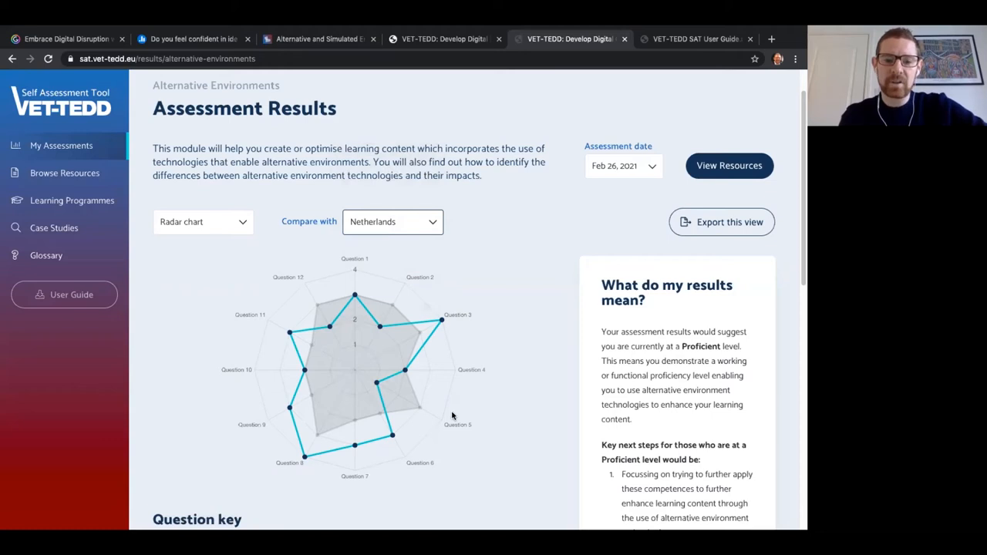
mouse_move(657, 398)
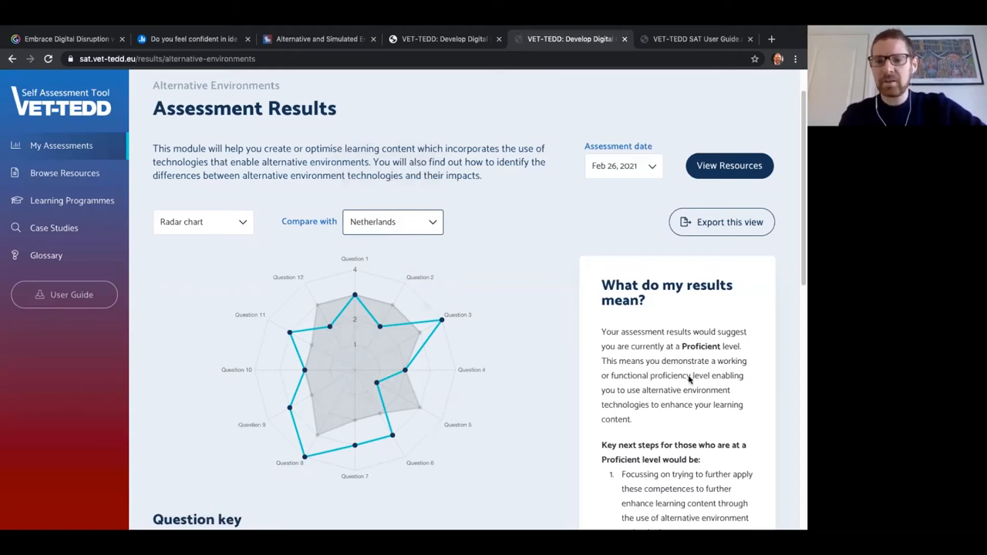
- Scroll through the Proficient-level next steps and question key down to the export option
scroll("down", 3)
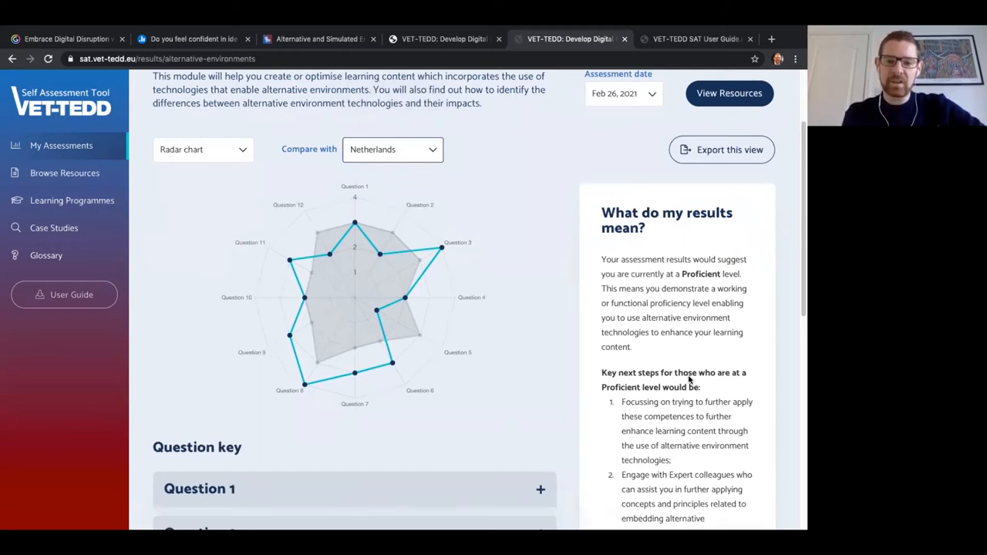
mouse_move(678, 338)
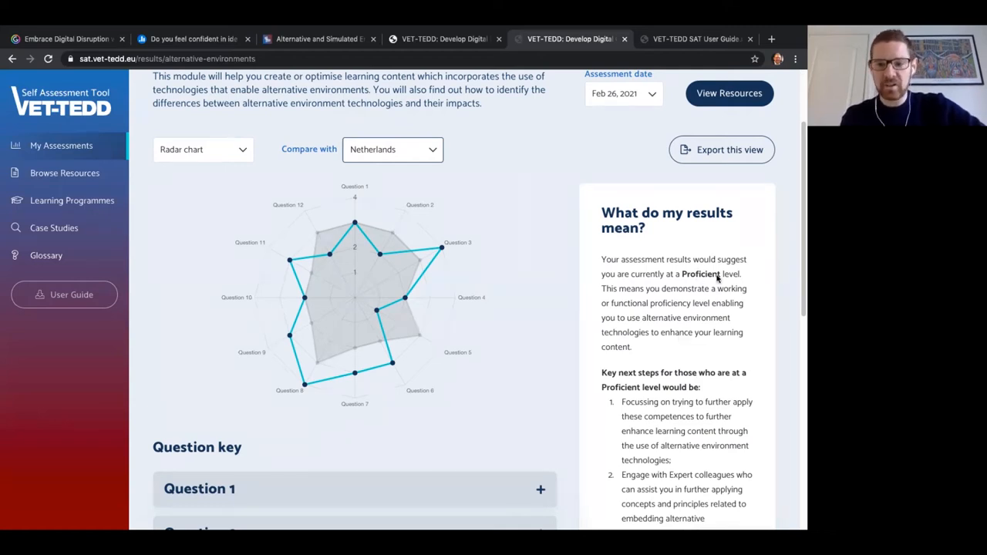
scroll("down", 3)
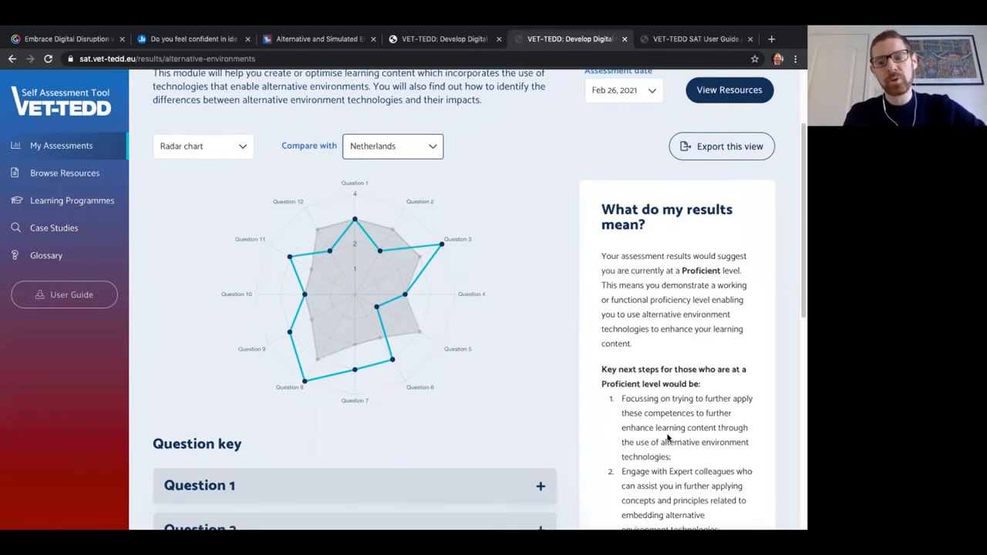
scroll("down", 3)
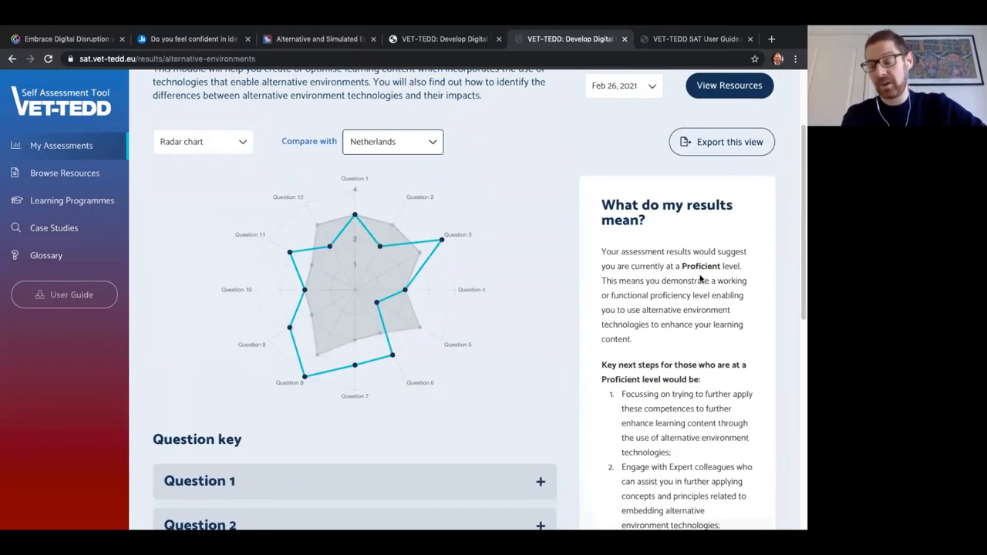
scroll("down", 3)
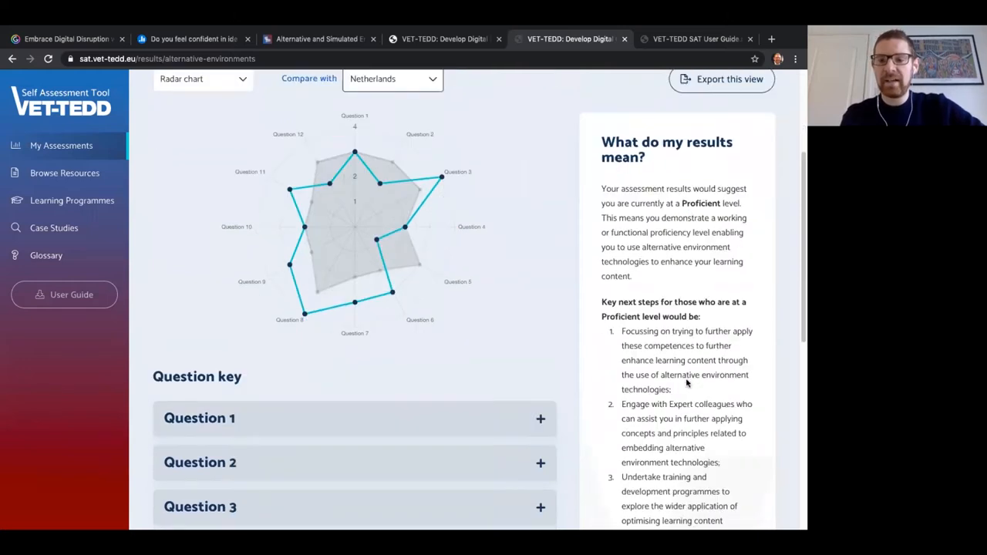
scroll("down", 3)
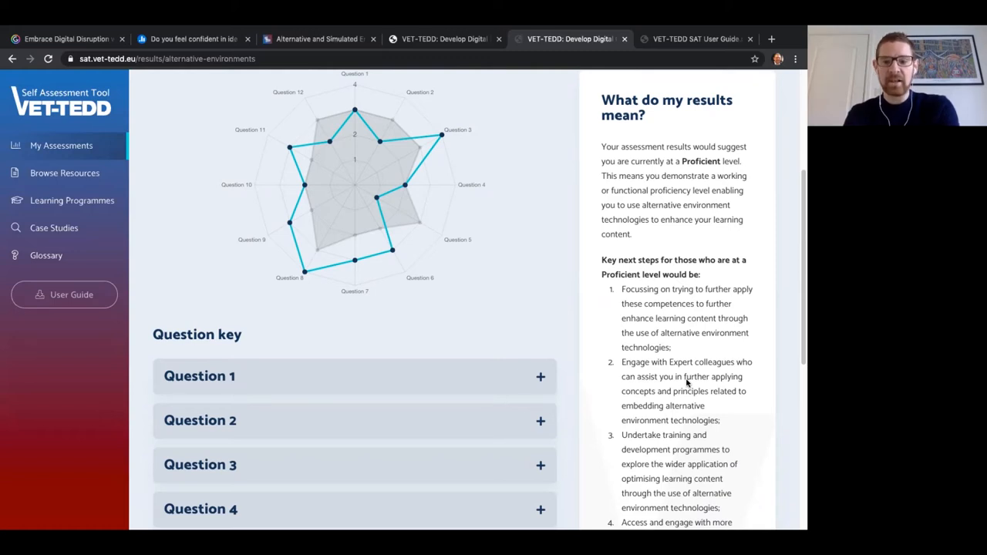
scroll("down", 3)
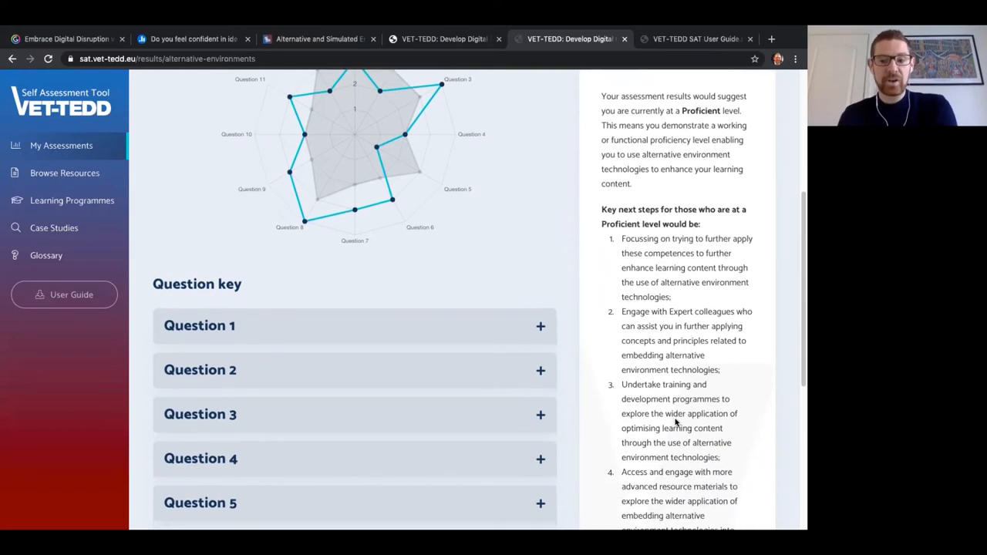
scroll("down", 3)
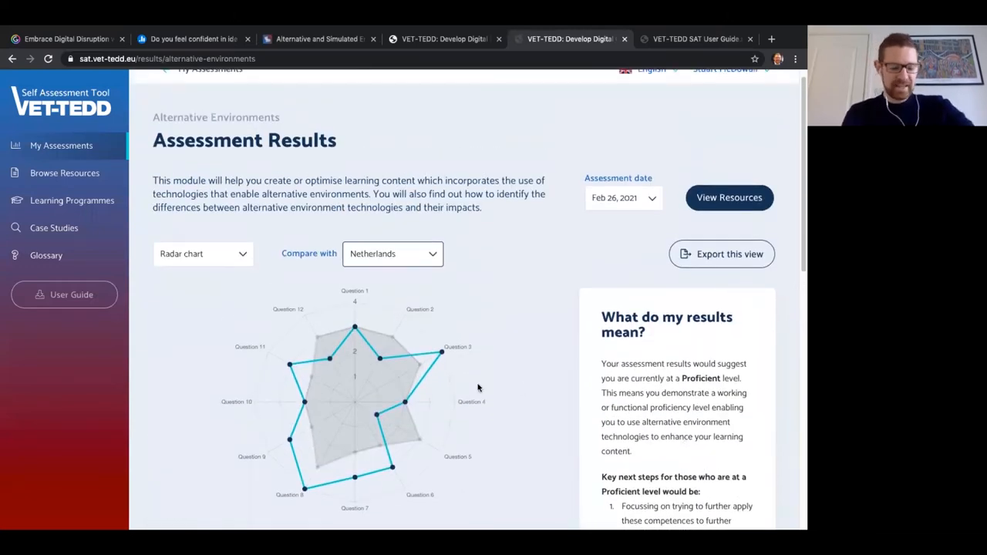
mouse_move(733, 410)
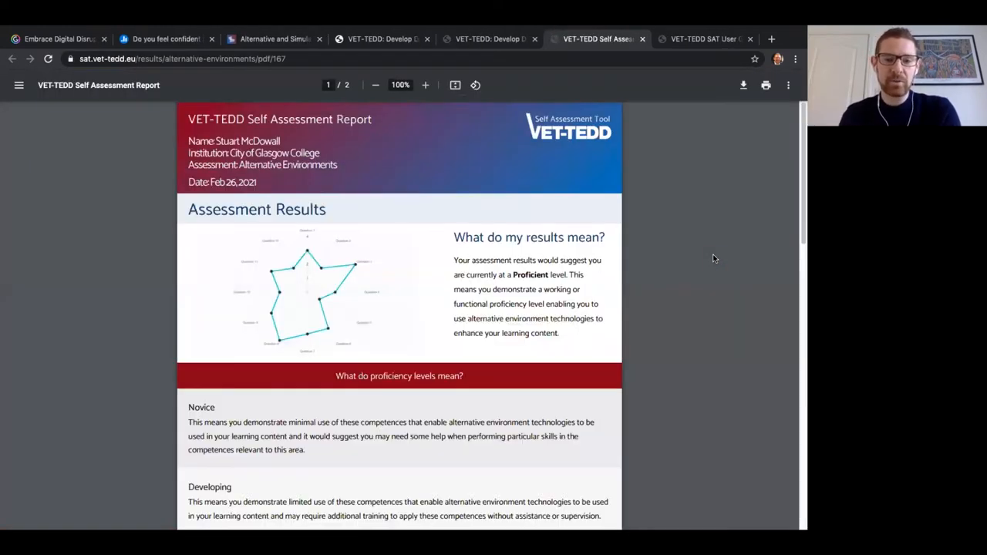
- View page 2 of the PDF report, return to the results and view the tailored resources
scroll("down", 3)
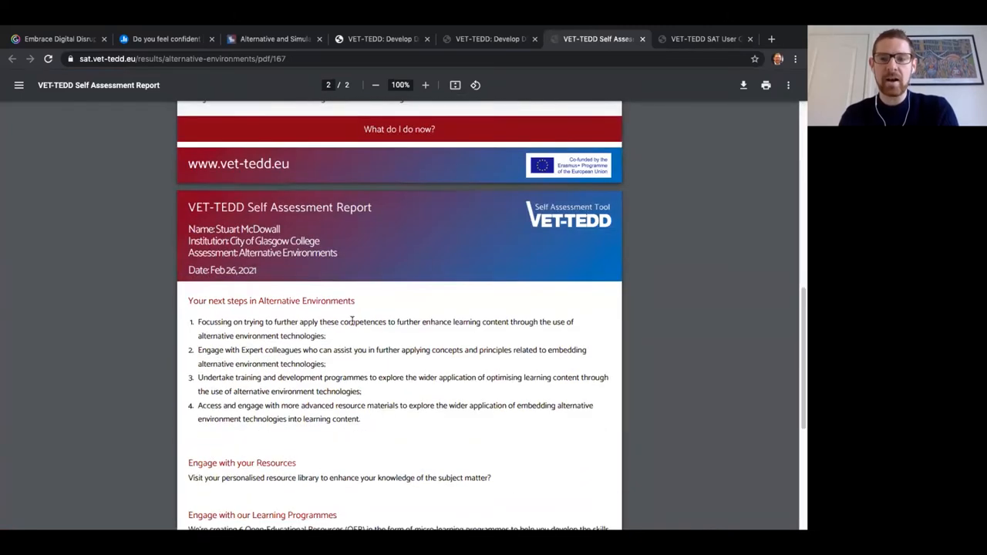
left_click(491, 38)
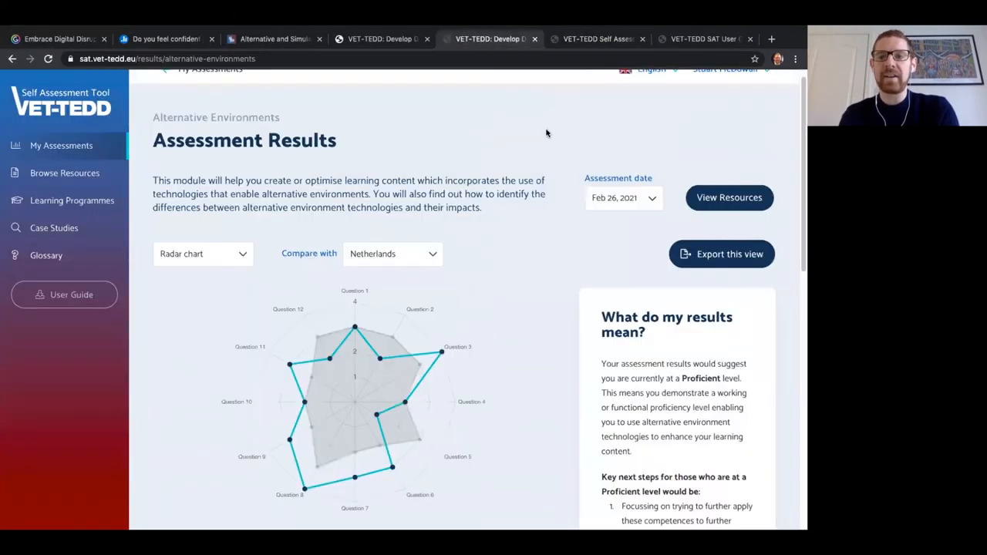
left_click(728, 197)
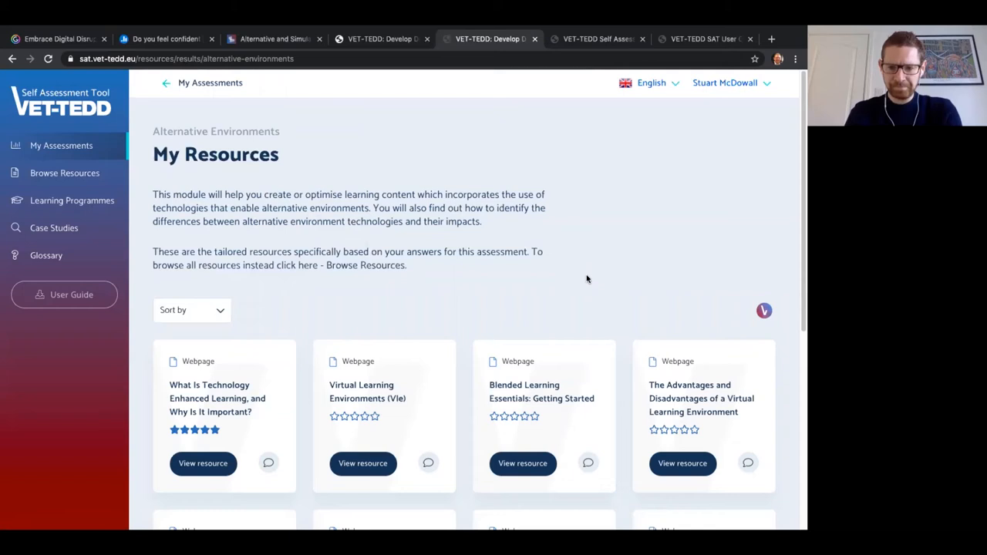
- Scroll the recommended resource cards, then go to the library of all resources
scroll("down", 3)
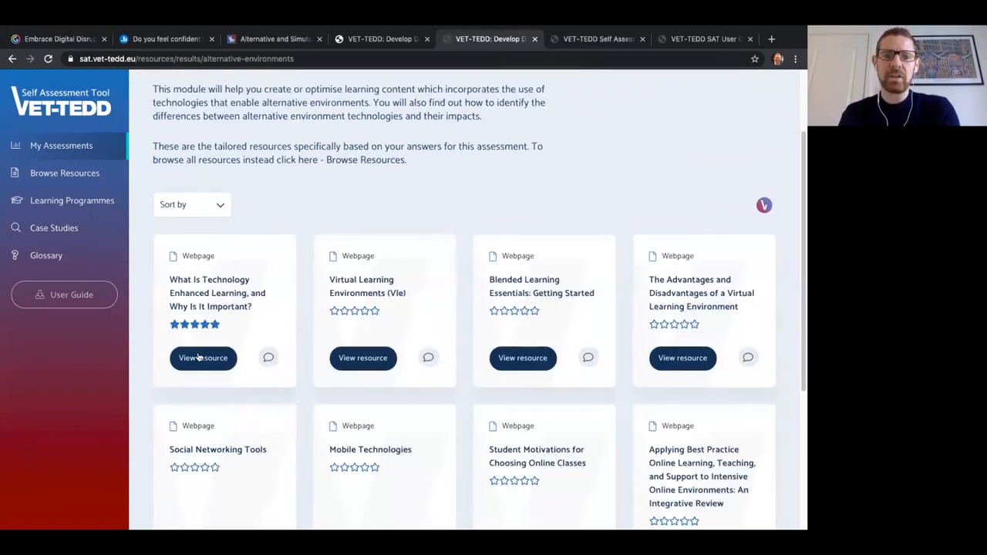
mouse_move(203, 358)
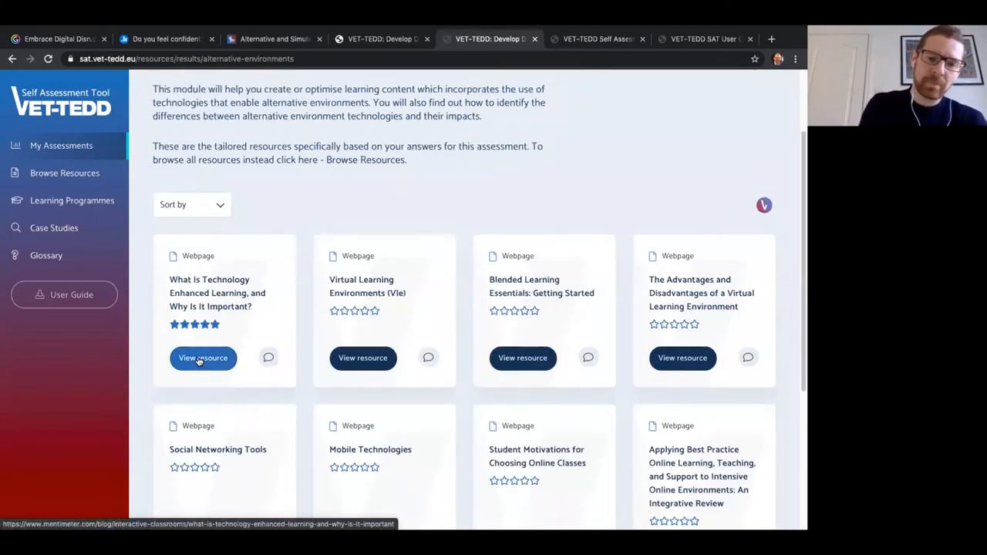
mouse_move(269, 358)
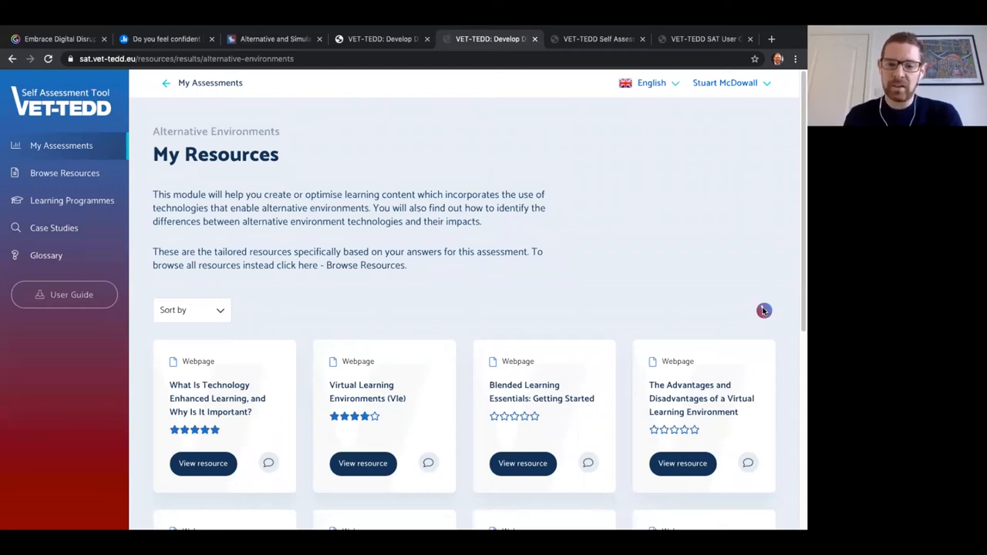
mouse_move(415, 428)
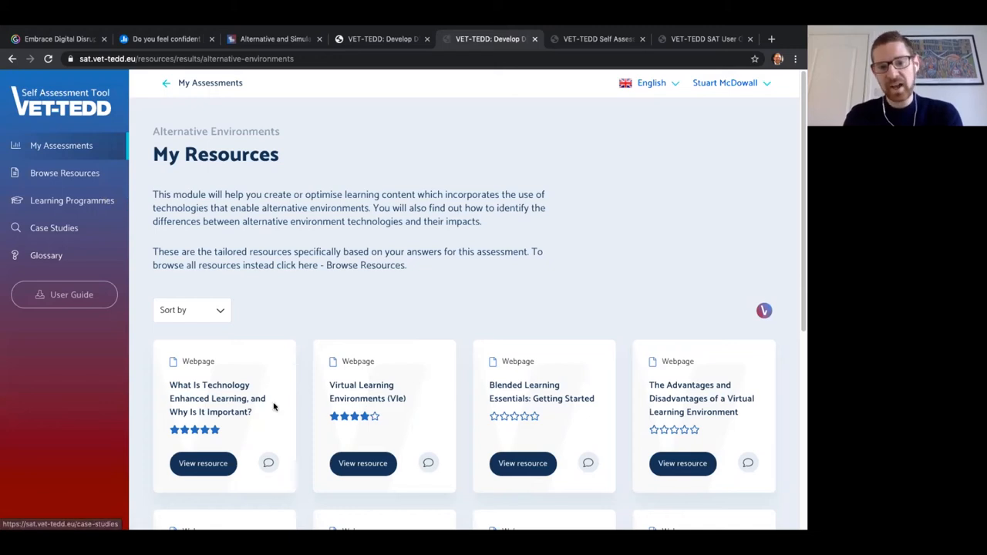
left_click(65, 172)
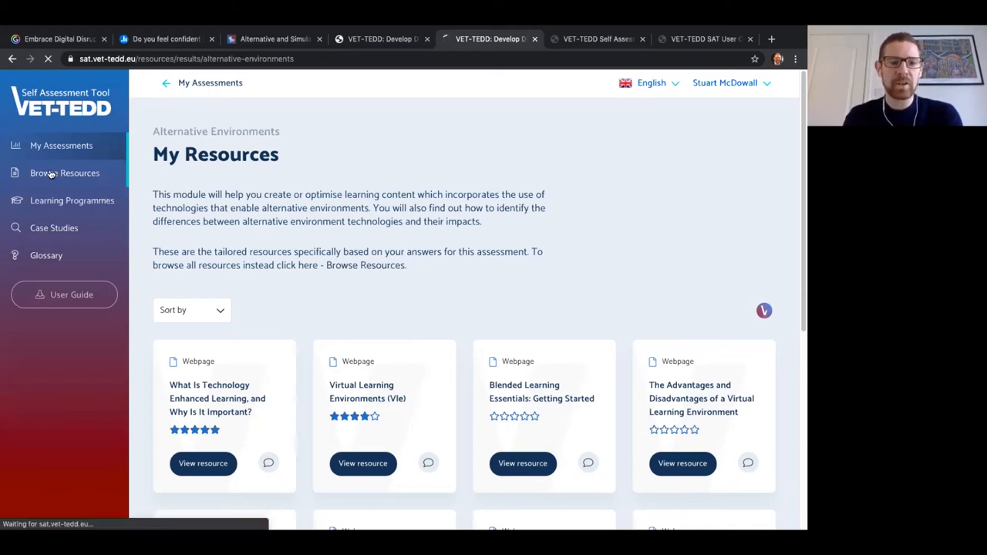
- Expand the Technology, Min Rating and Learning Programme filters, then close the filter panel
left_click(65, 172)
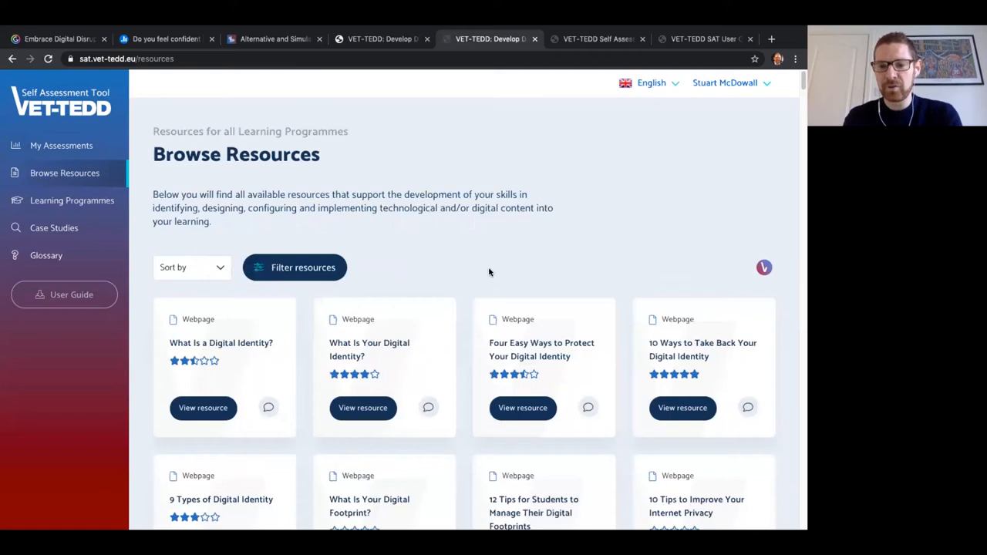
mouse_move(463, 273)
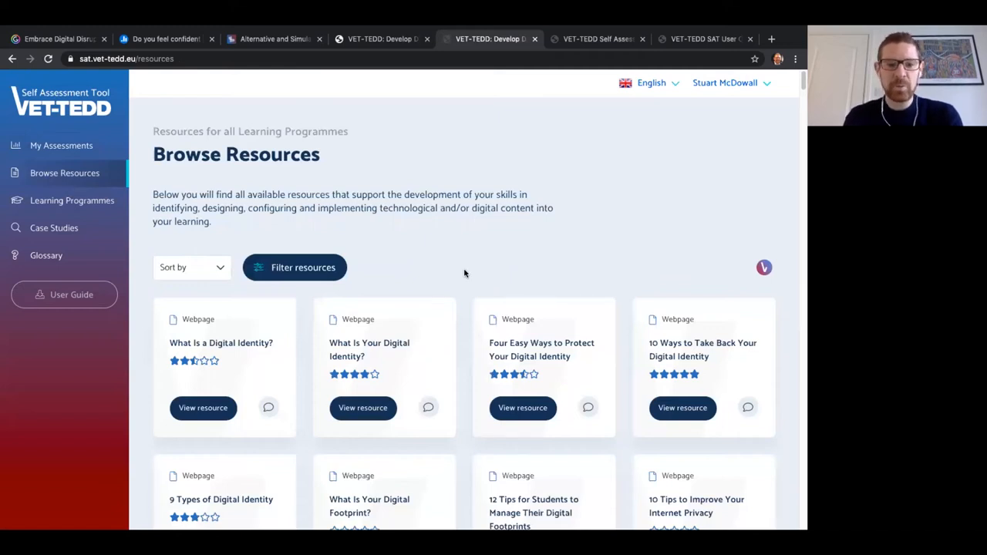
left_click(294, 268)
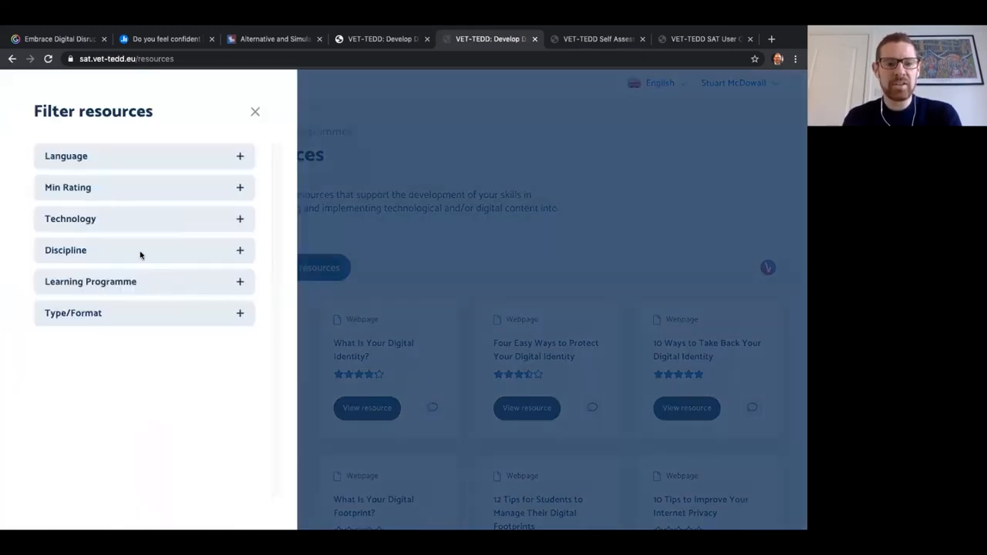
mouse_move(237, 227)
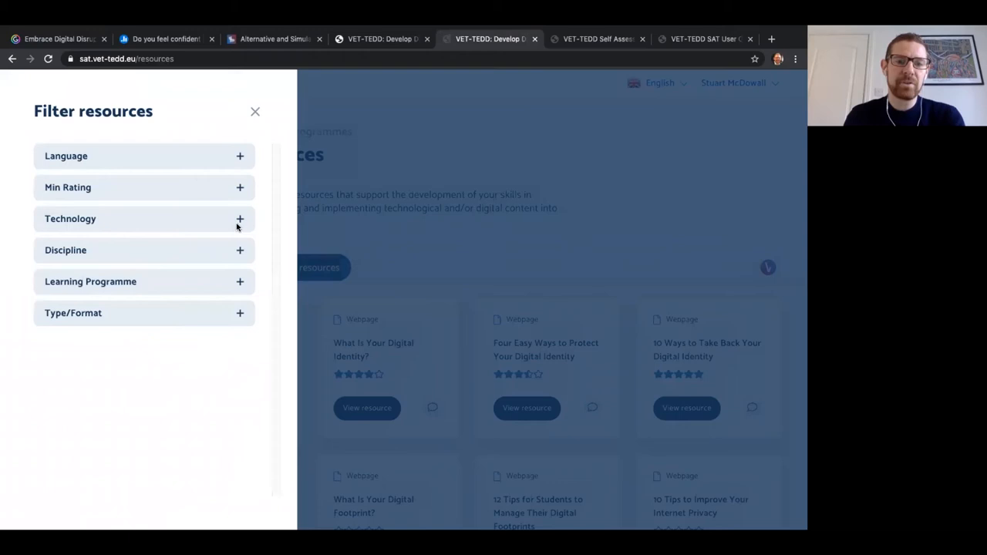
left_click(145, 219)
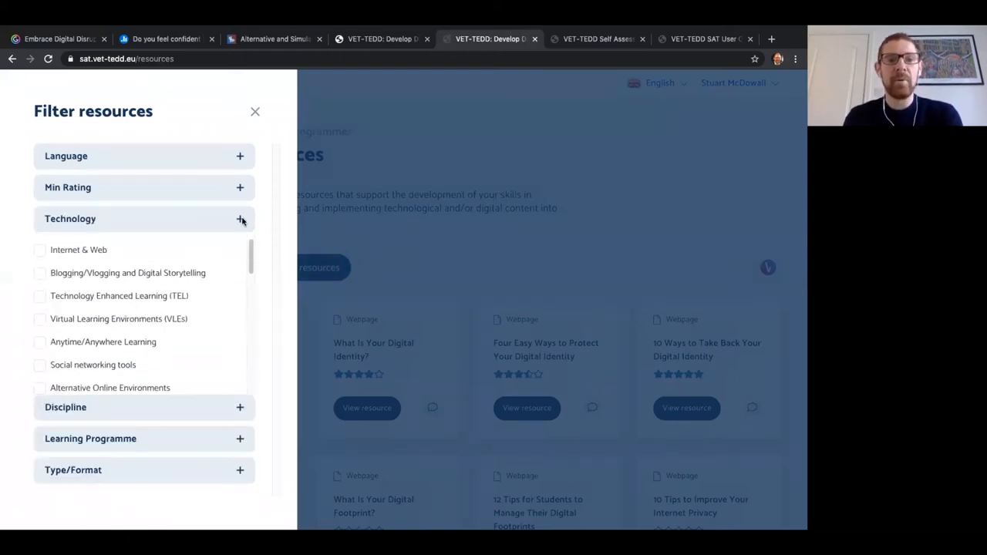
left_click(144, 186)
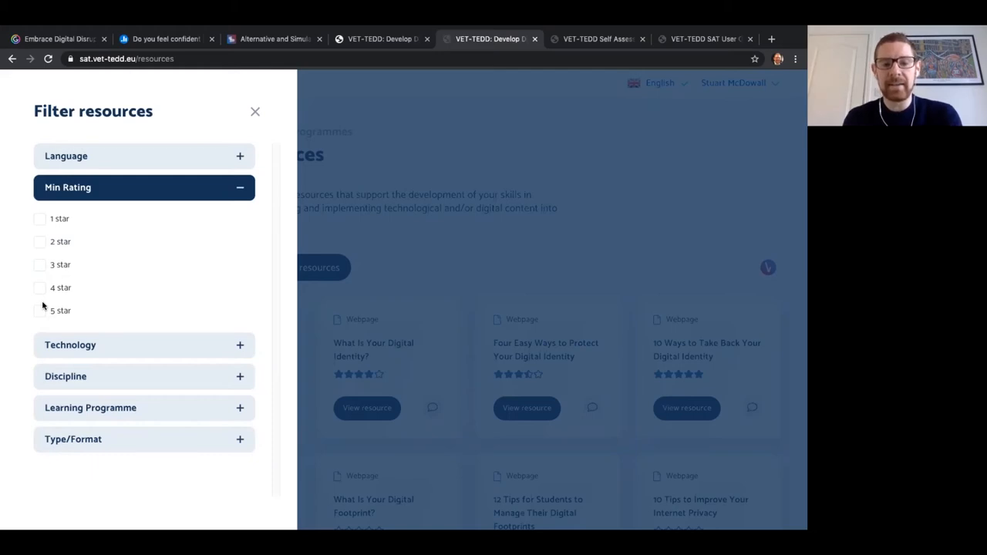
mouse_move(145, 256)
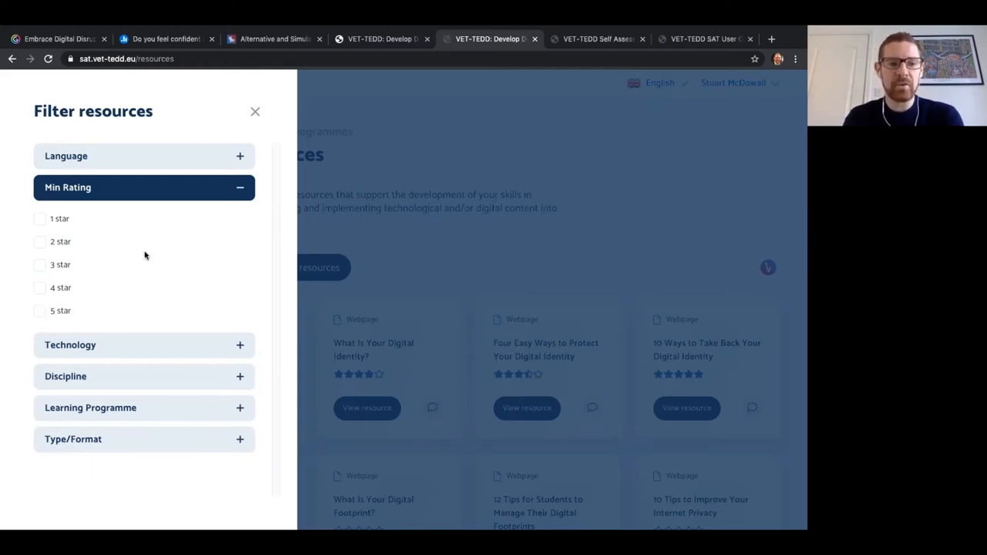
left_click(240, 188)
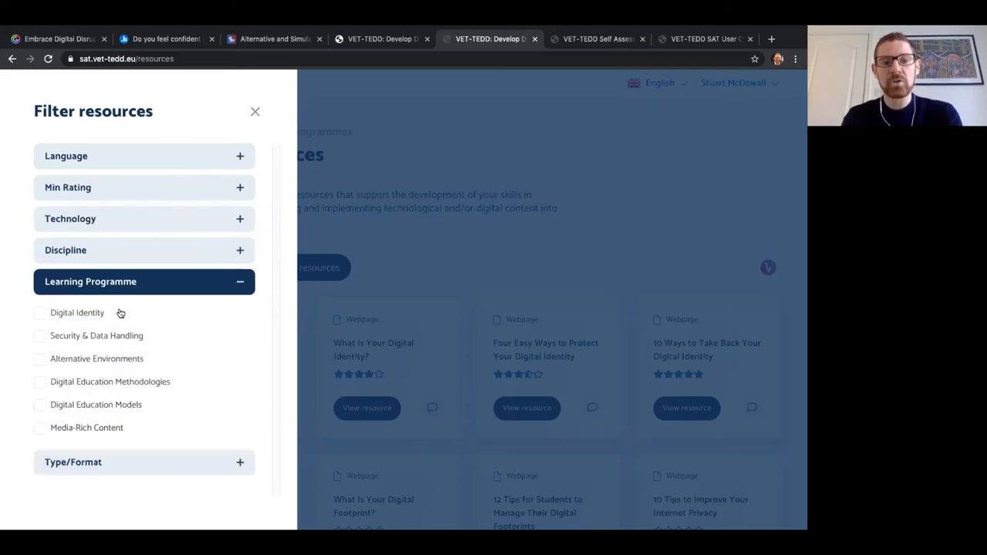
mouse_move(83, 405)
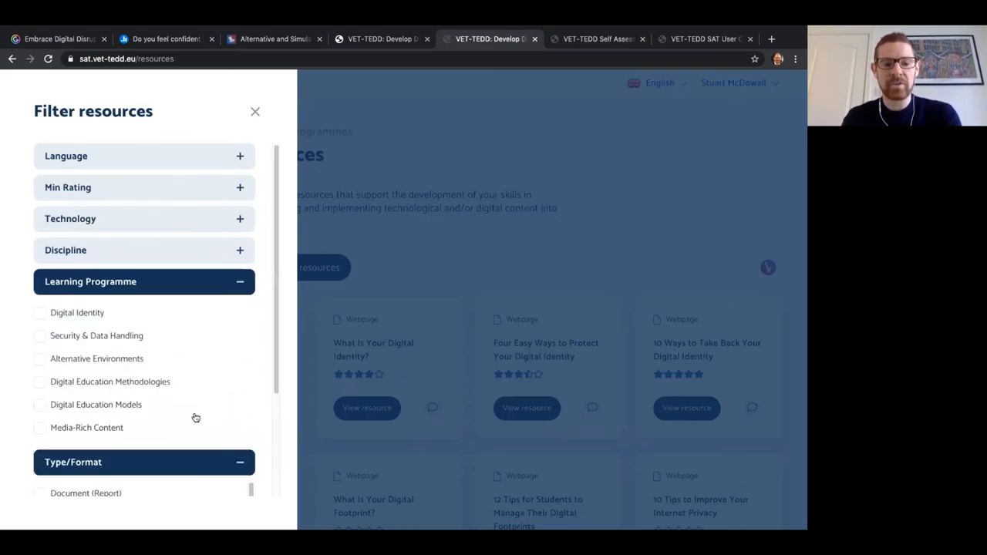
scroll("down", 3)
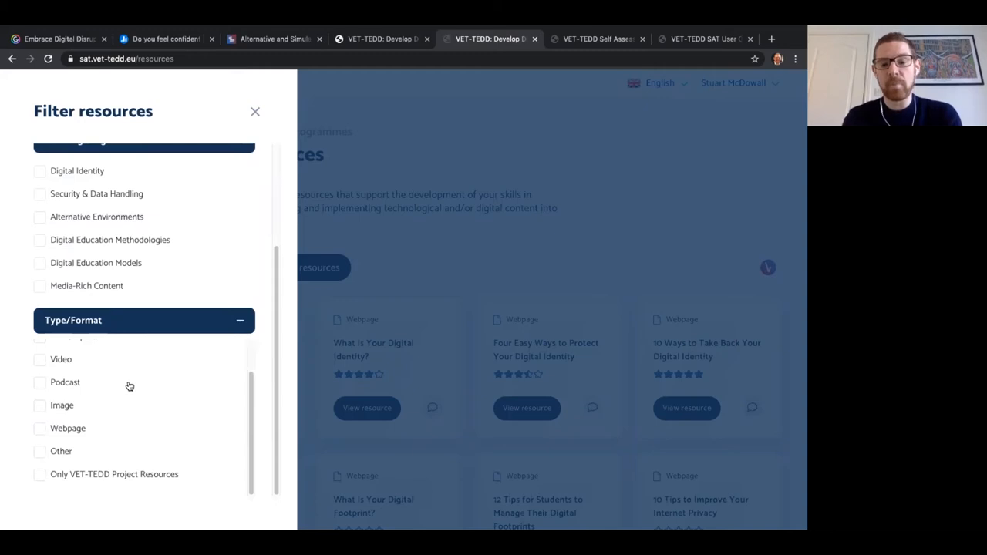
mouse_move(127, 428)
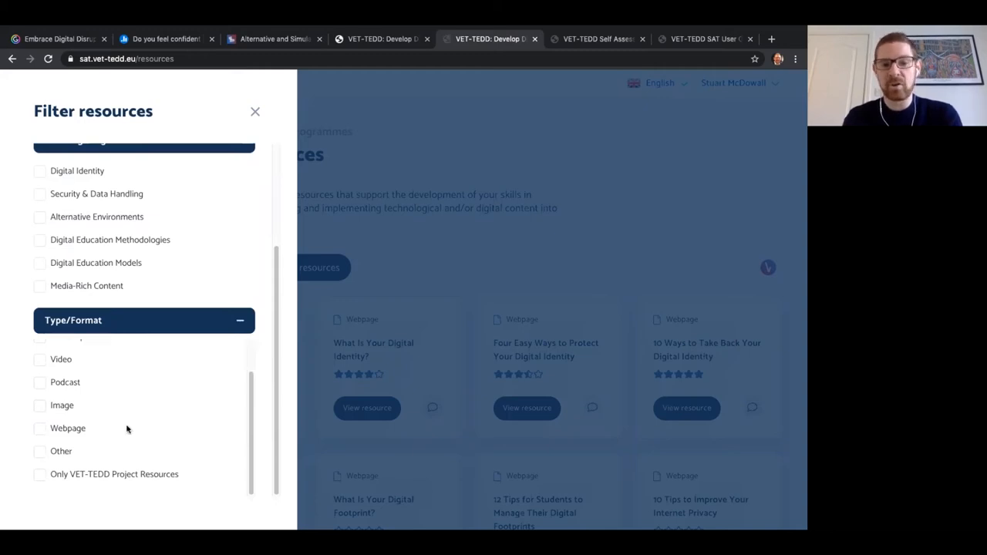
mouse_move(487, 312)
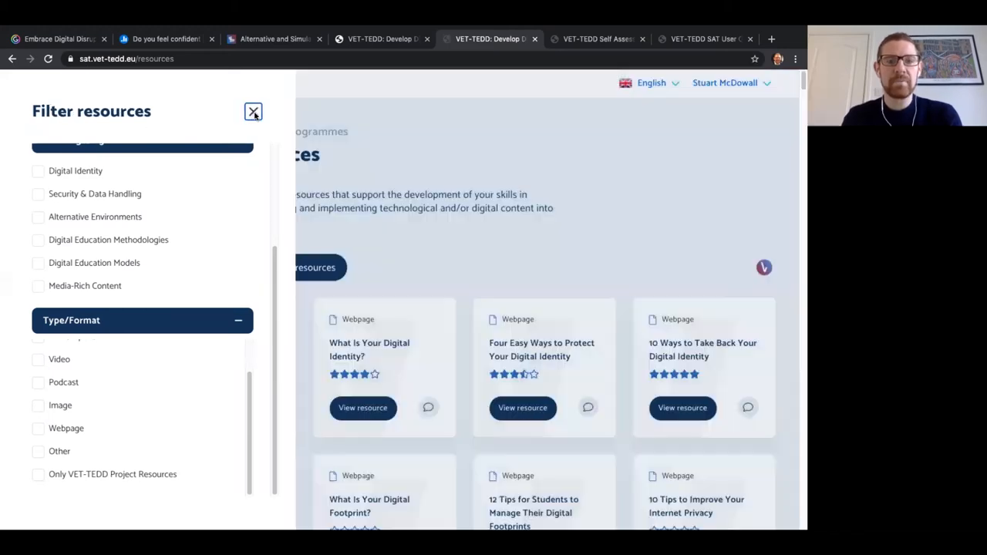
left_click(253, 111)
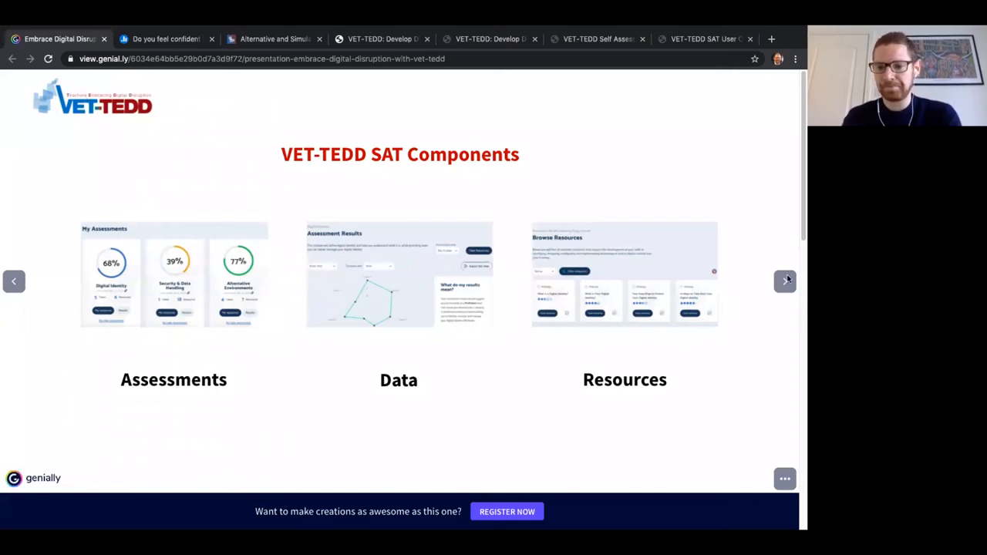
- Advance past Micro-learning Programmes to 'We're Creating Learning Experiences' with all callouts revealed
left_click(785, 281)
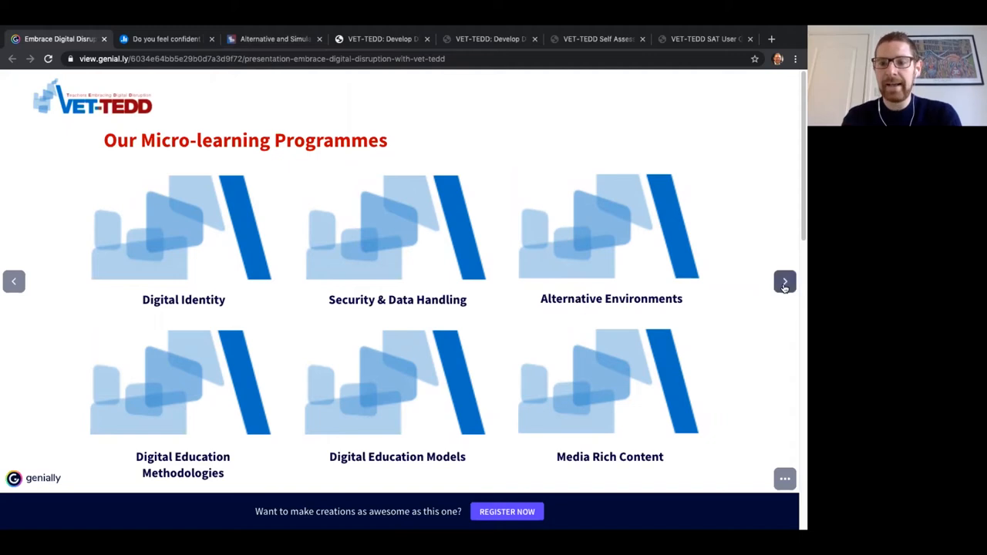
left_click(784, 280)
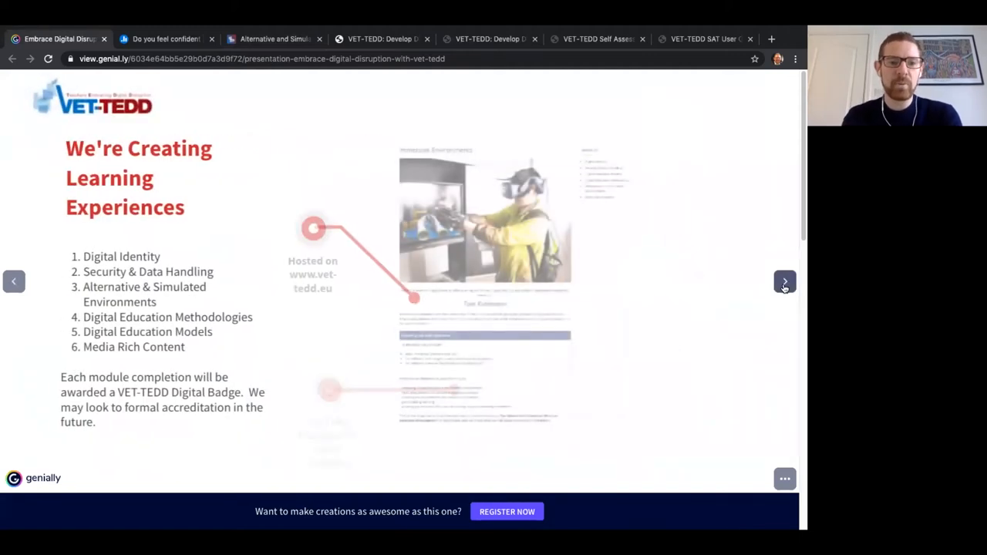
left_click(783, 281)
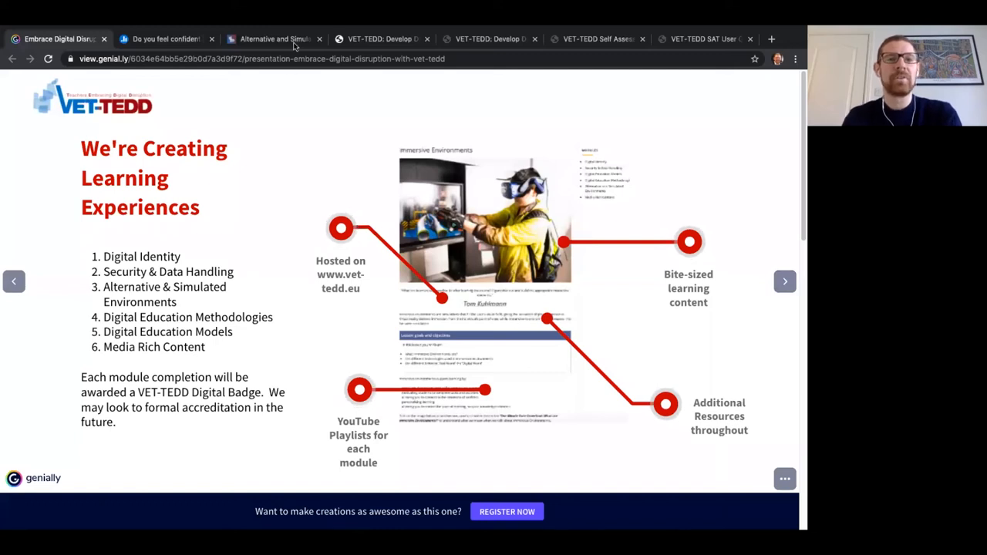
- Switch to the Alternative and Simulated Environments course and scroll its page
left_click(275, 39)
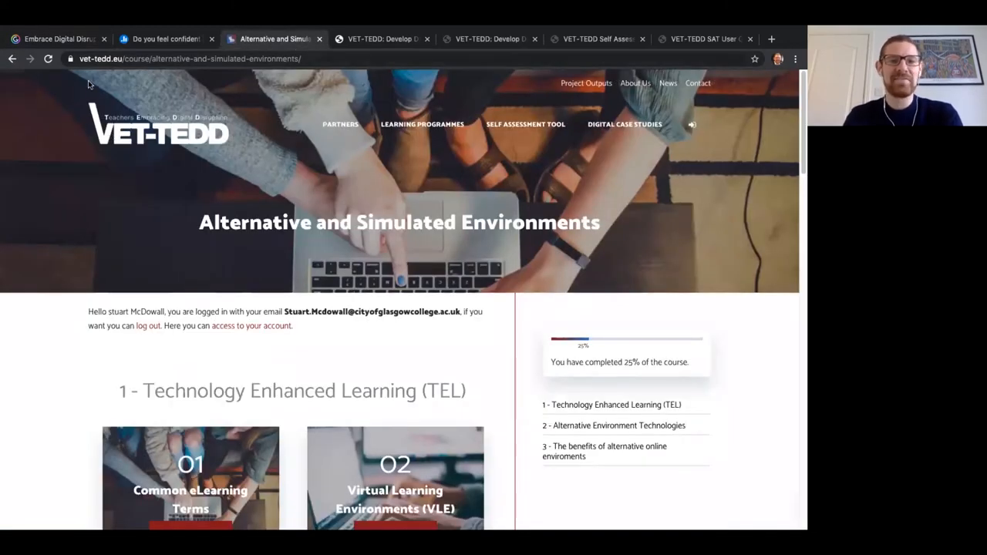
mouse_move(768, 342)
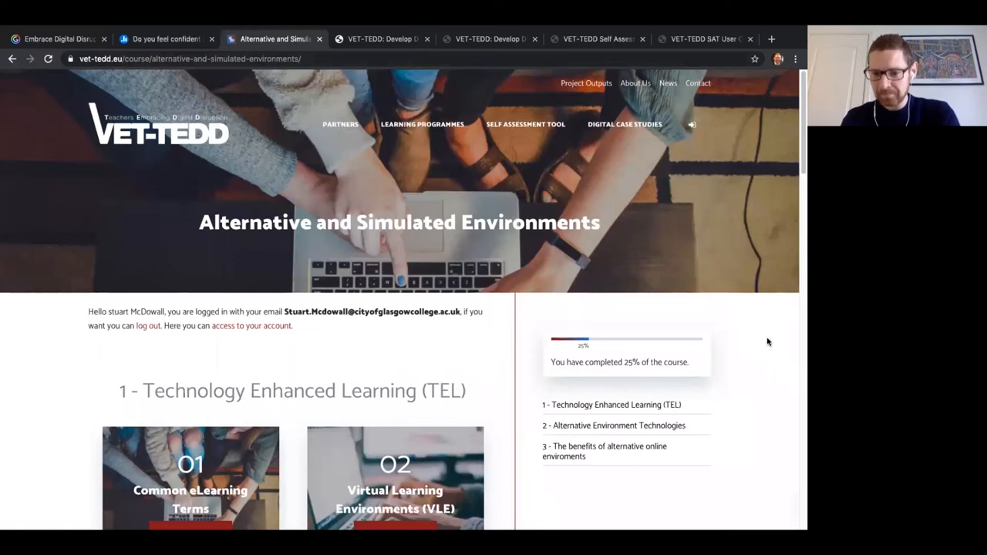
scroll("down", 3)
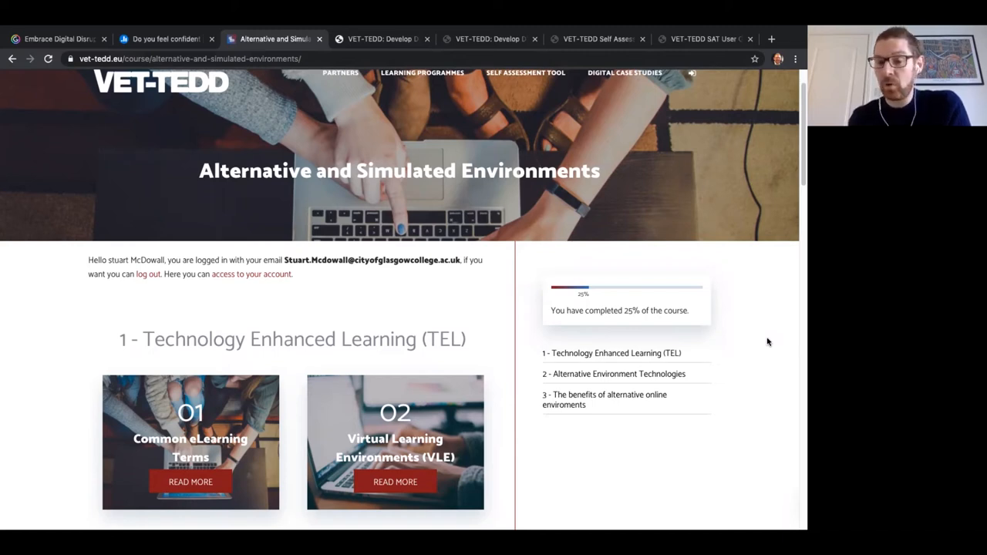
scroll("down", 3)
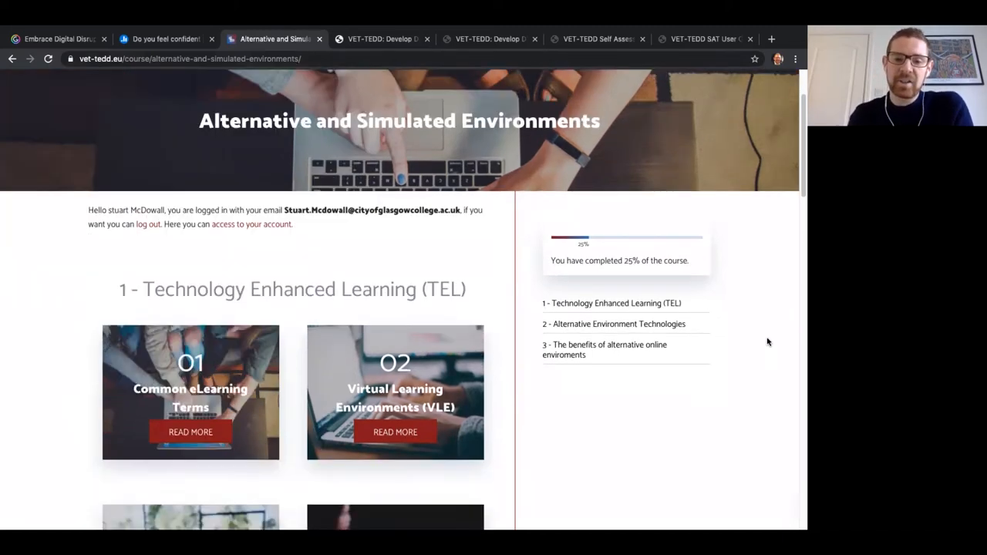
scroll("down", 3)
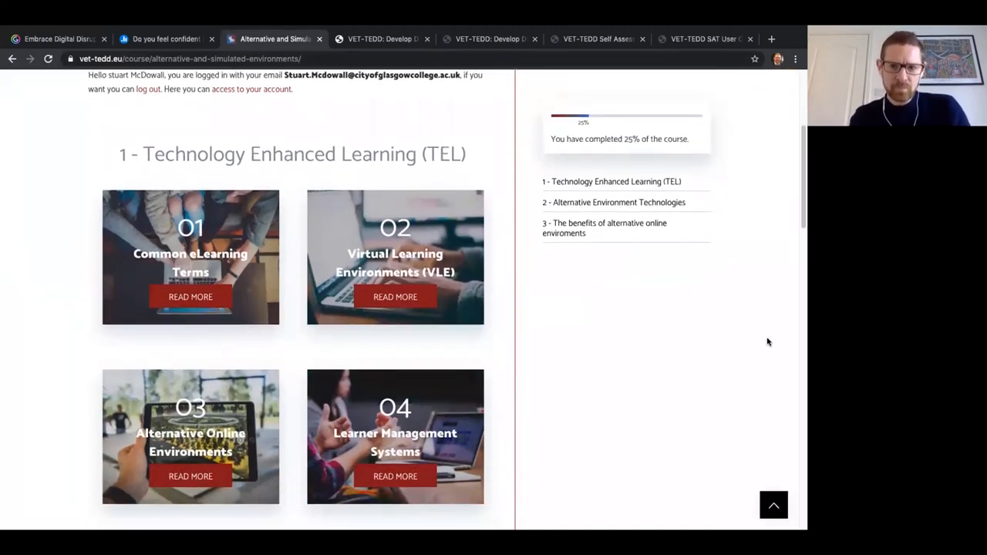
- Expand the Technology Enhanced Learning lesson list and scroll through its ticked lessons
left_click(611, 182)
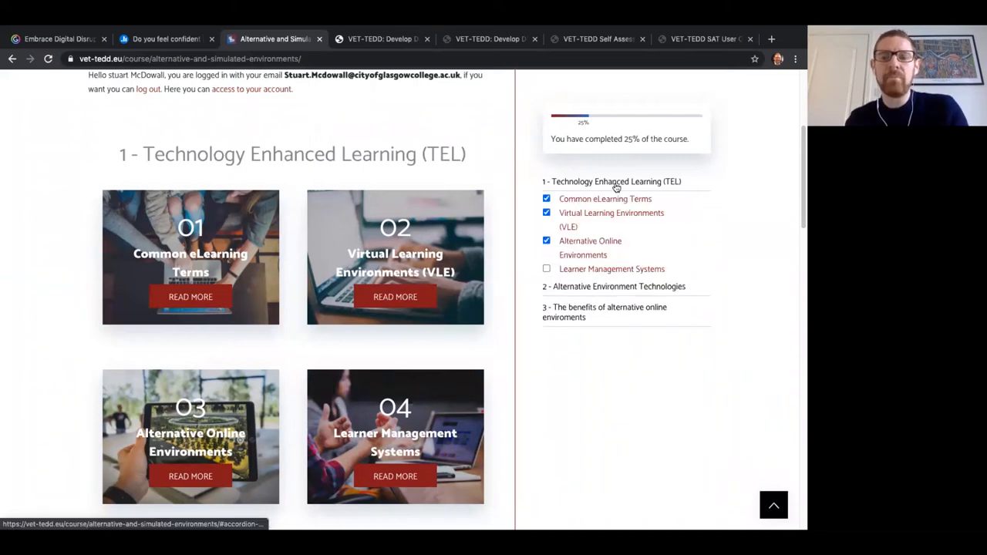
mouse_move(610, 268)
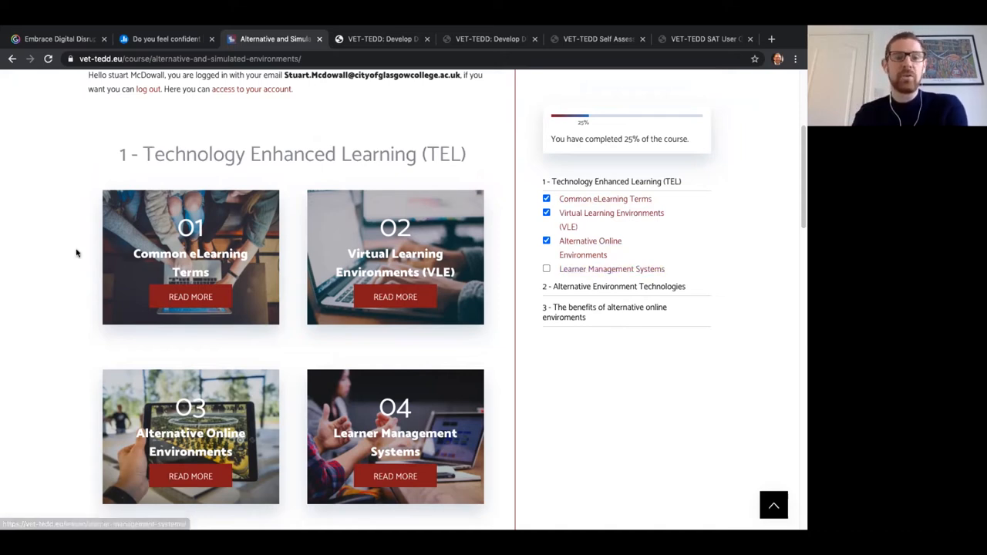
scroll("down", 3)
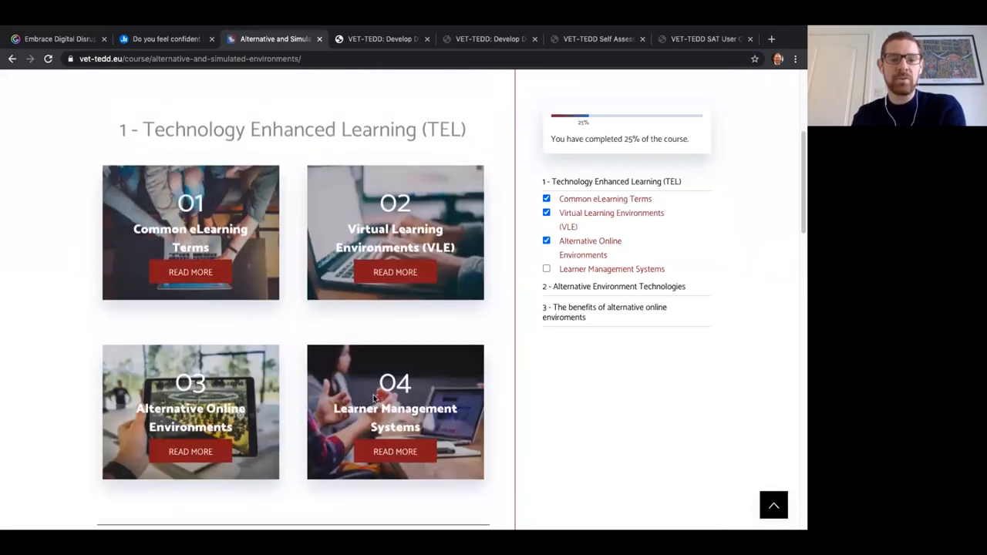
scroll("down", 3)
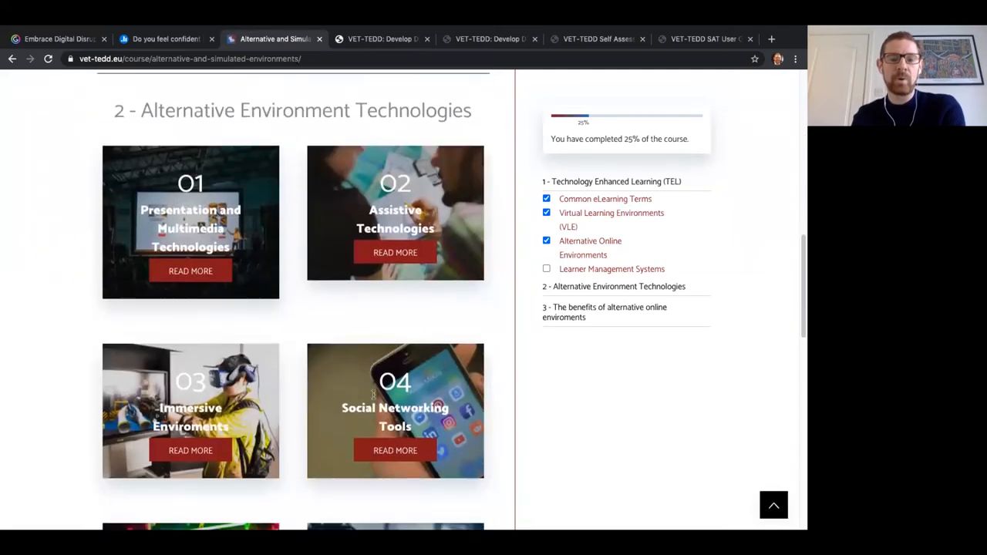
scroll("down", 3)
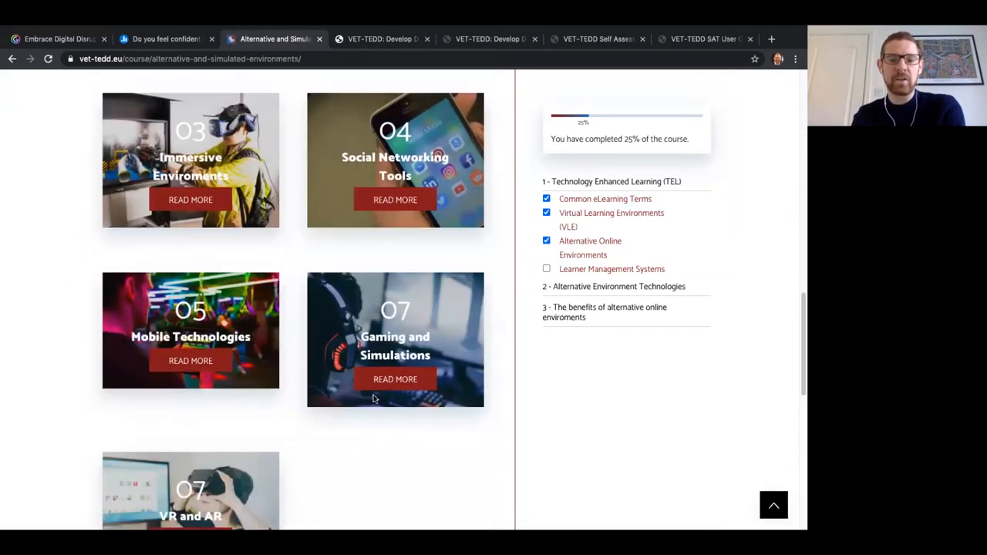
scroll("down", 3)
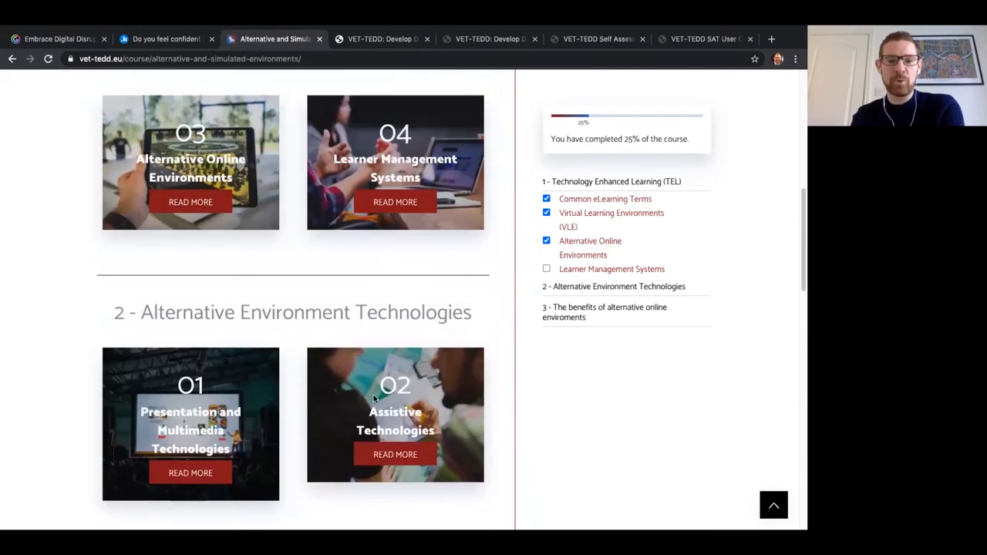
scroll("up", 3)
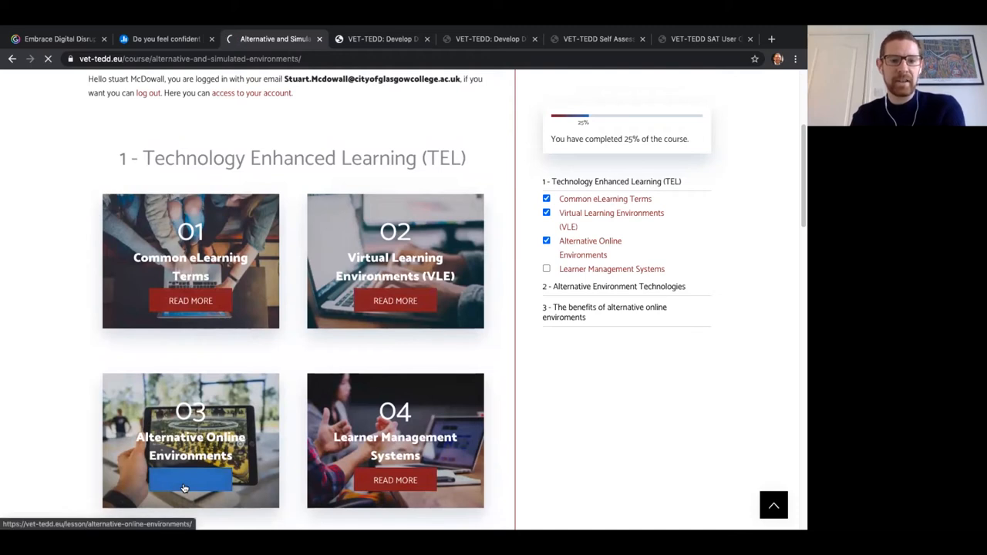
- Enter the Alternative Online Environments lesson and highlight its opening teacher quotation
left_click(191, 481)
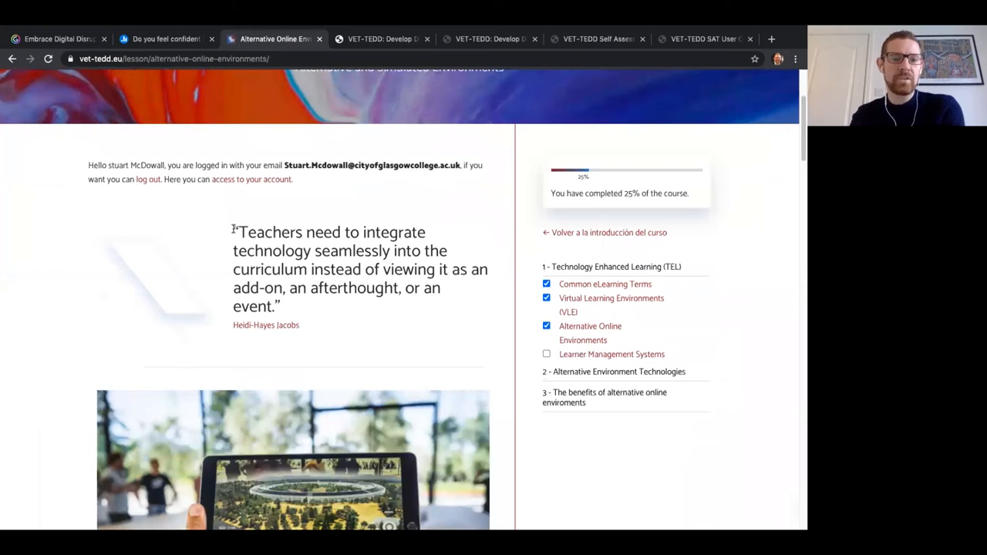
left_click_drag(234, 231, 281, 316)
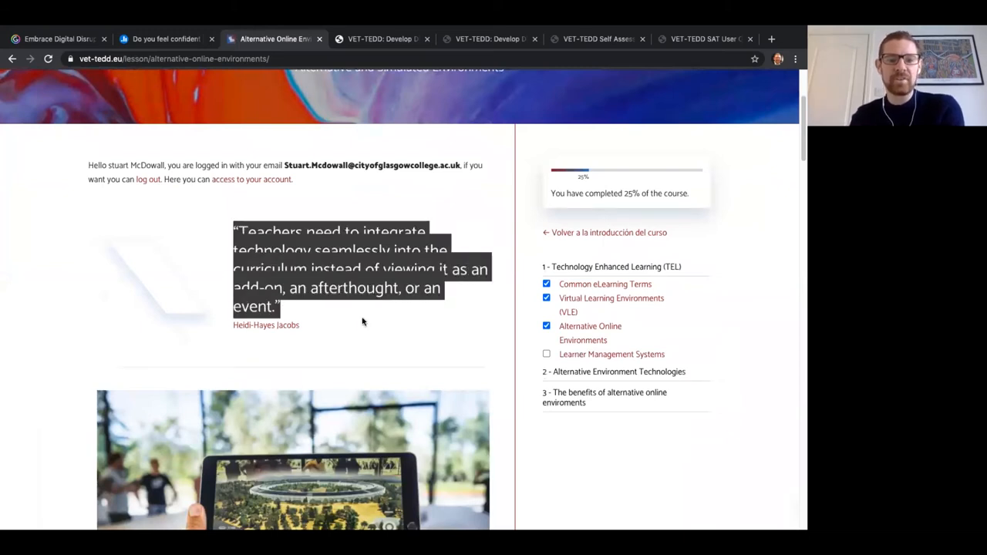
left_click(363, 322)
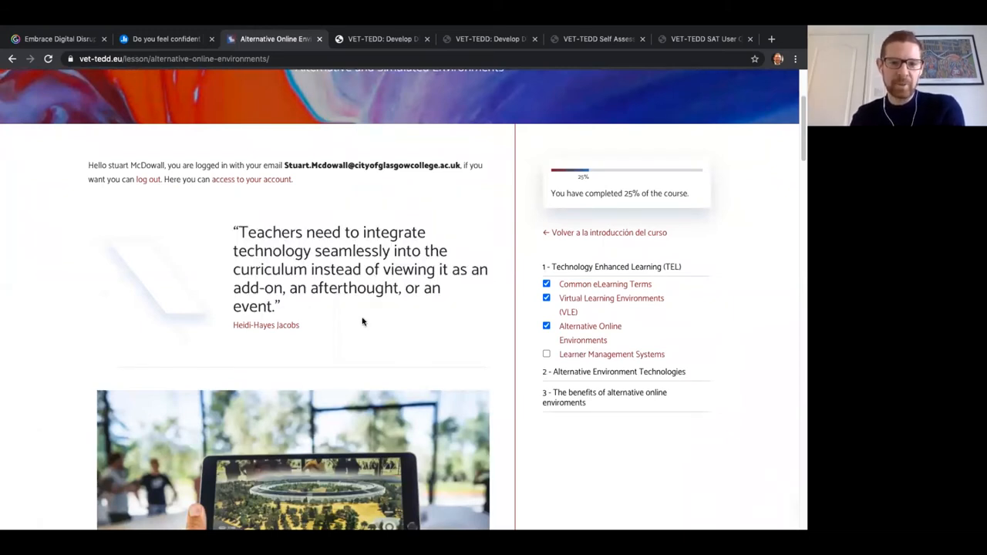
- Read down the lesson past its goals and objectives to the two case studies
scroll("down", 3)
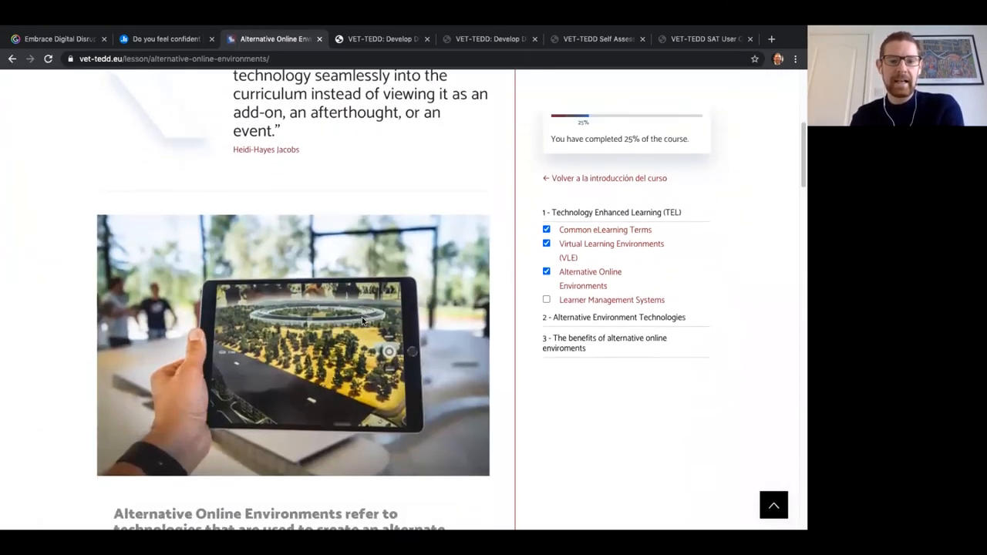
scroll("down", 3)
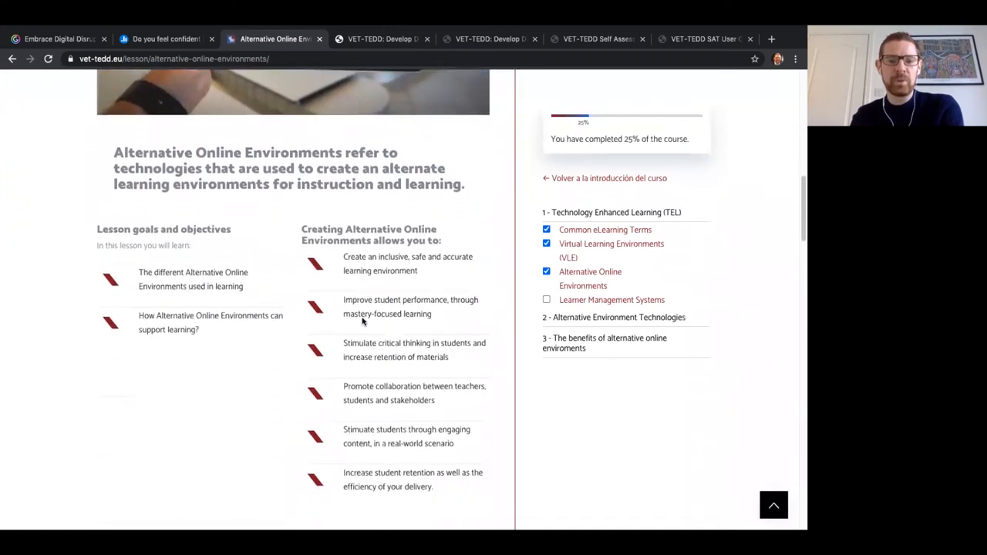
scroll("down", 3)
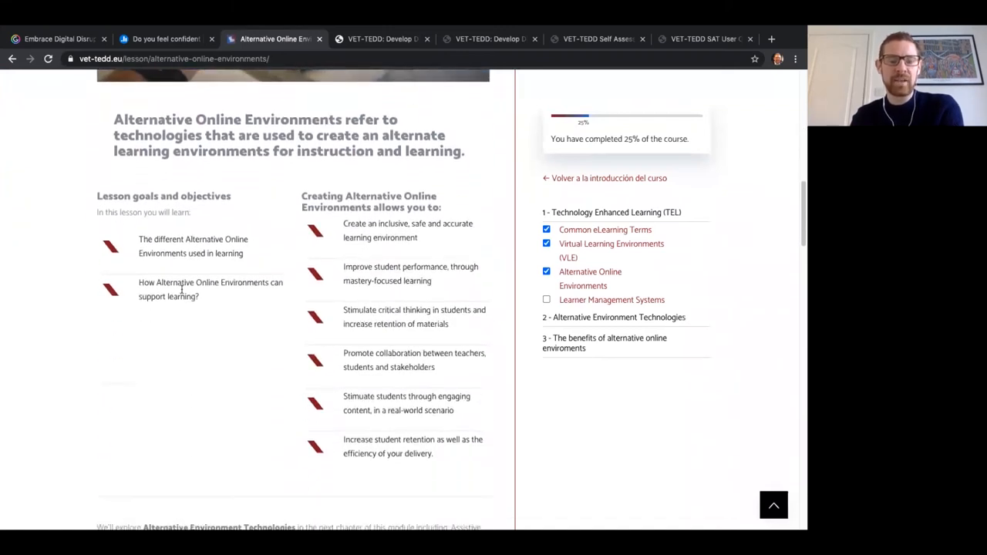
mouse_move(395, 198)
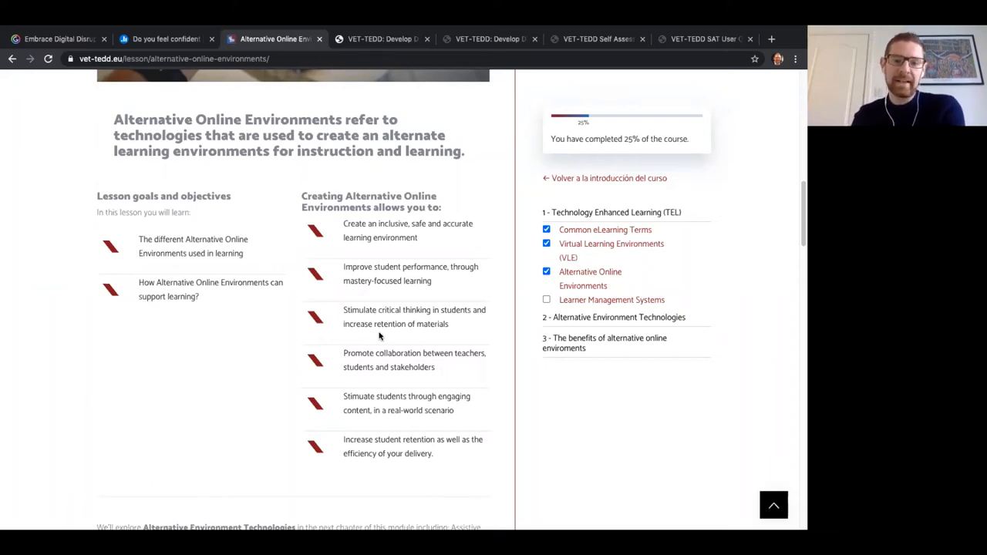
scroll("down", 3)
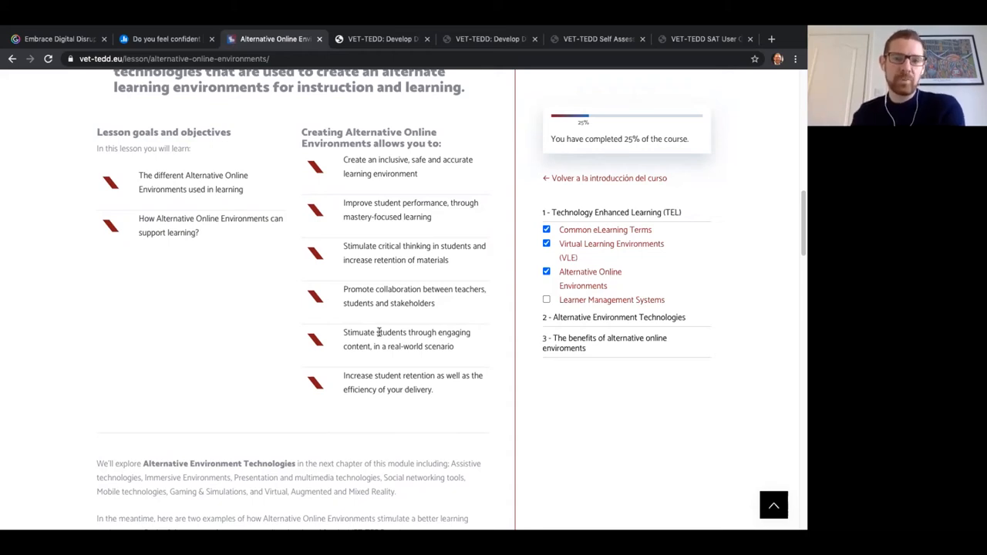
scroll("down", 3)
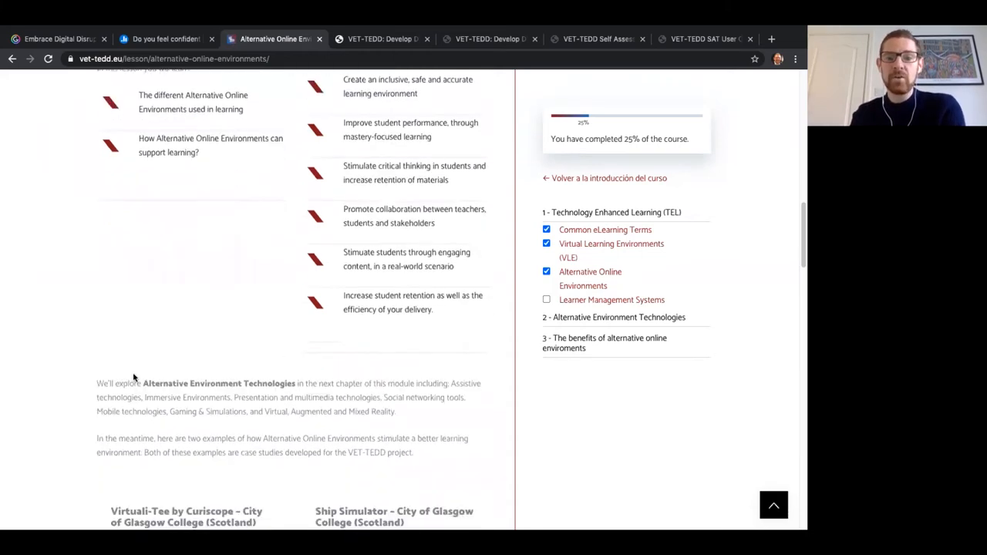
- Read through the lesson's case study videos and statistics banner
scroll("down", 3)
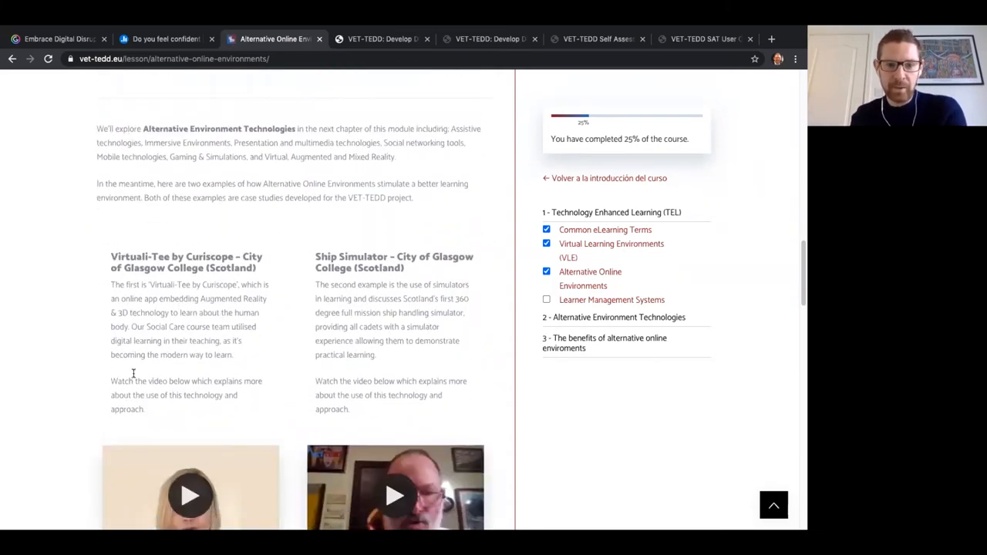
scroll("down", 3)
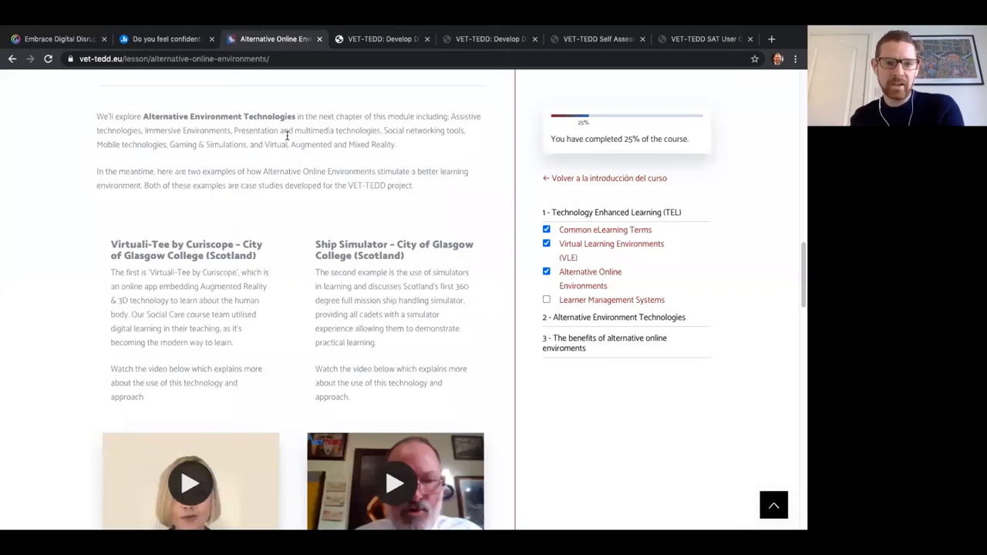
scroll("down", 3)
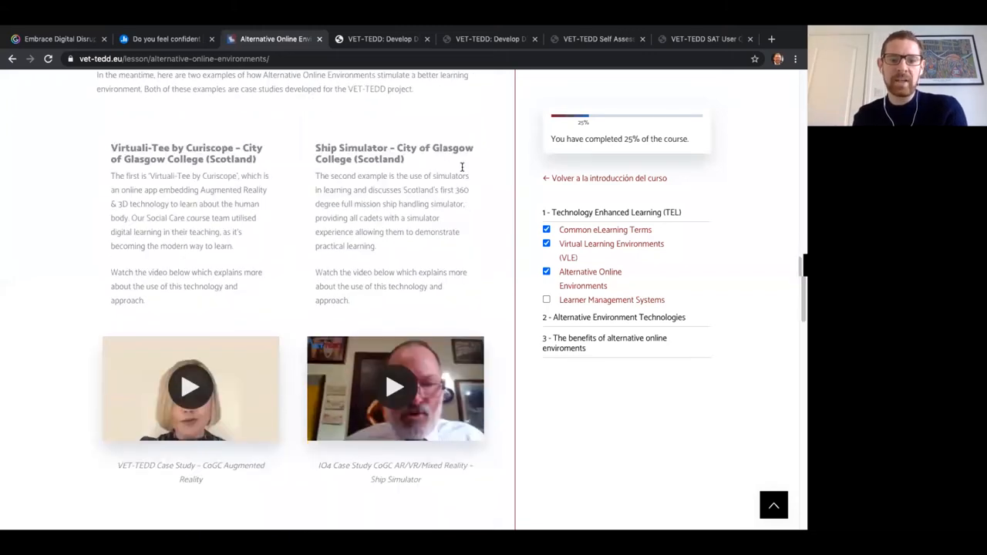
mouse_move(362, 417)
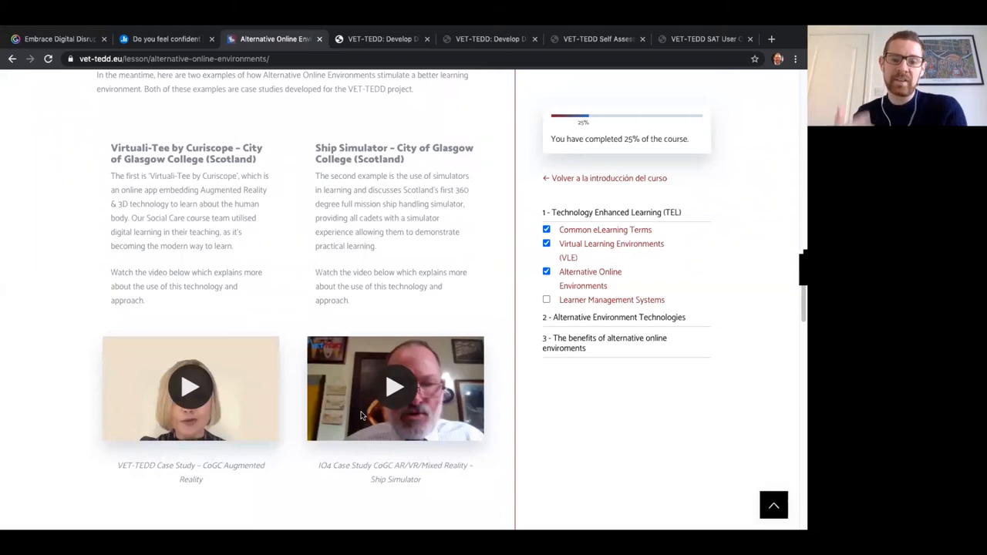
scroll("down", 3)
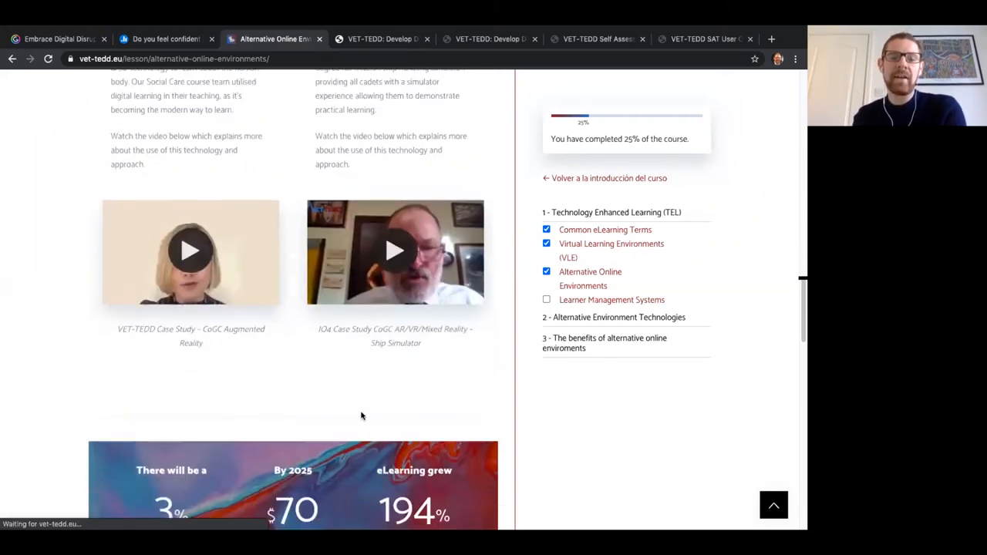
- Continue down to the quiz and FAQ, revealing an answer and the chapter 2 lesson list
scroll("down", 3)
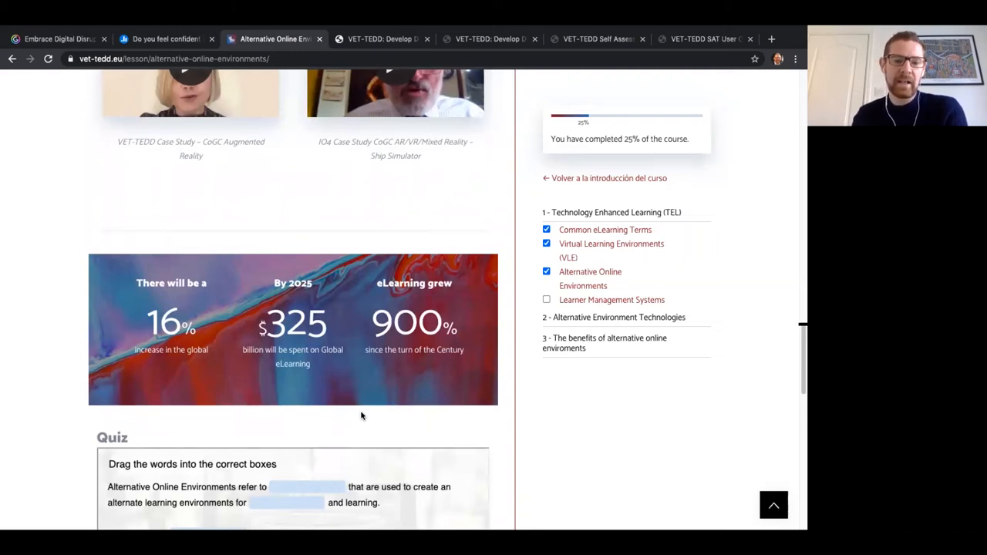
scroll("down", 3)
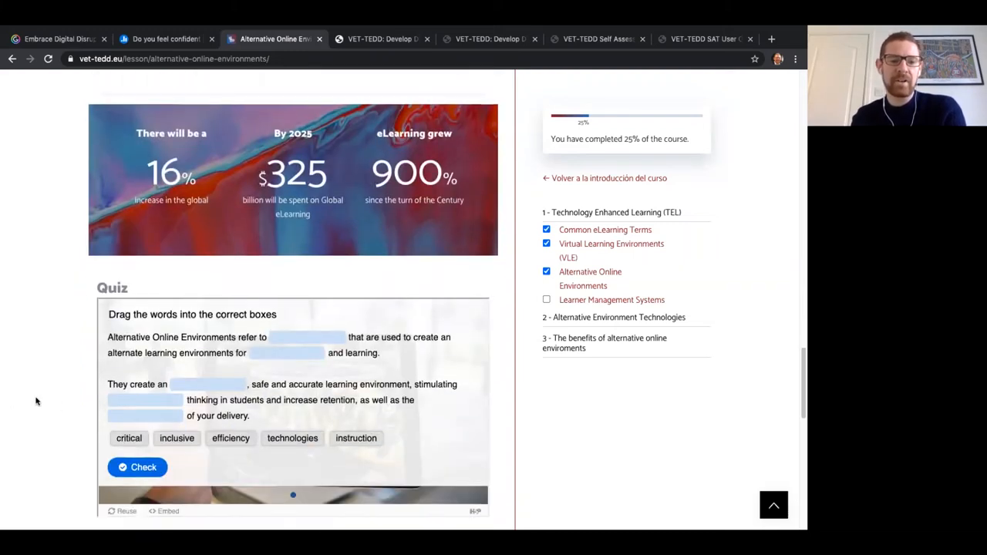
scroll("down", 3)
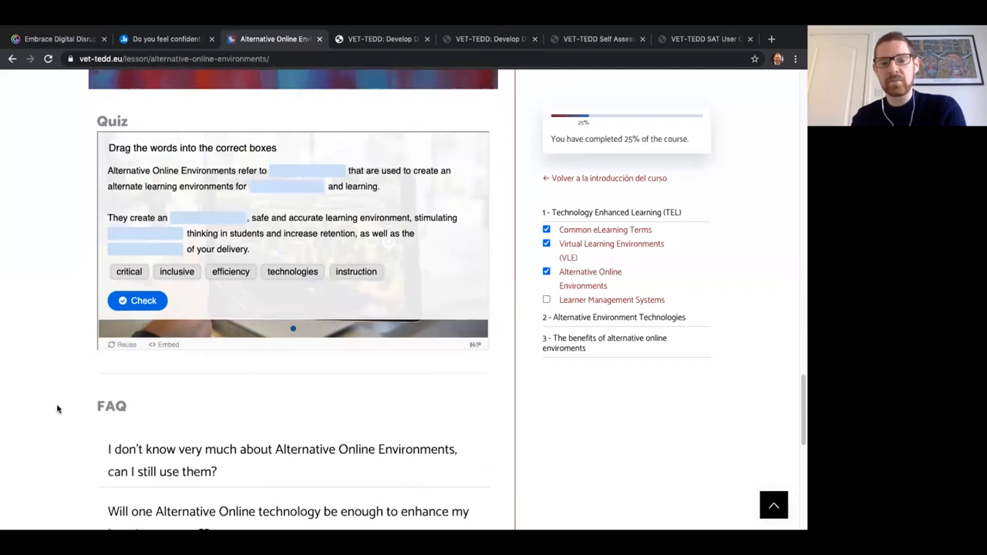
scroll("down", 3)
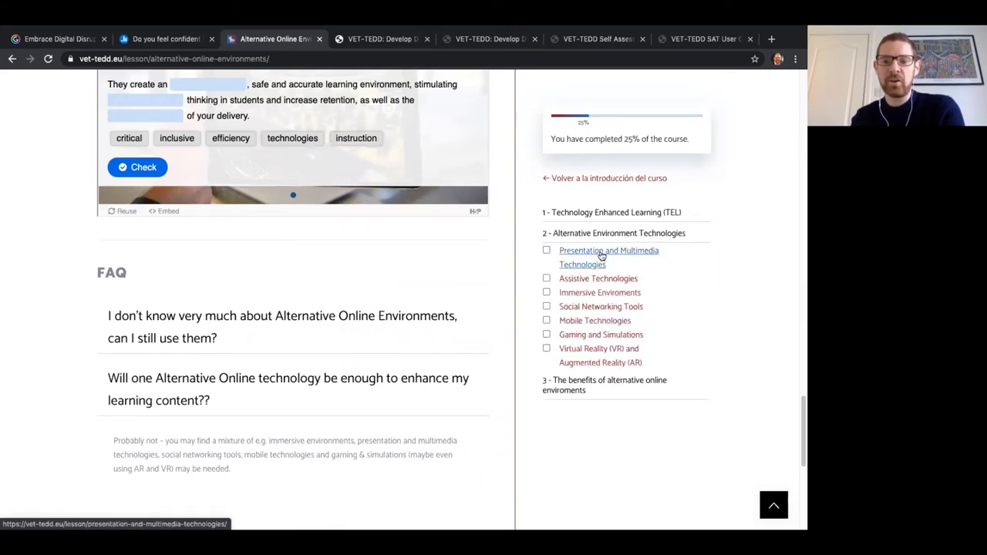
- Go to the Presentation and Multimedia Technologies lesson and reach its software timeline
left_click(608, 250)
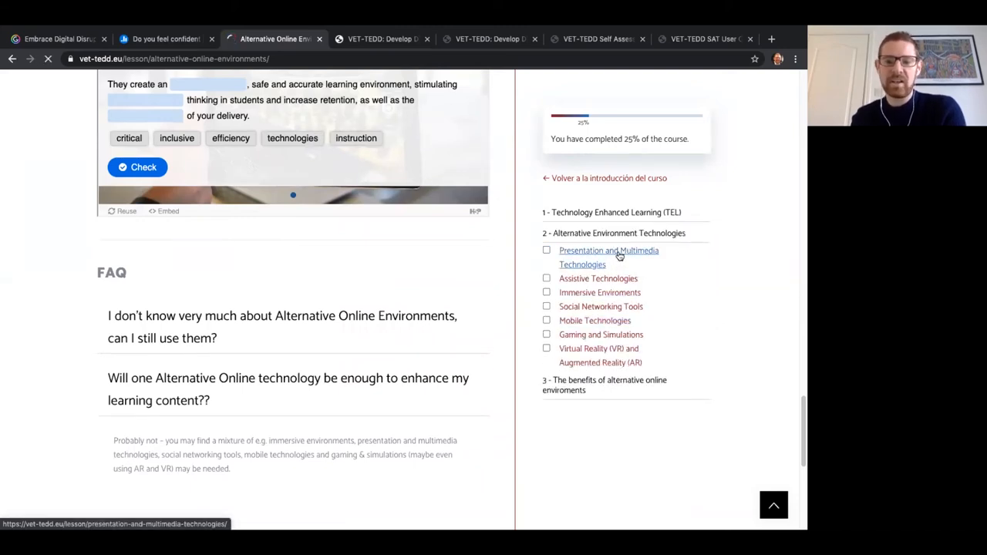
left_click(608, 250)
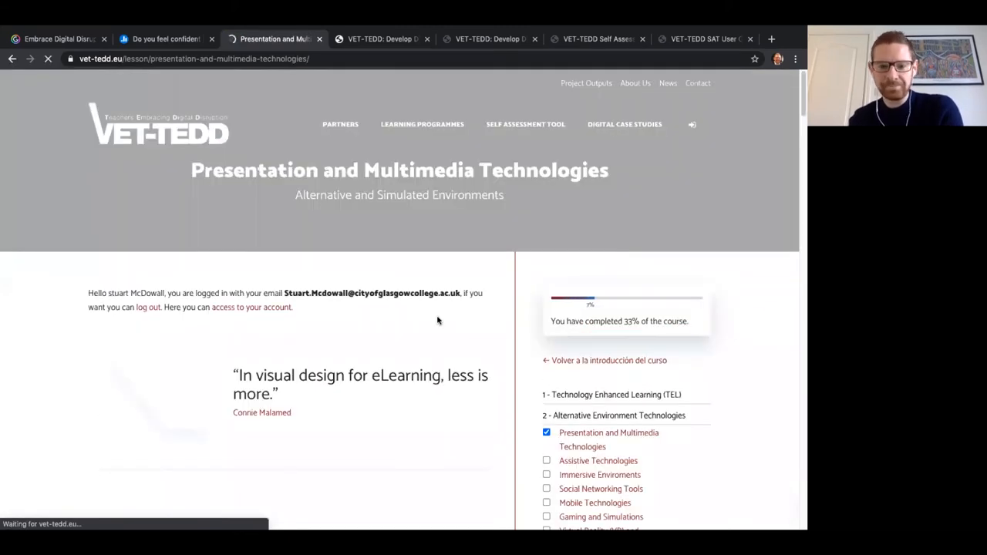
scroll("down", 3)
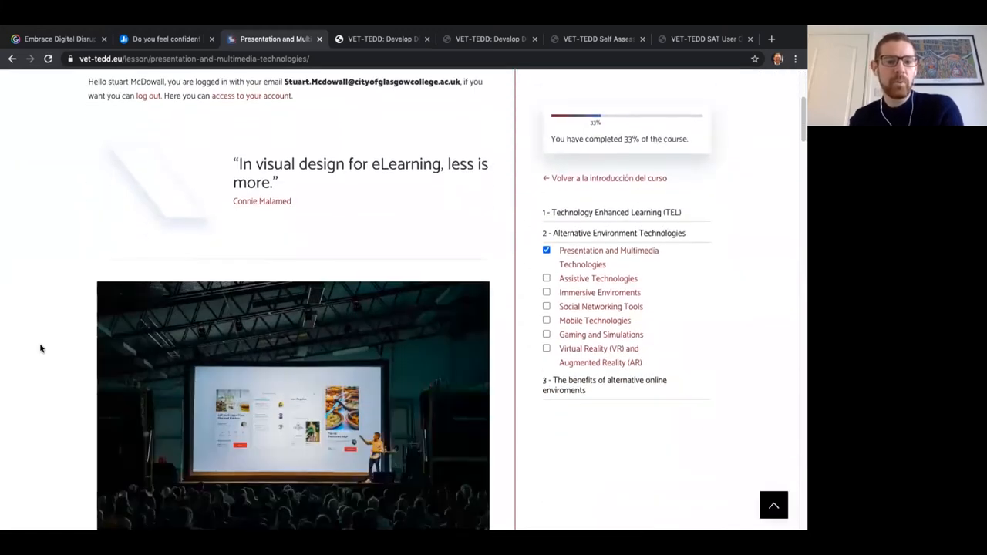
scroll("down", 3)
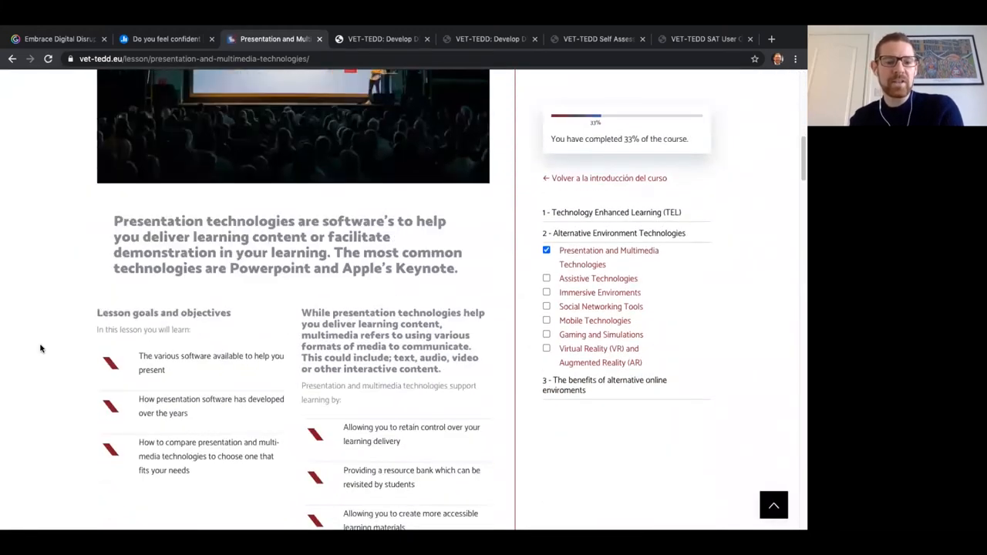
scroll("down", 3)
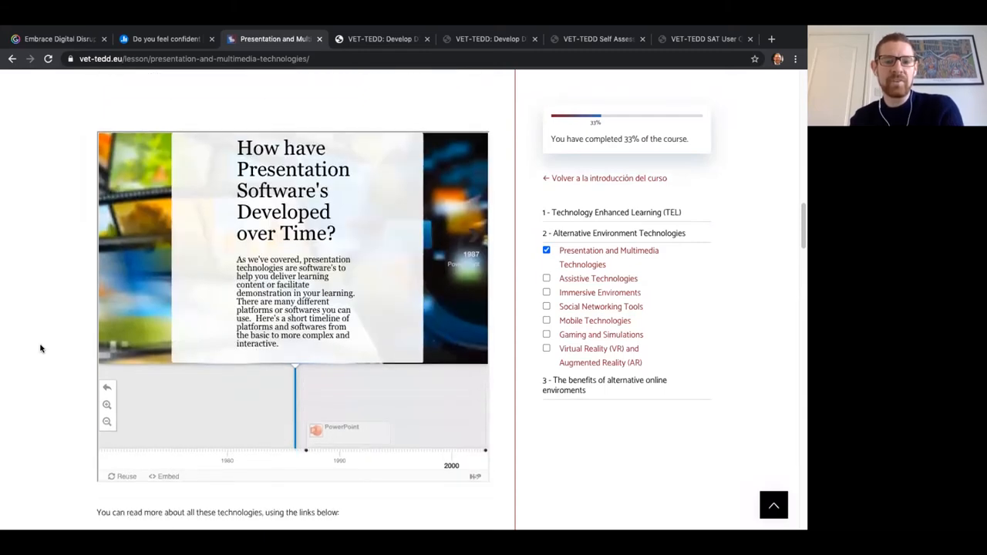
- Advance the software timeline forward to the Google Slides entry
left_click(305, 429)
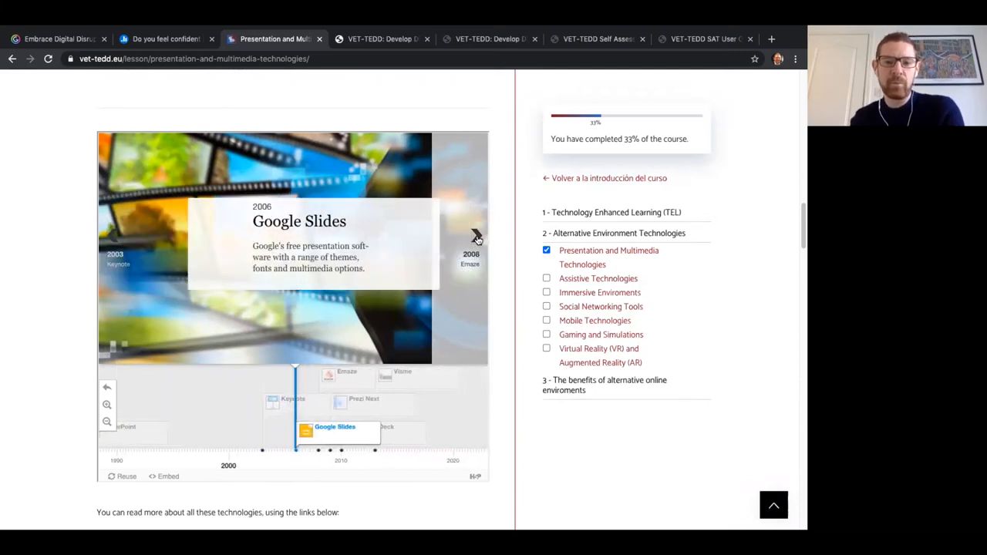
scroll("down", 3)
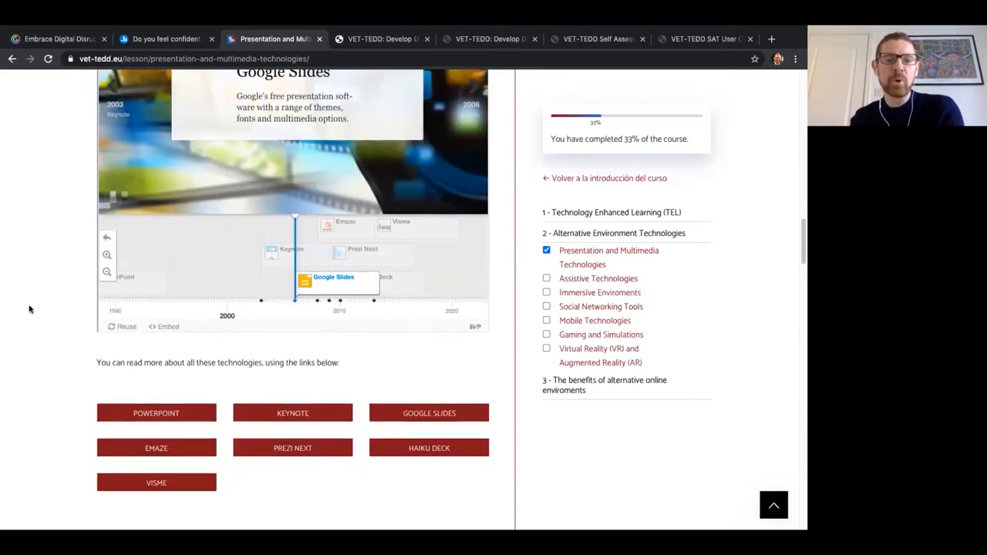
- Look over the Best Presentation Software comparison chart, then head to the Immersive Environments lesson
scroll("down", 3)
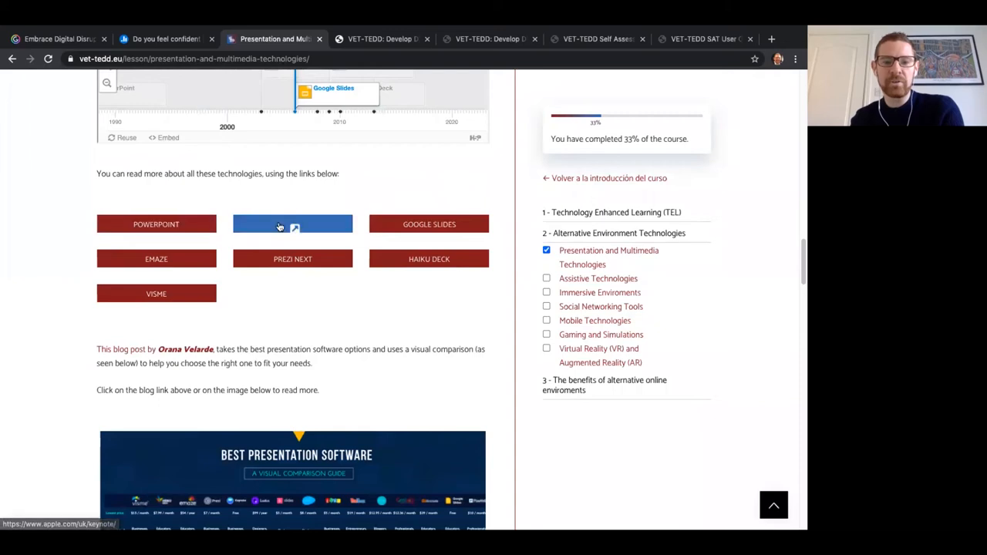
mouse_move(154, 340)
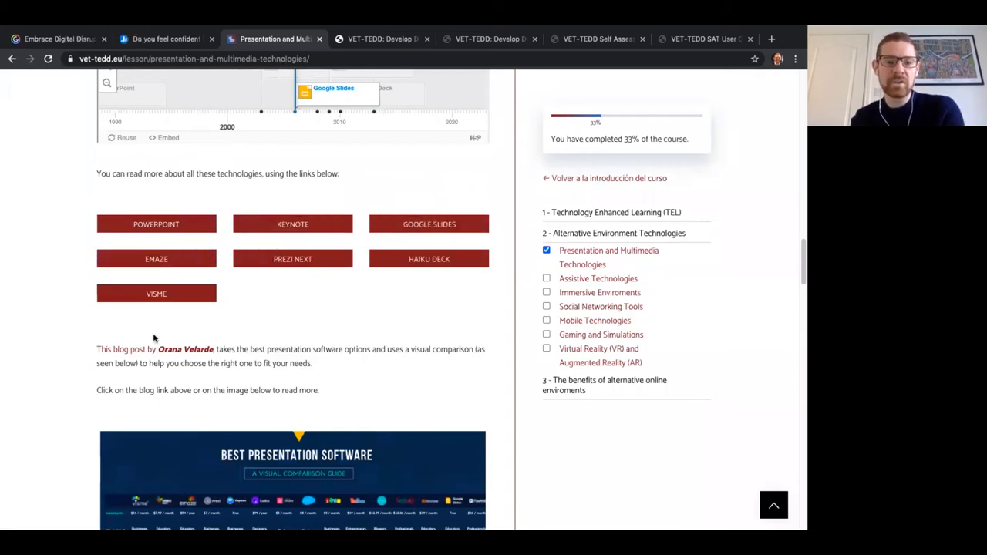
scroll("down", 3)
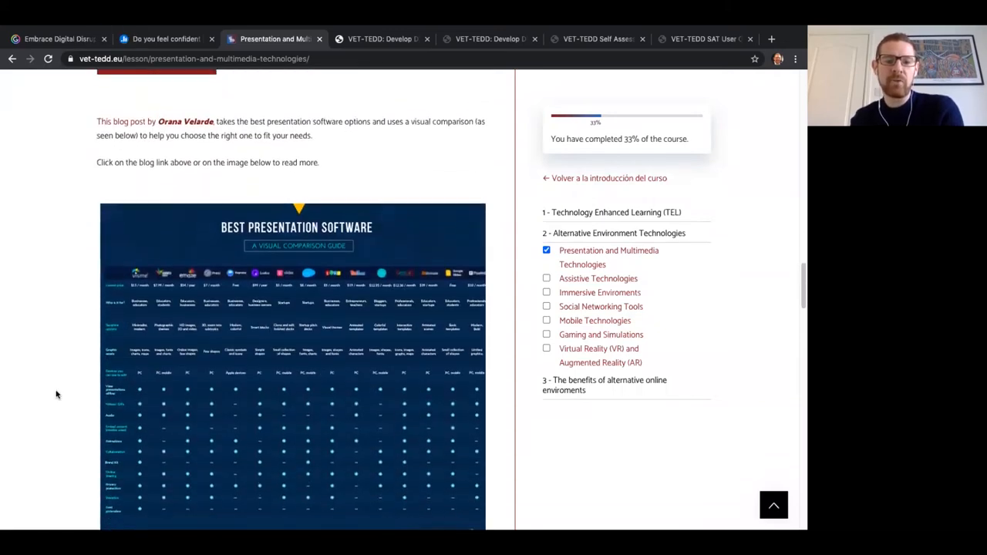
scroll("down", 3)
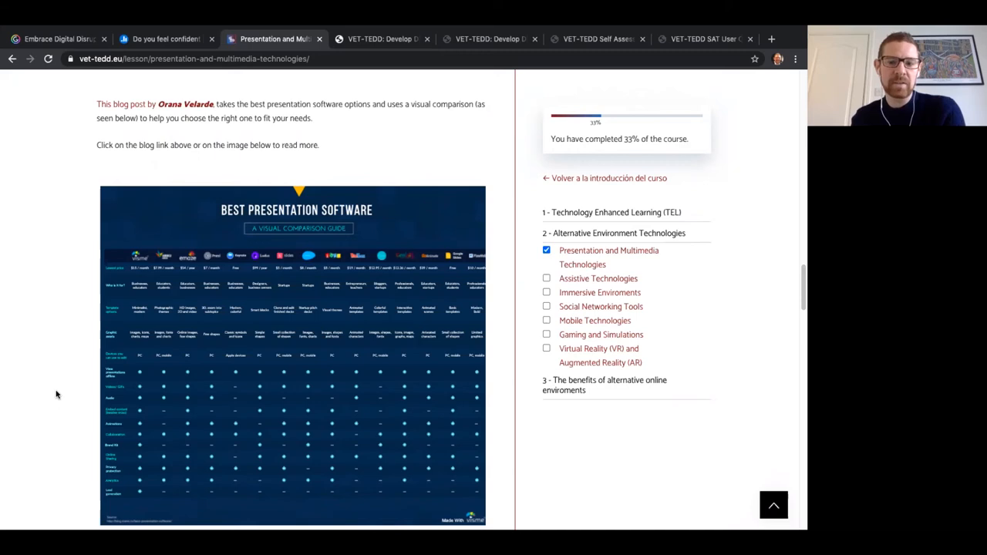
left_click(600, 293)
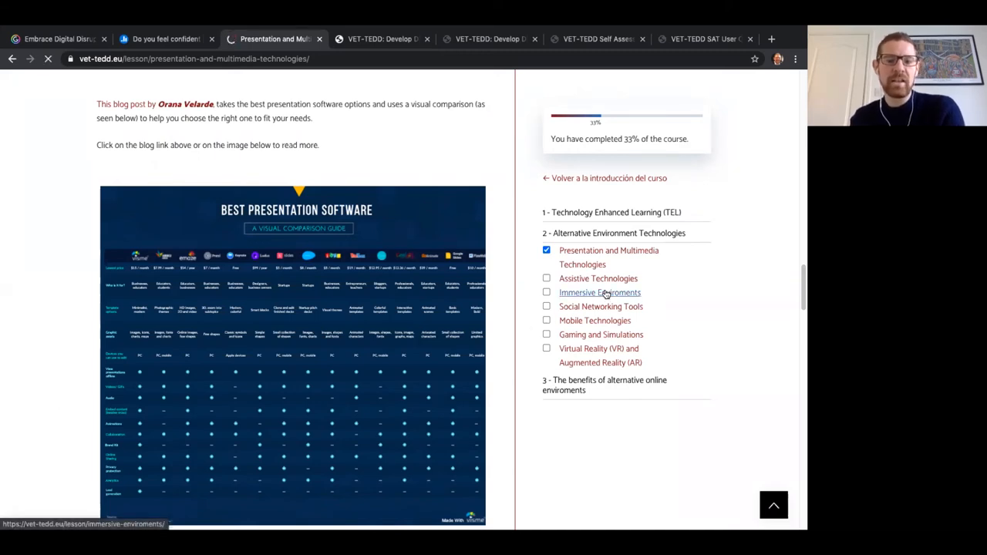
- Read the Immersive Environments lesson down to its quiz, then move to The Benefits and Challenges lesson
left_click(600, 293)
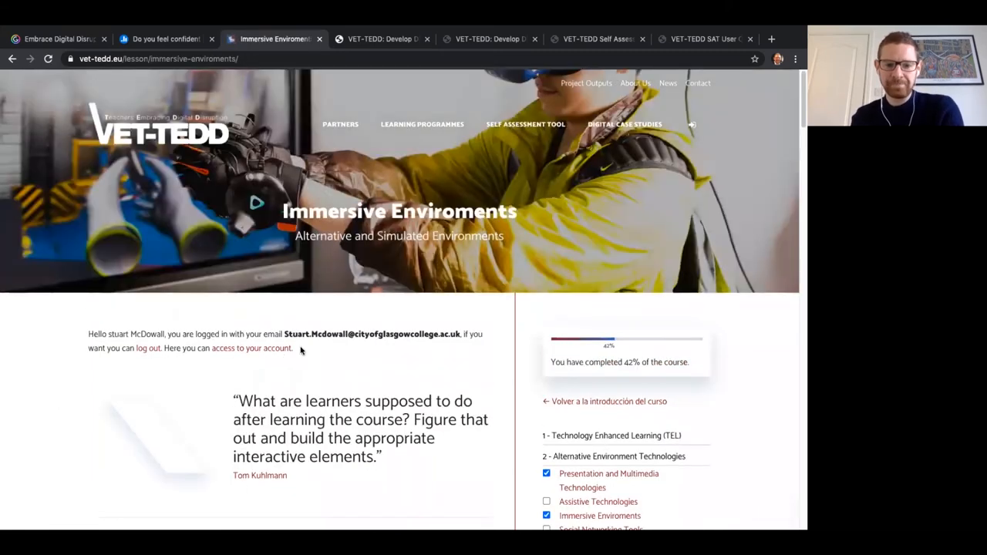
scroll("down", 3)
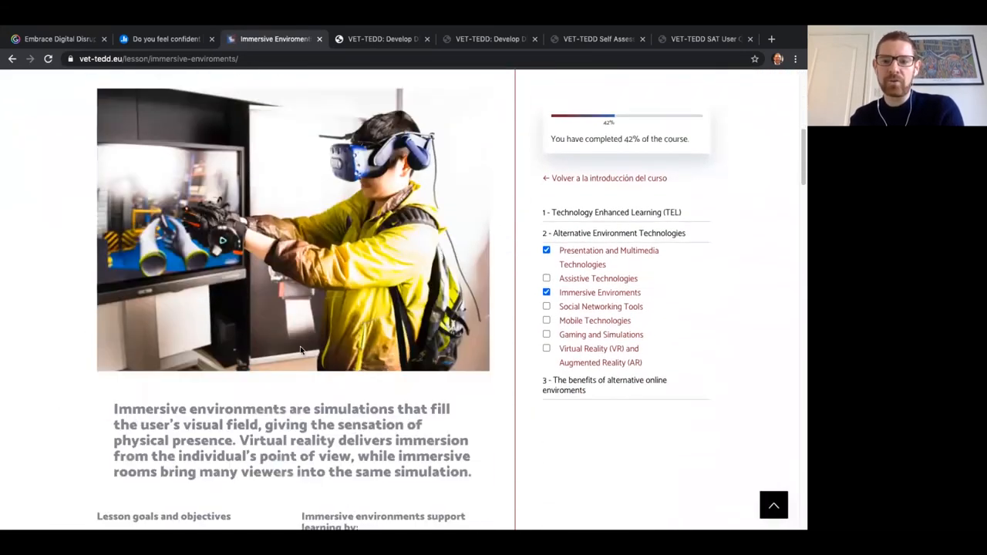
scroll("down", 3)
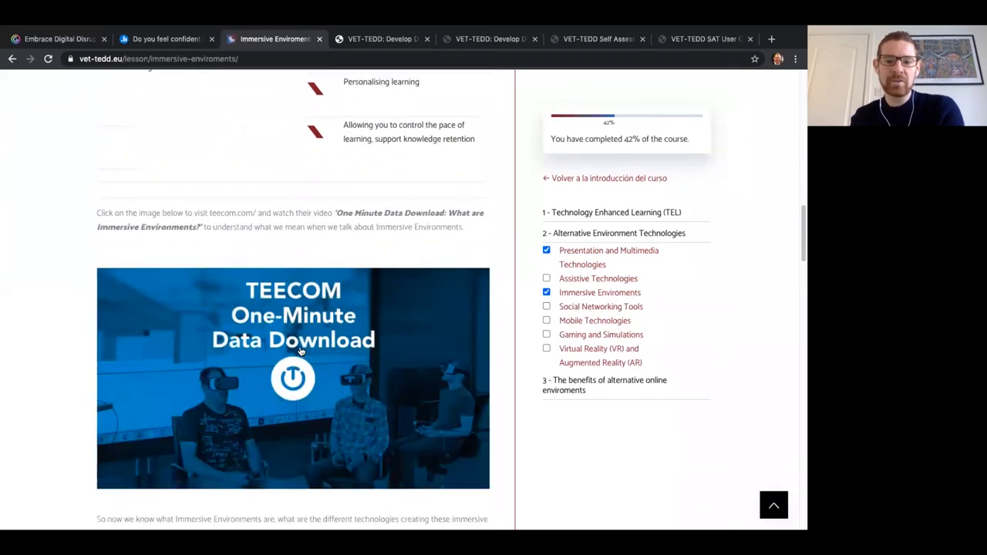
scroll("down", 3)
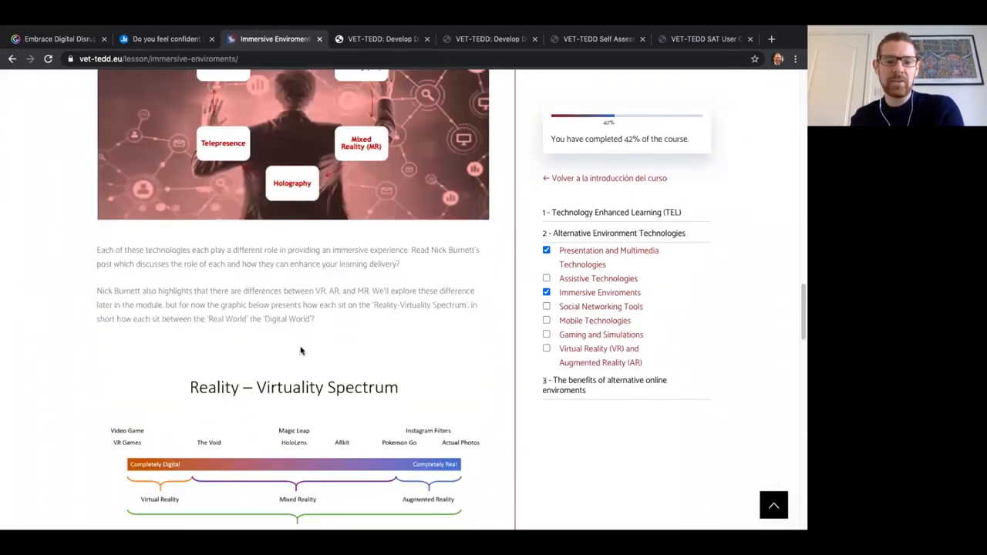
scroll("down", 3)
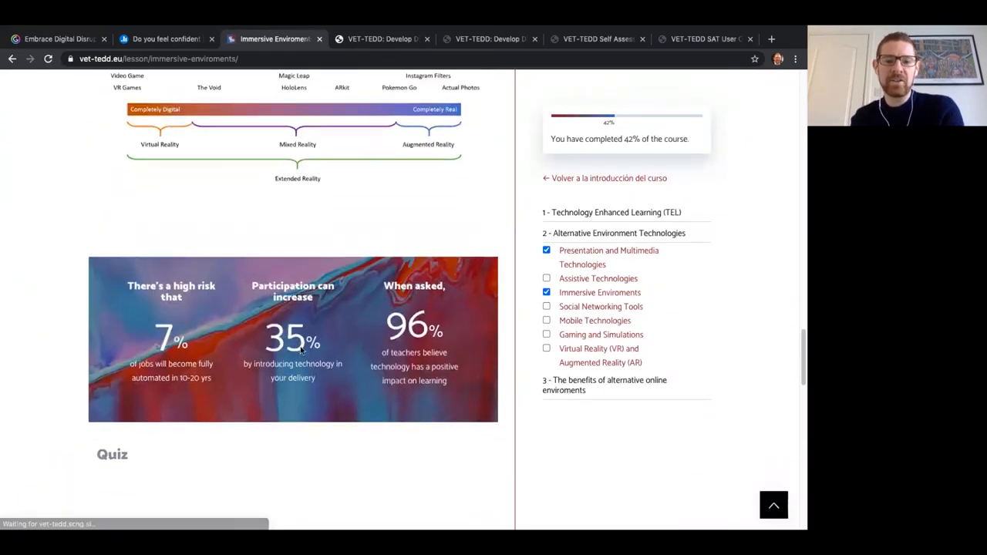
scroll("down", 3)
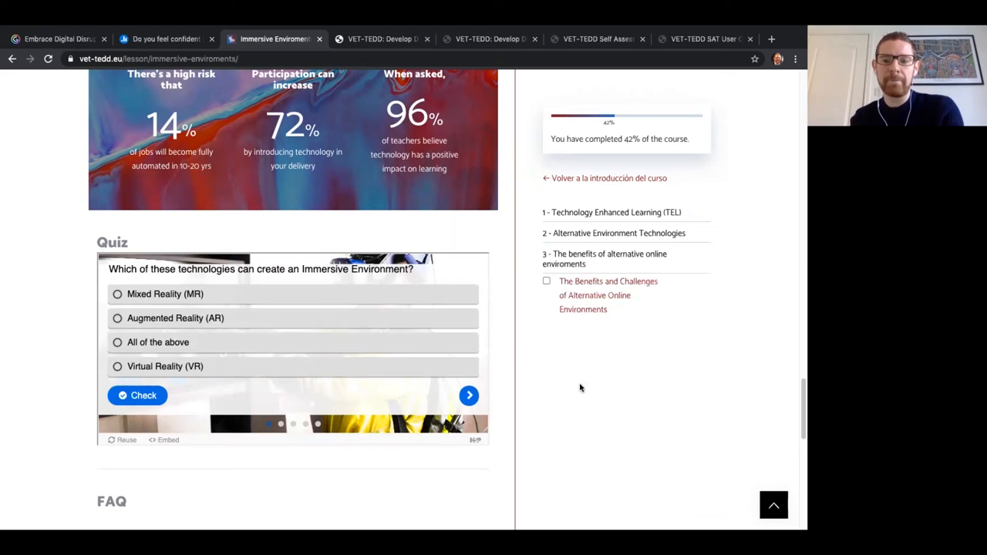
left_click(607, 281)
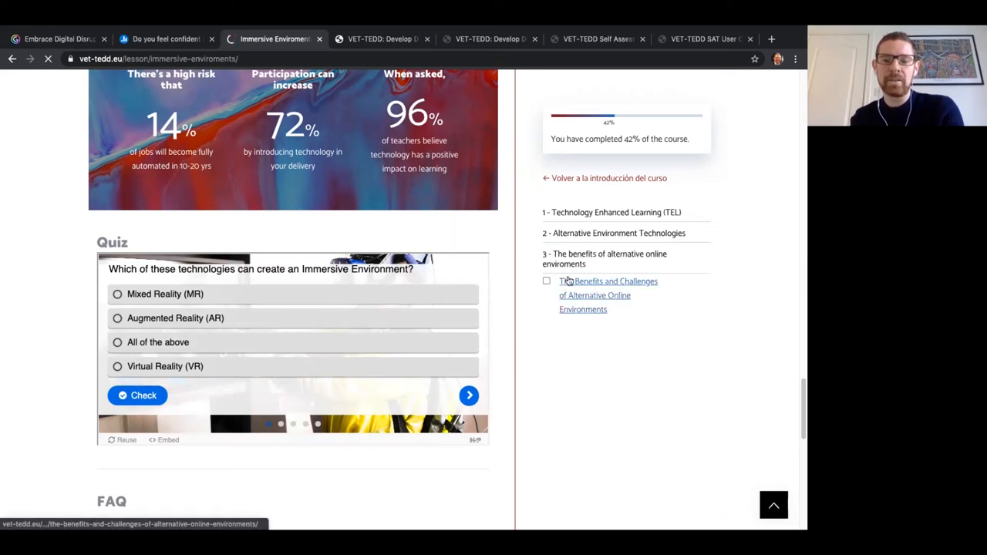
- Read the Benefits and Challenges lesson past its video and statistics to the quiz, then switch to Genially
left_click(608, 280)
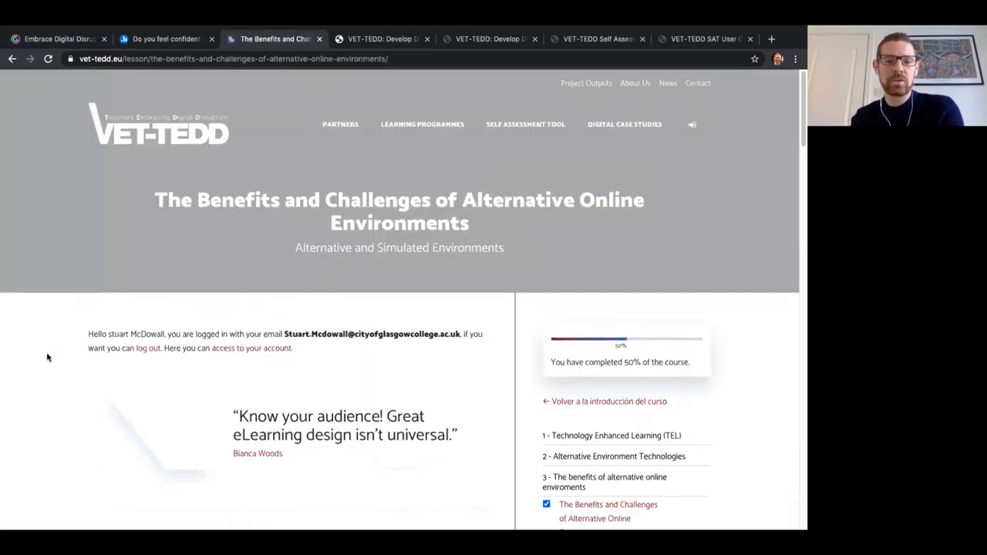
scroll("down", 3)
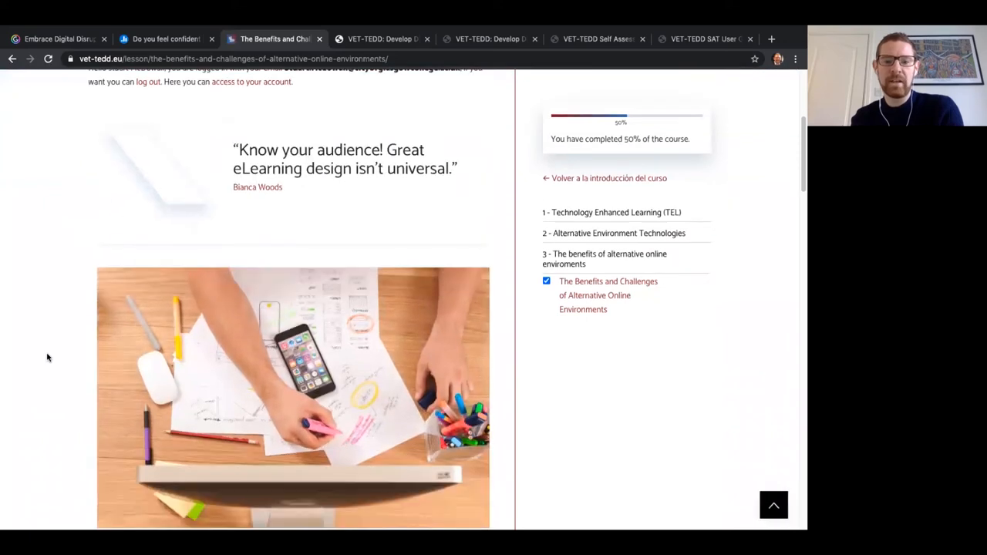
scroll("down", 3)
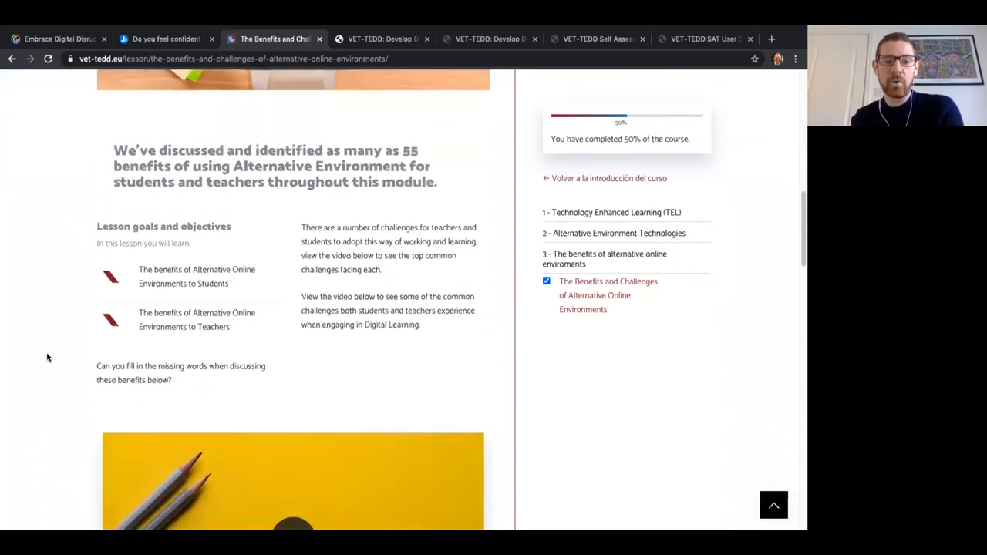
scroll("down", 3)
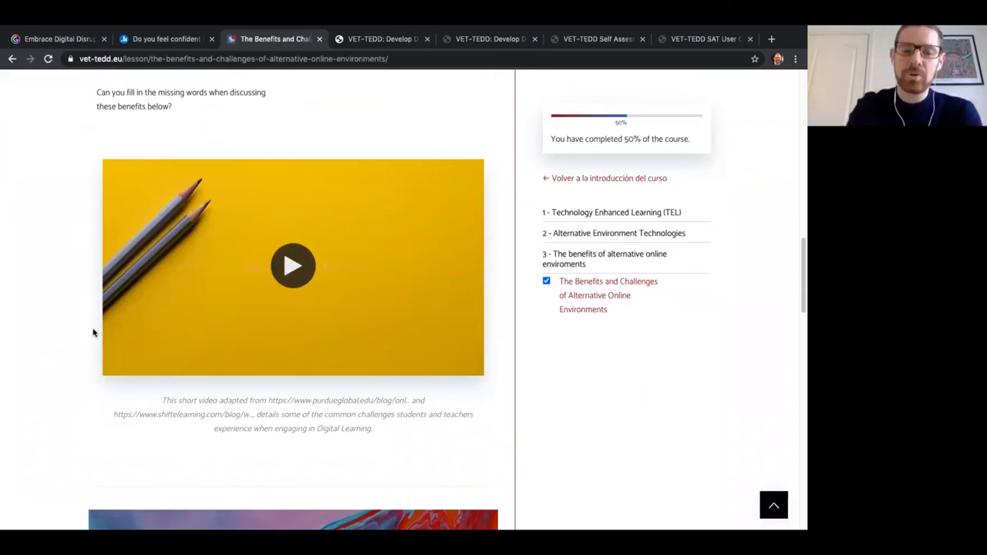
scroll("down", 3)
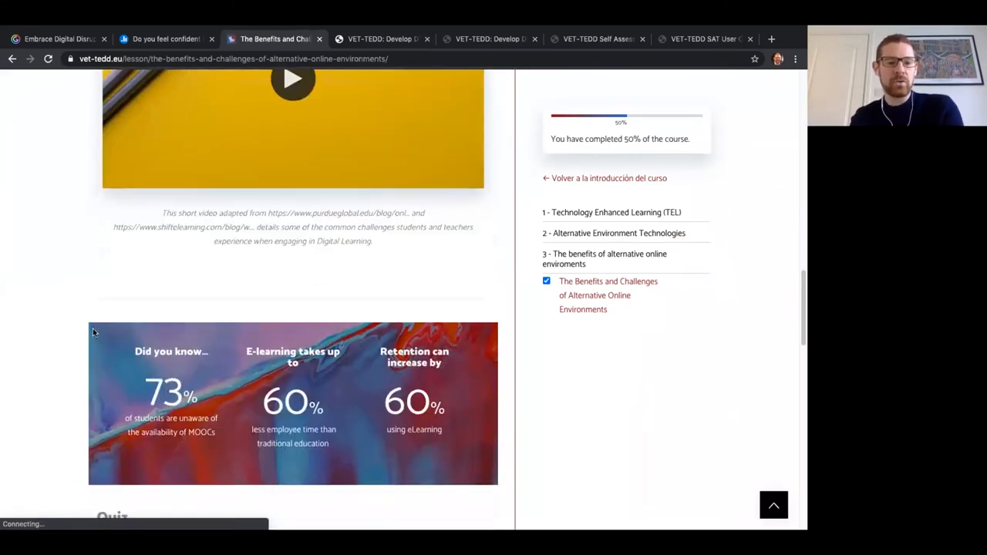
scroll("down", 3)
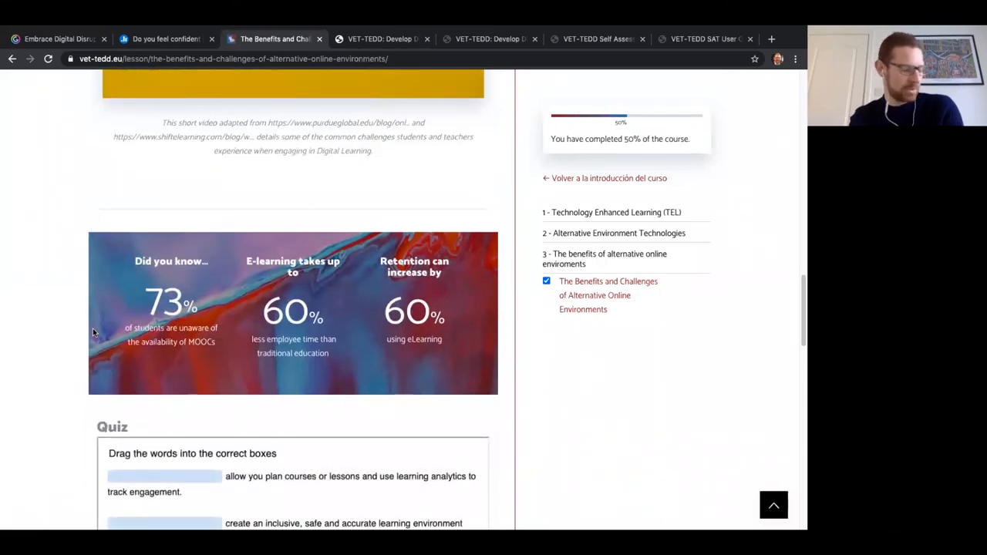
mouse_move(98, 103)
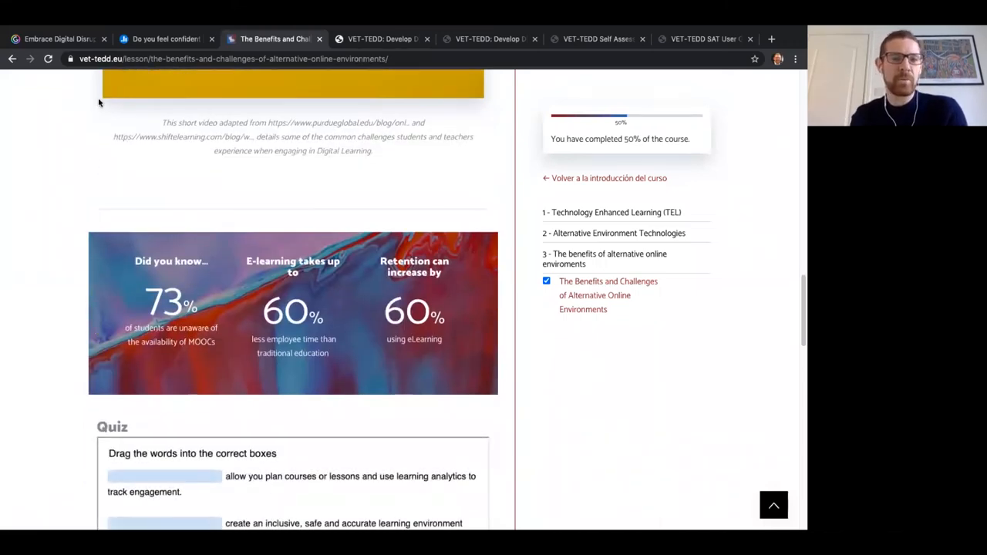
mouse_move(373, 37)
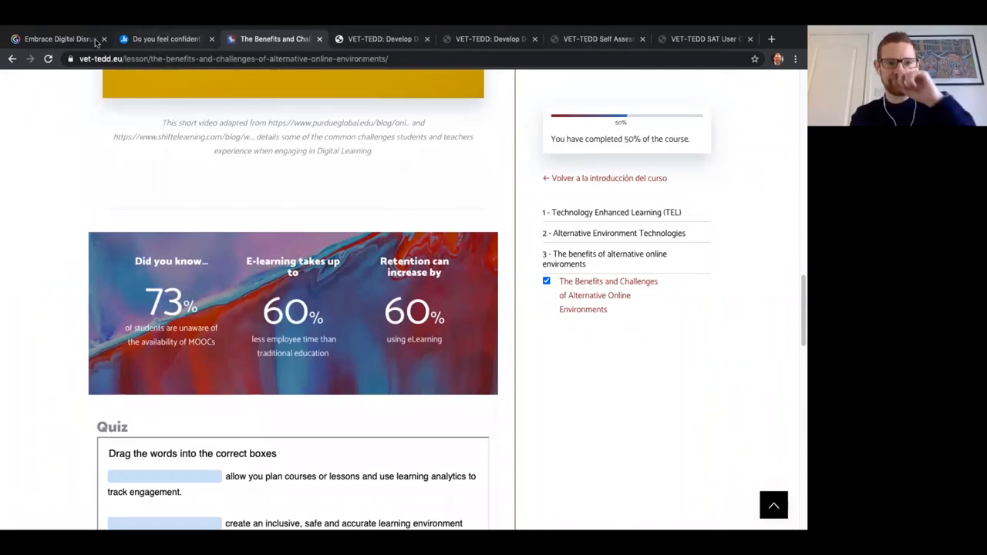
left_click(54, 38)
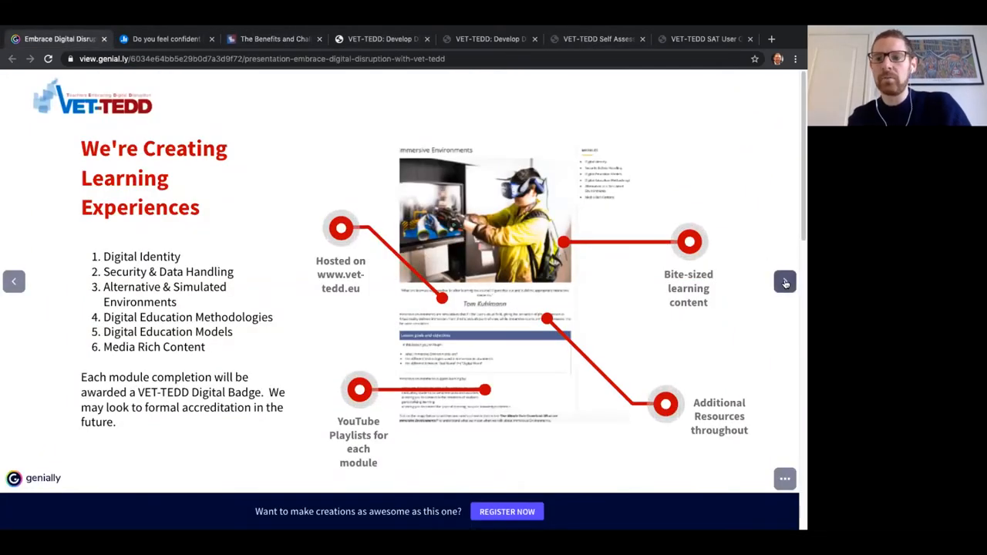
- Advance through the learning experiences slide to the 'Our website provides more information' slide
left_click(783, 280)
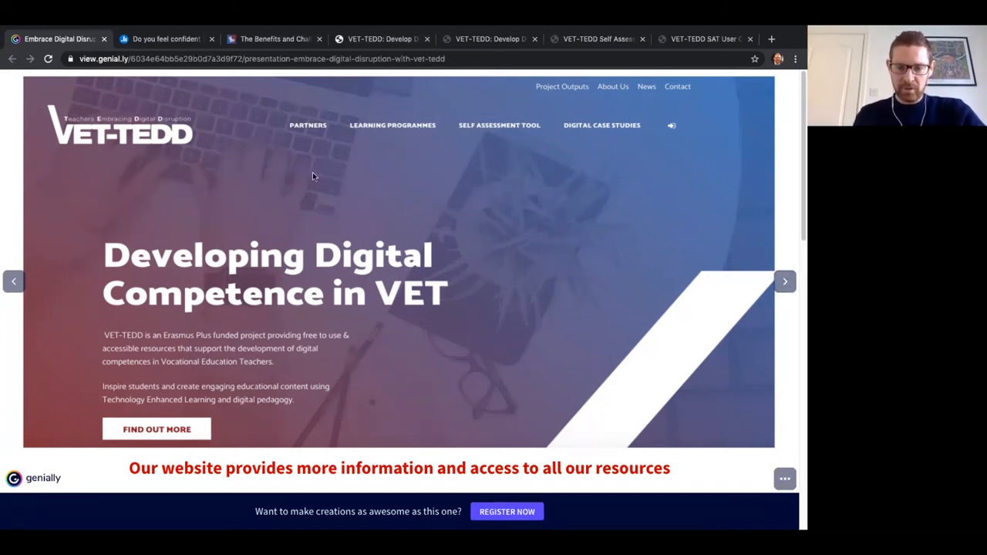
mouse_move(370, 132)
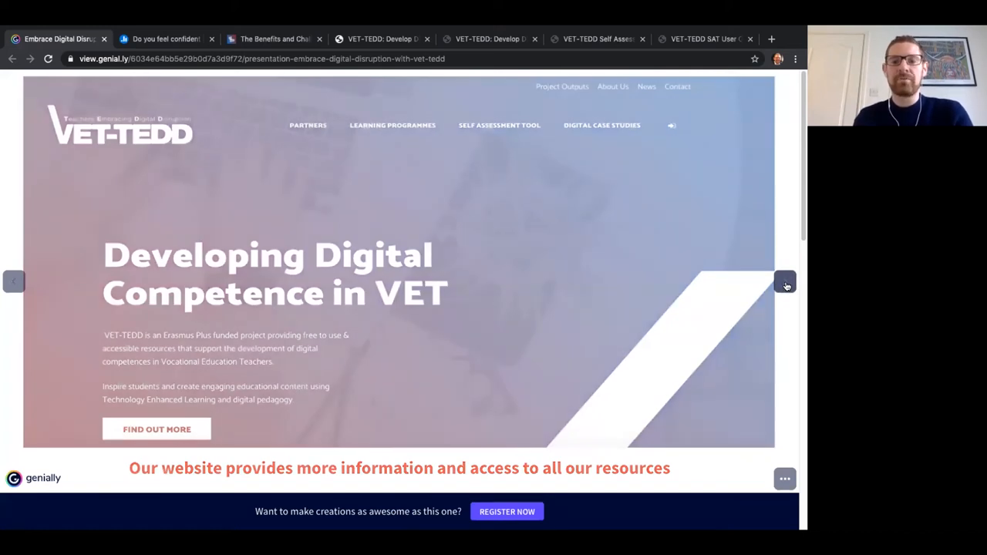
left_click(783, 280)
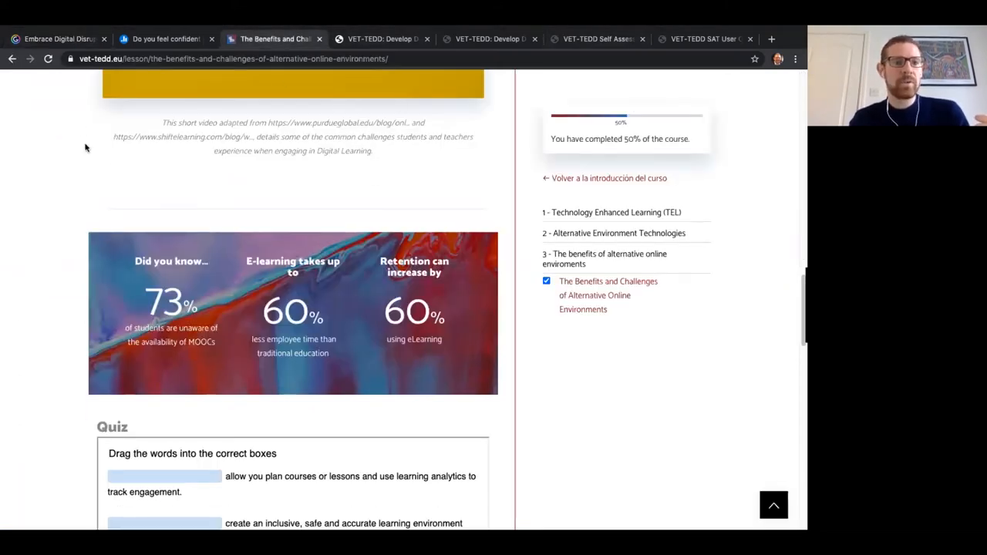
- Load vet-tedd.eu/en/case-studies in a new tab and scroll the grid to Construction Manager Game
left_click(771, 38)
type("vet")
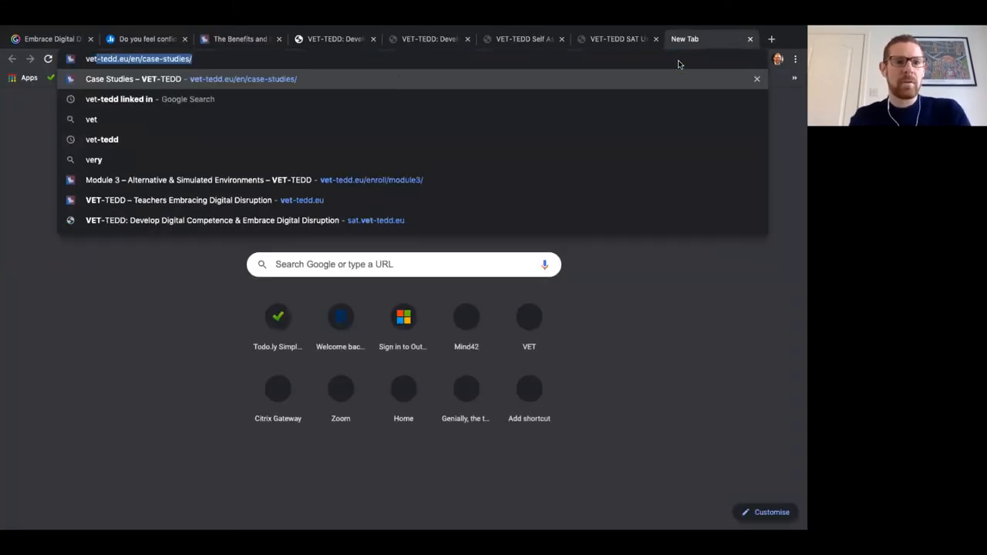
left_click(191, 79)
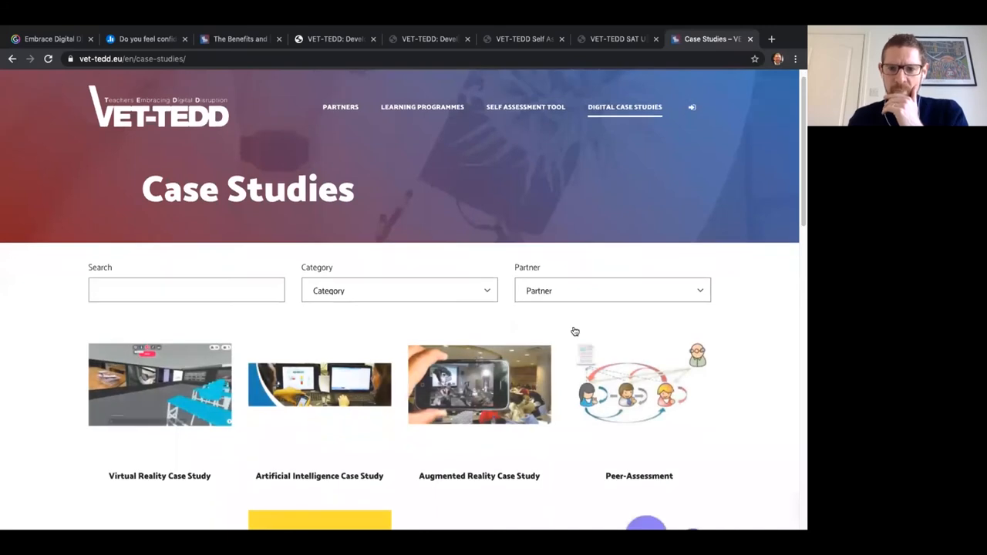
scroll("down", 3)
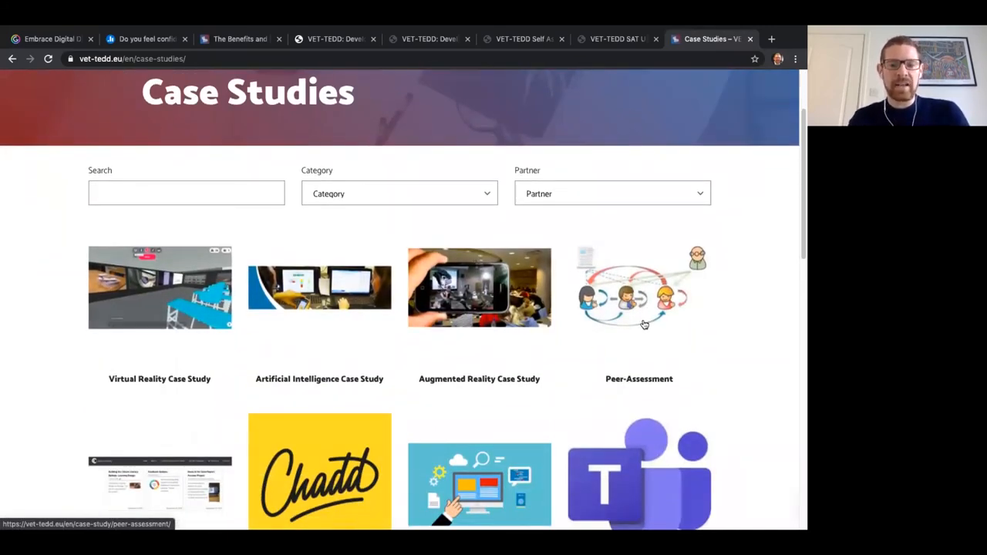
scroll("down", 3)
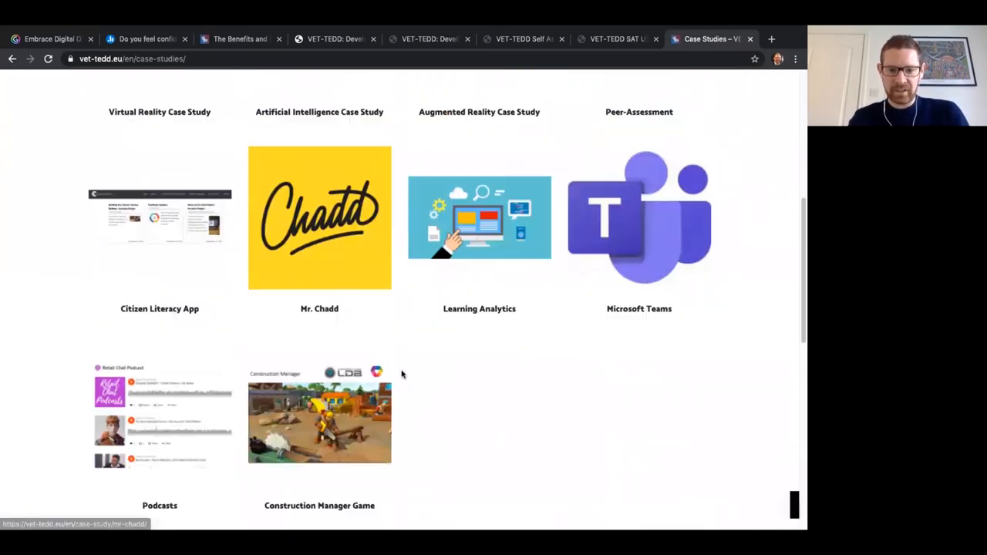
- Enter the Construction Manager Game case study and reveal the technology-used answer
left_click(320, 423)
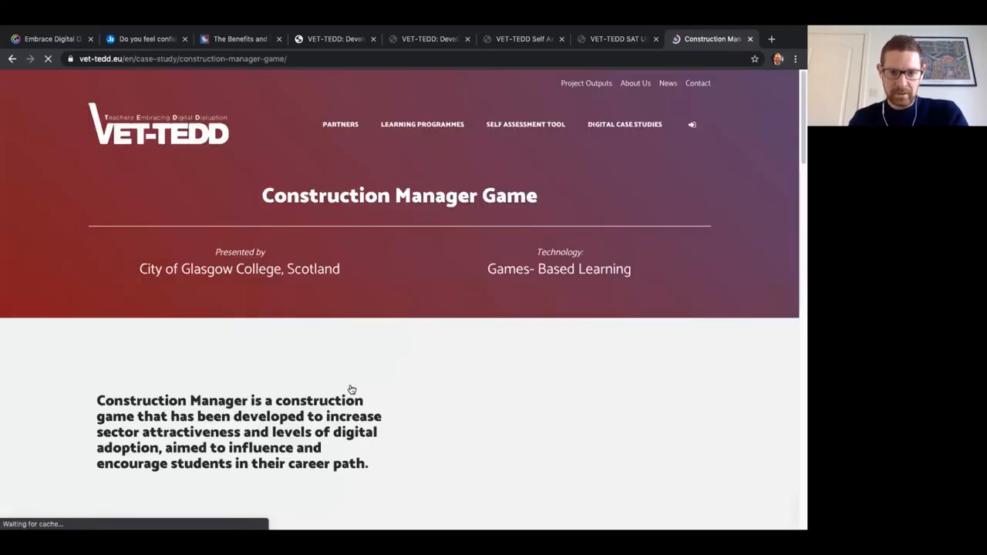
scroll("down", 3)
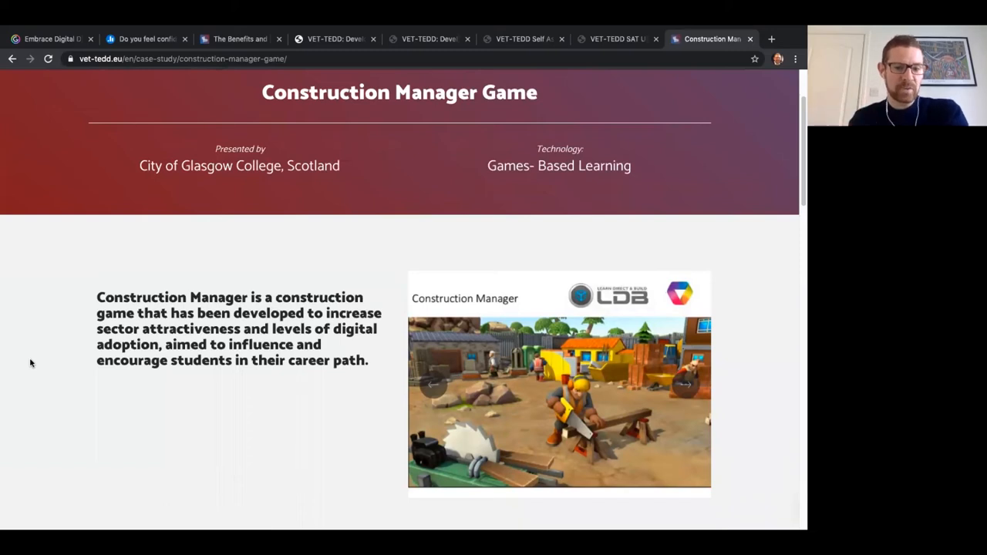
scroll("down", 3)
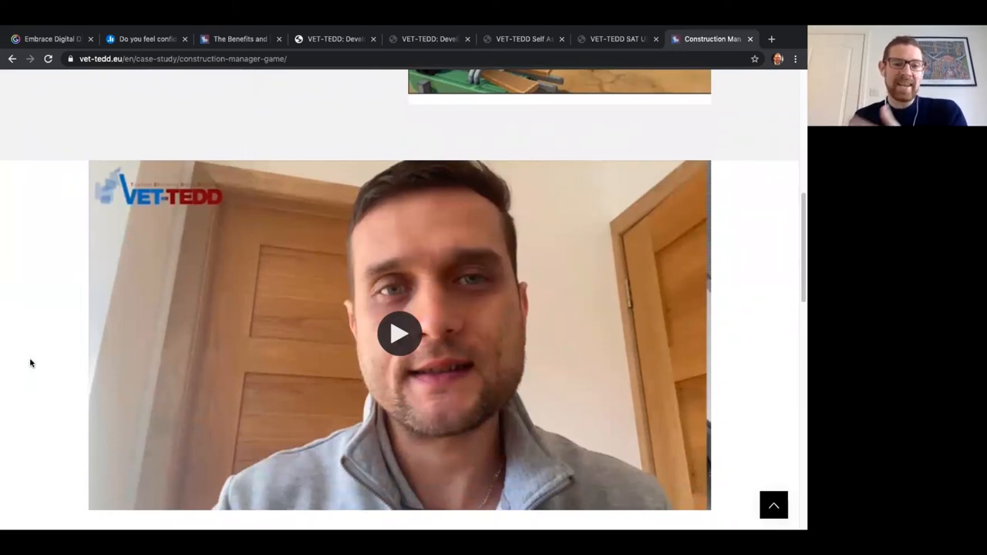
scroll("down", 3)
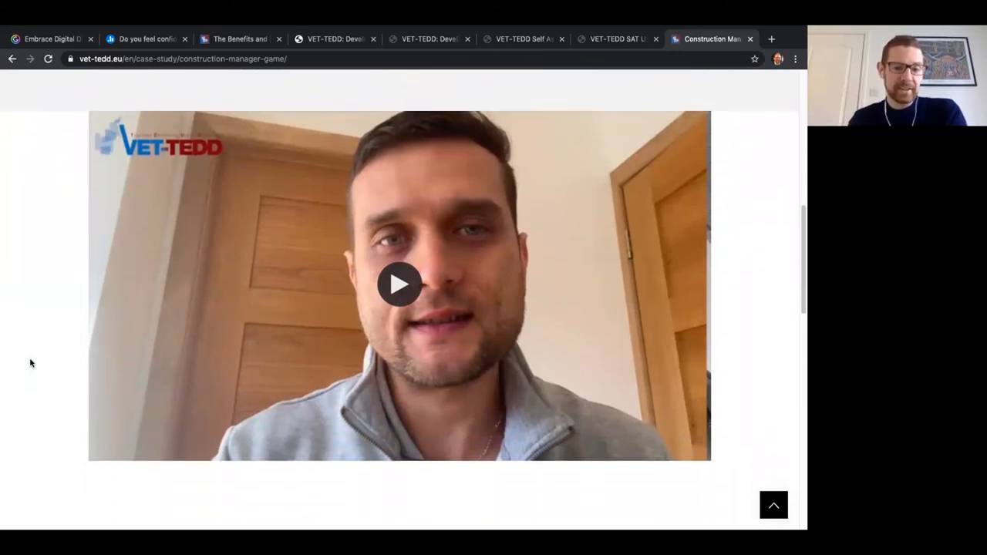
scroll("down", 3)
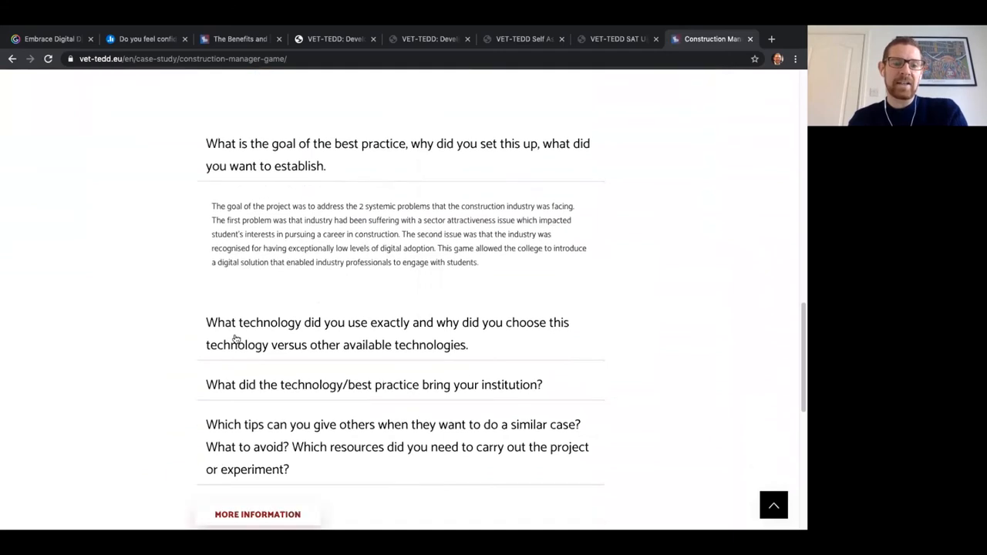
left_click(388, 333)
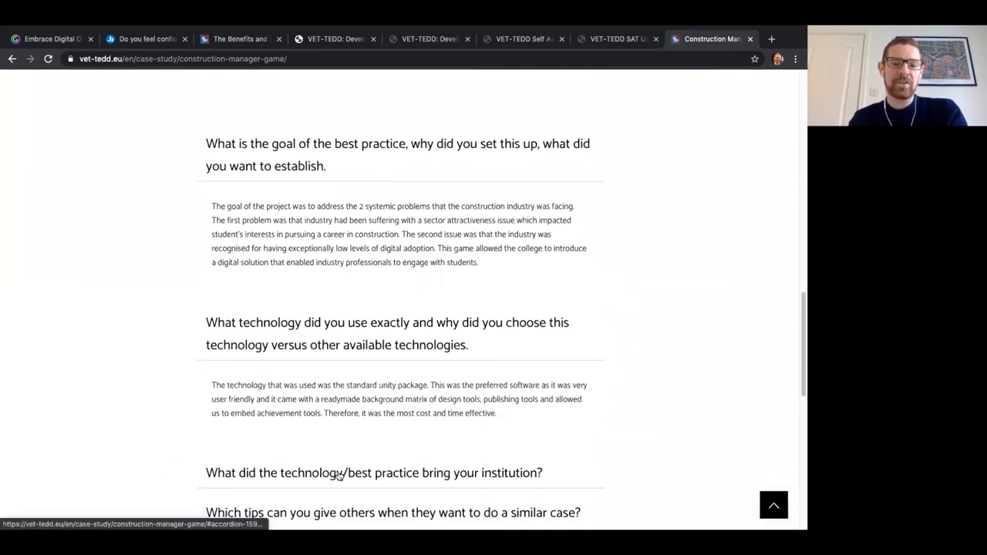
- Finish reading the case study, then return to Genially and move past the '+20 Case Studies' slide
scroll("down", 3)
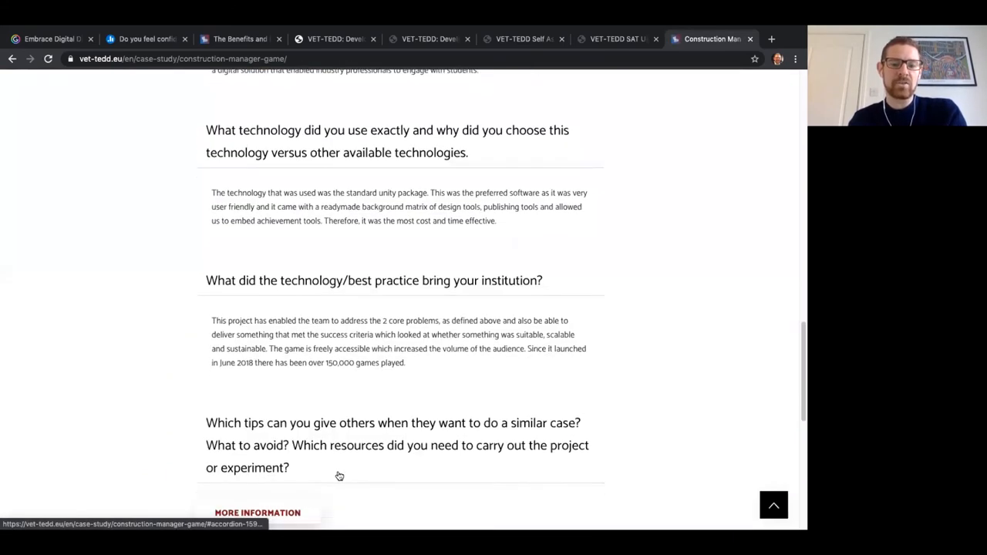
scroll("down", 3)
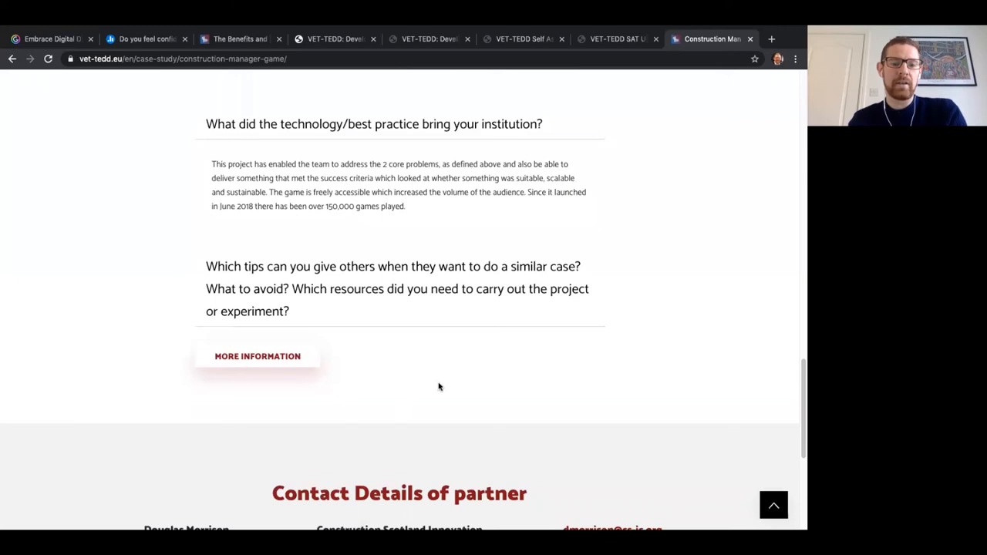
scroll("down", 3)
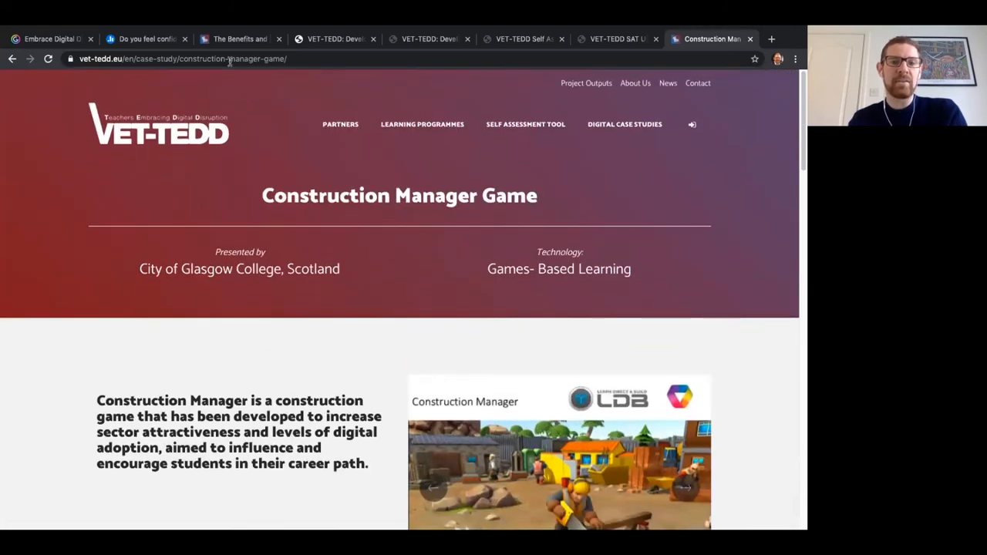
left_click(49, 38)
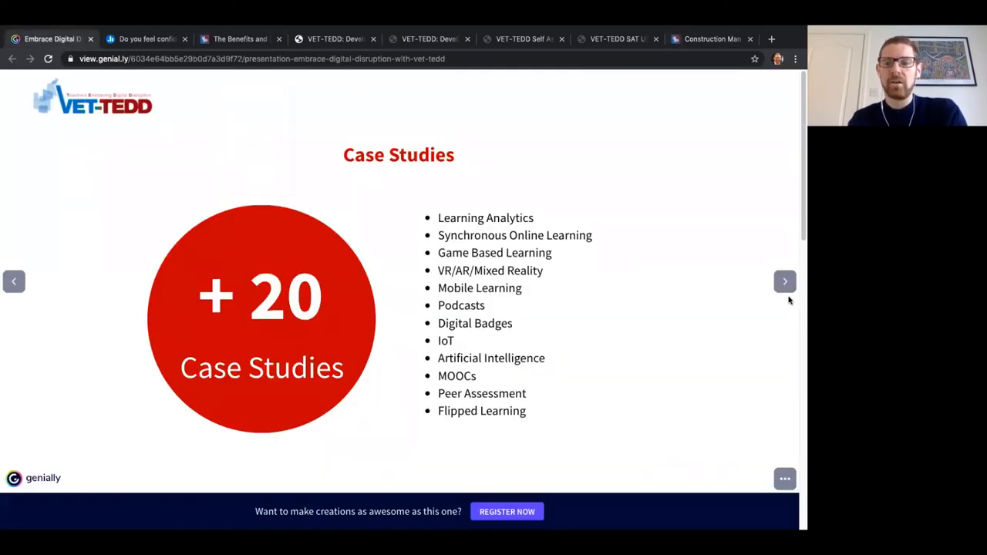
left_click(784, 281)
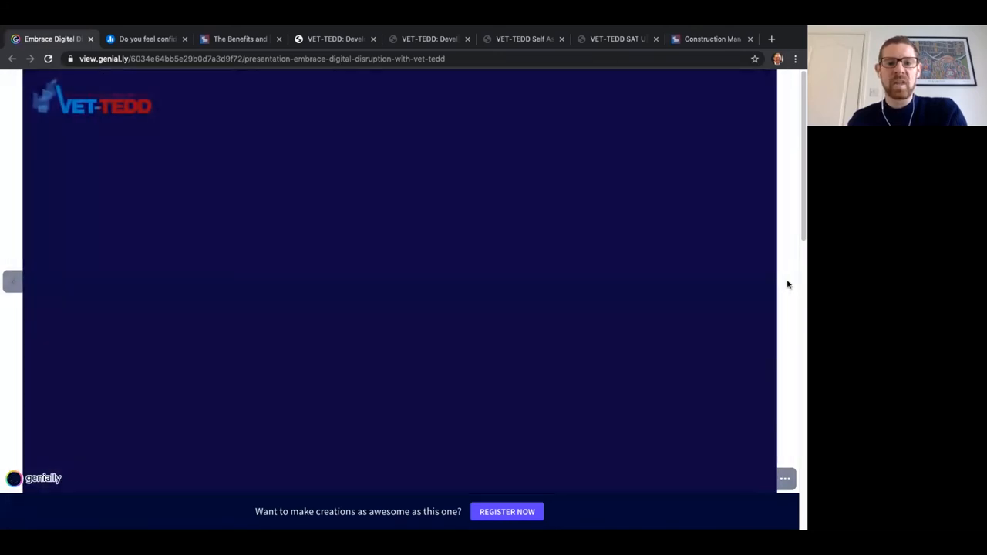